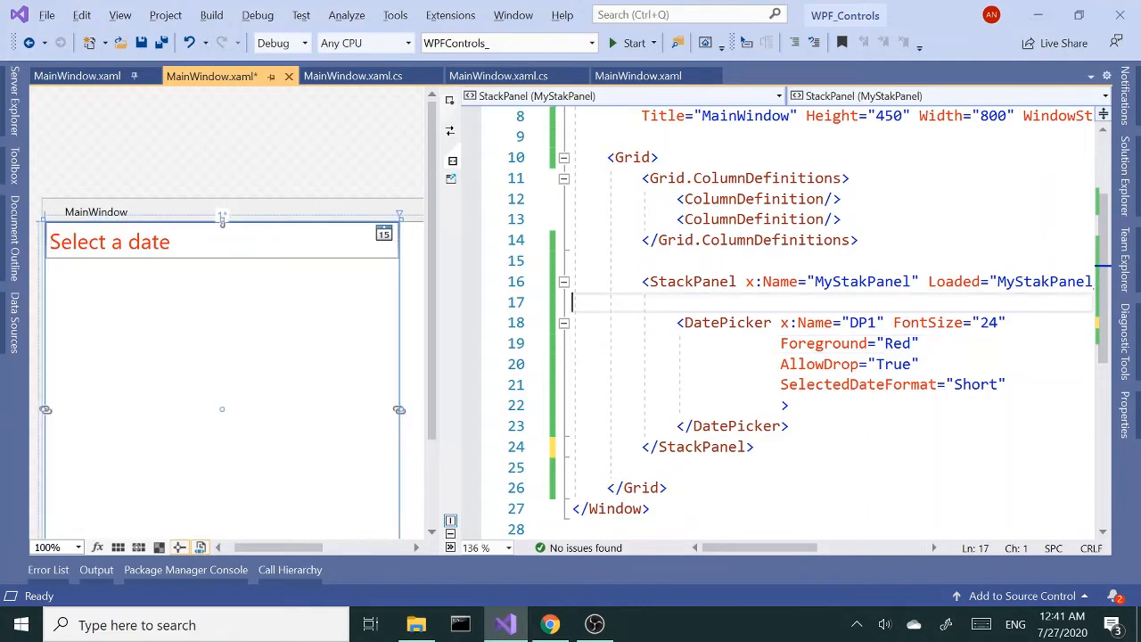
Run the app and try the lower, code-added date picker in the window
click(633, 43)
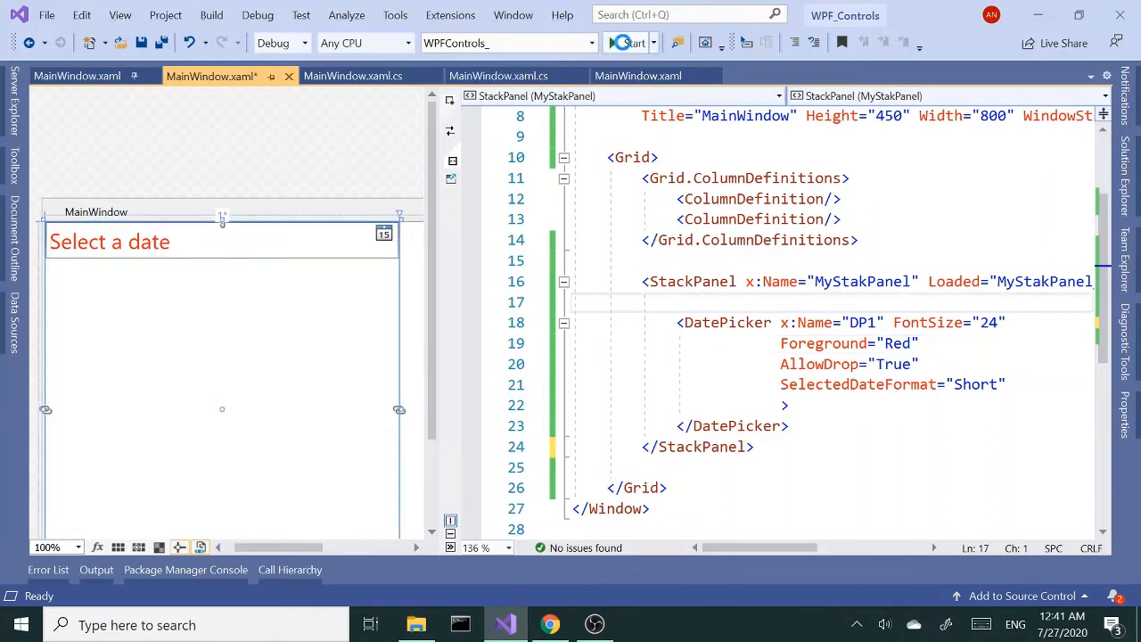
click(627, 43)
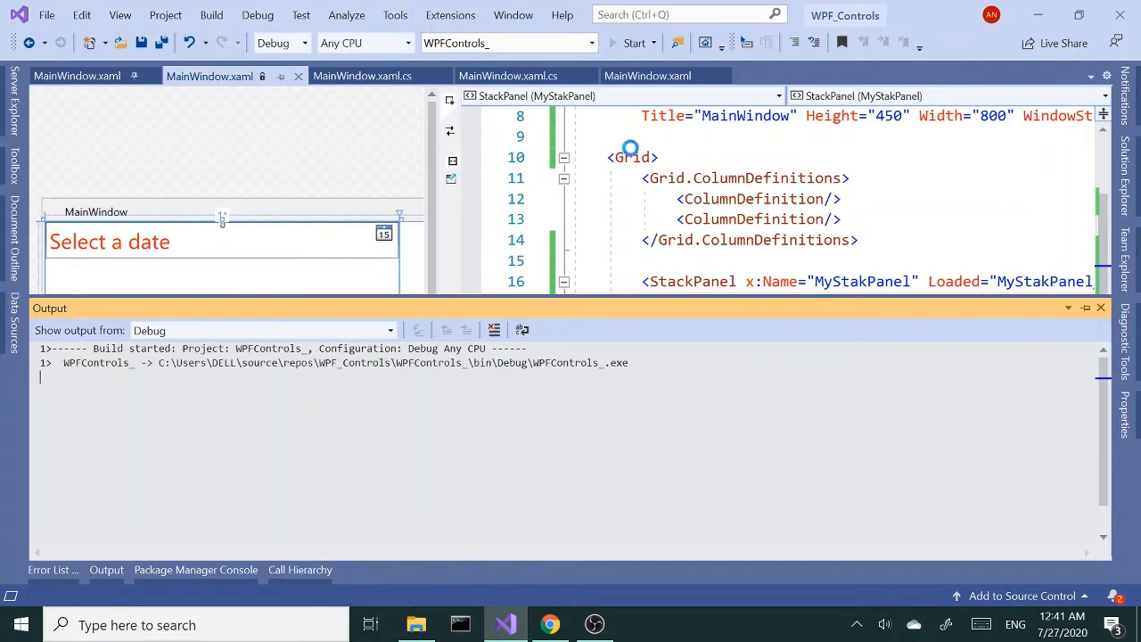
click(634, 42)
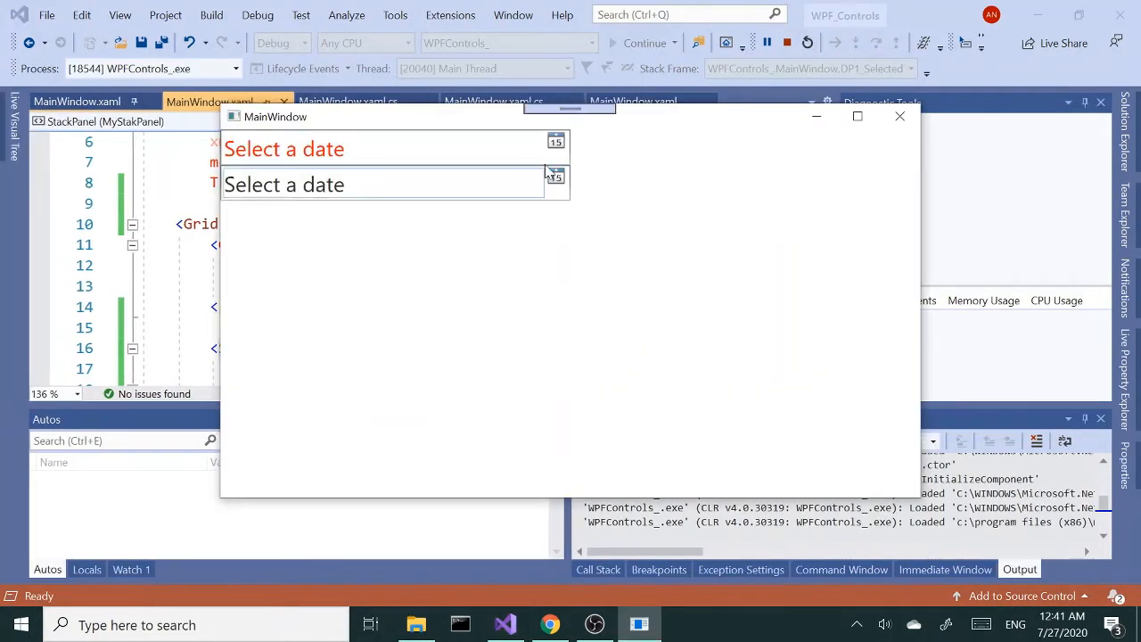
click(555, 177)
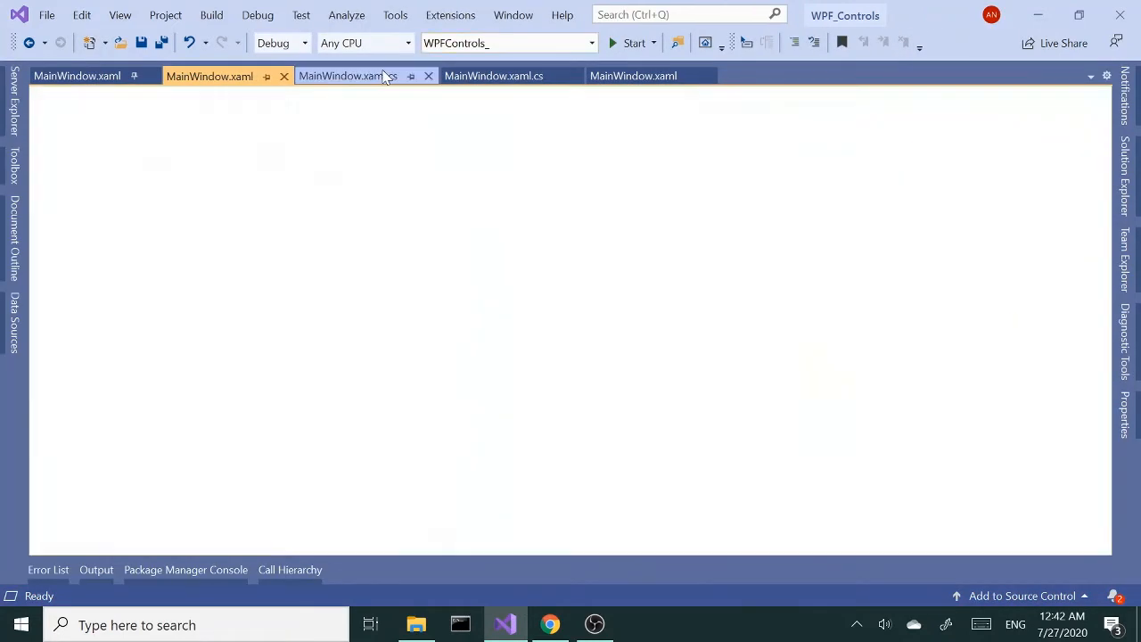
click(348, 76)
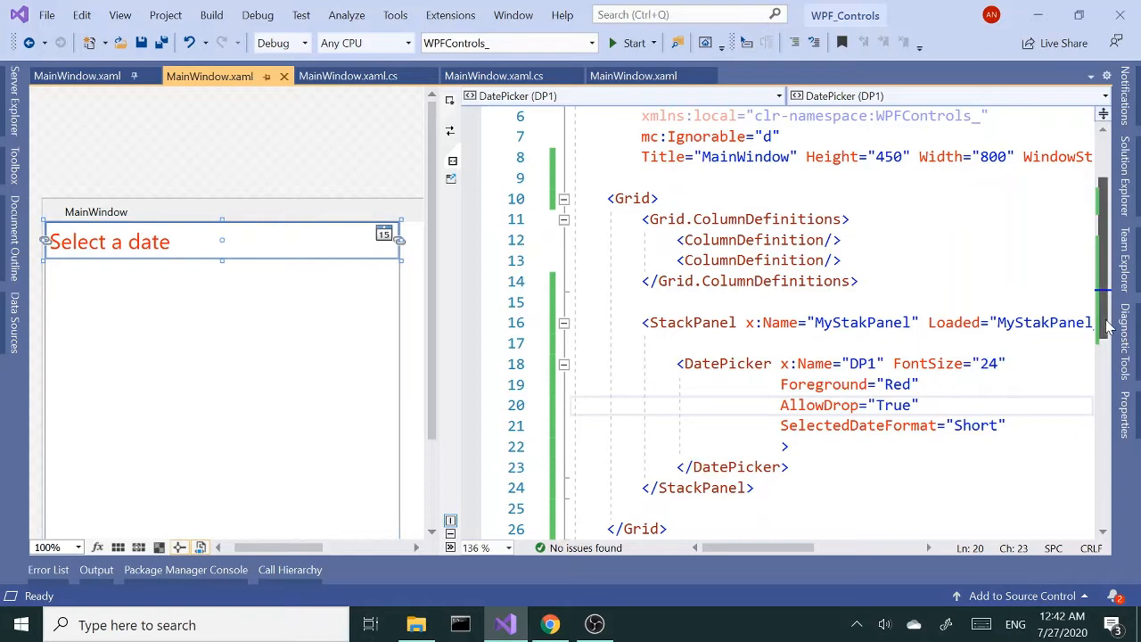
scroll(down, 3)
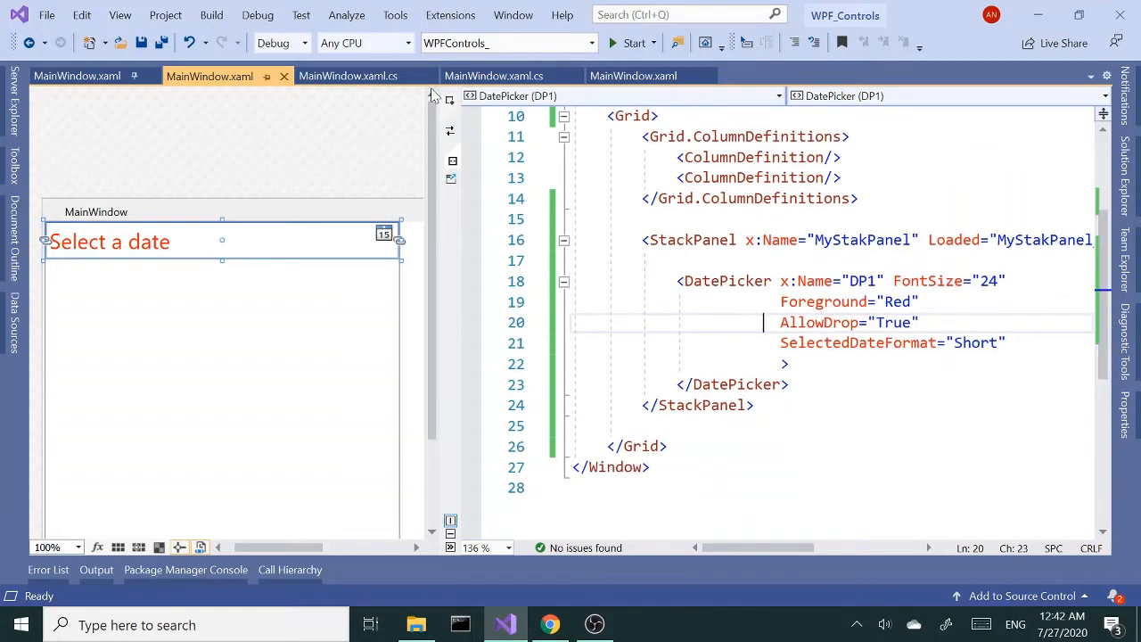
Comment out the three extra DatePicker lines, rerun to confirm one picker, and return to the markup
click(348, 75)
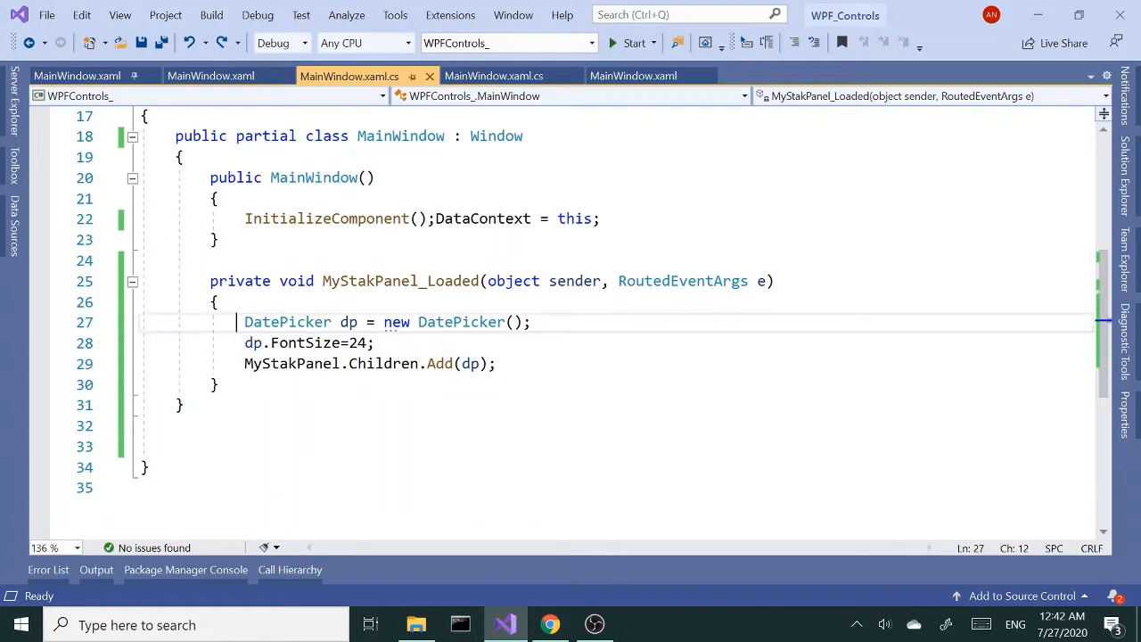
drag(244, 322, 496, 363)
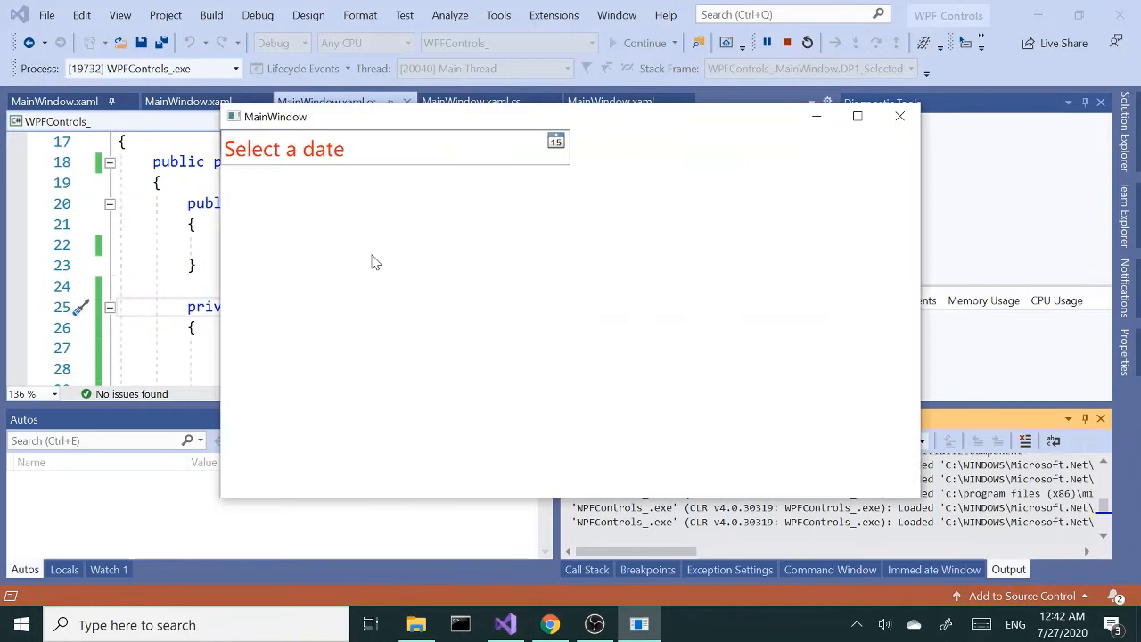
click(555, 142)
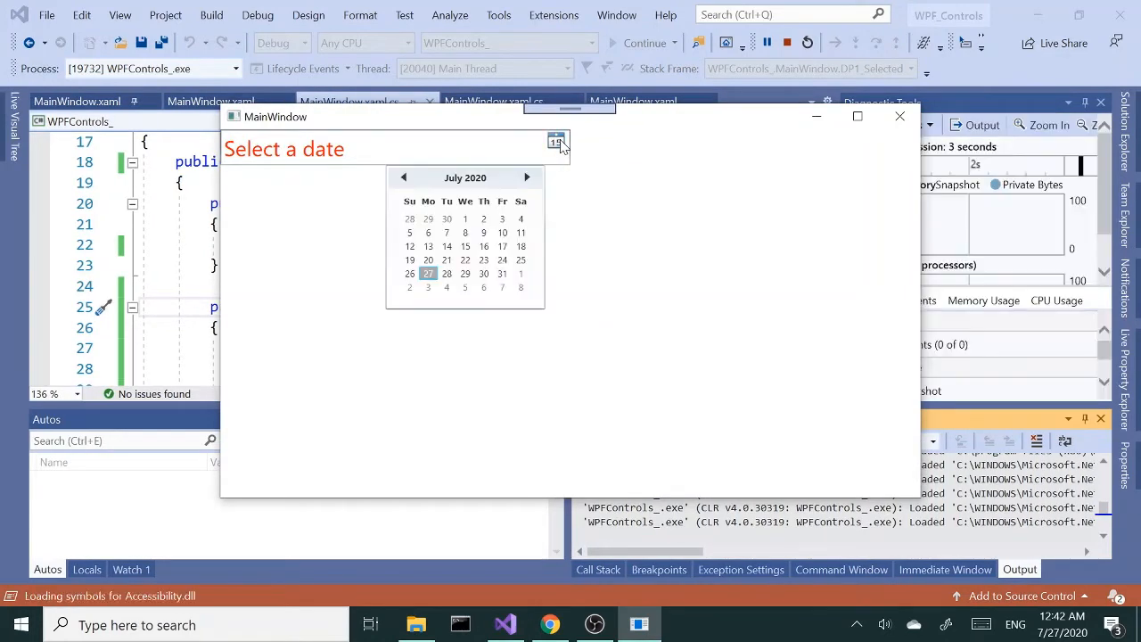
click(464, 259)
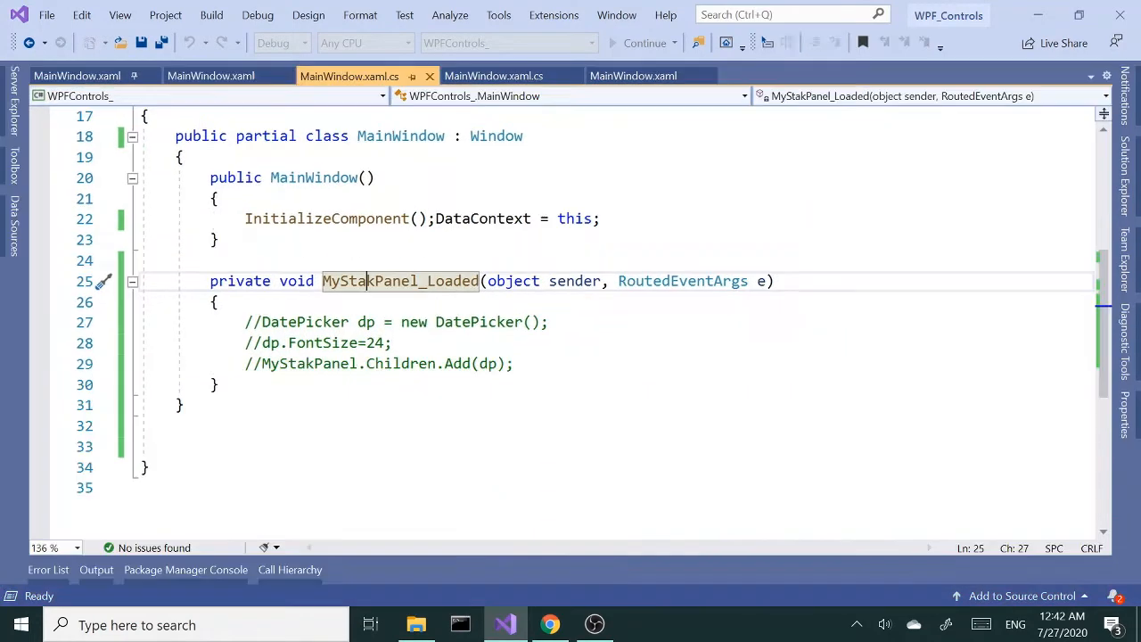
click(209, 75)
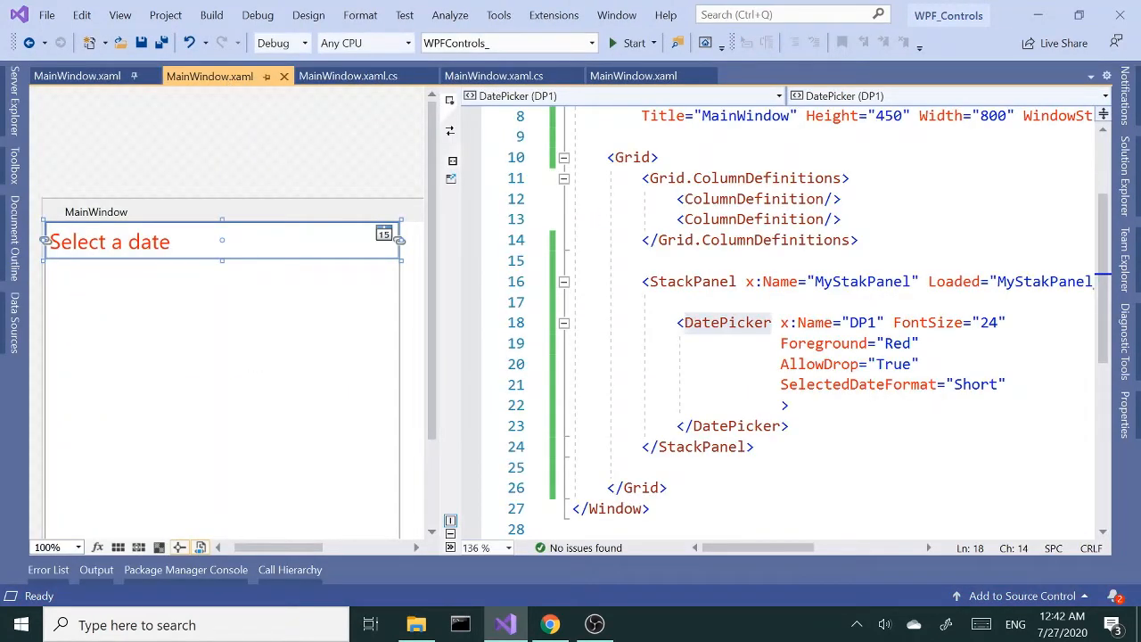
double_click(727, 322)
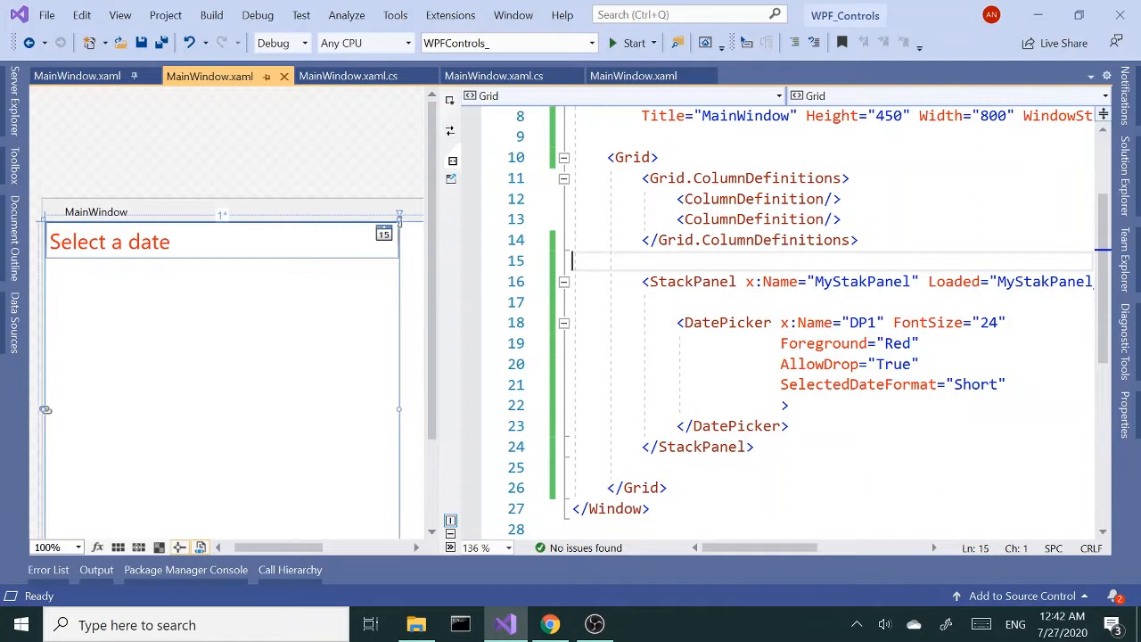
Type <TextBlock Grid.Column="1" FontSize="32"/> on line 15 of MainWindow.xaml
text(<TextBlock)
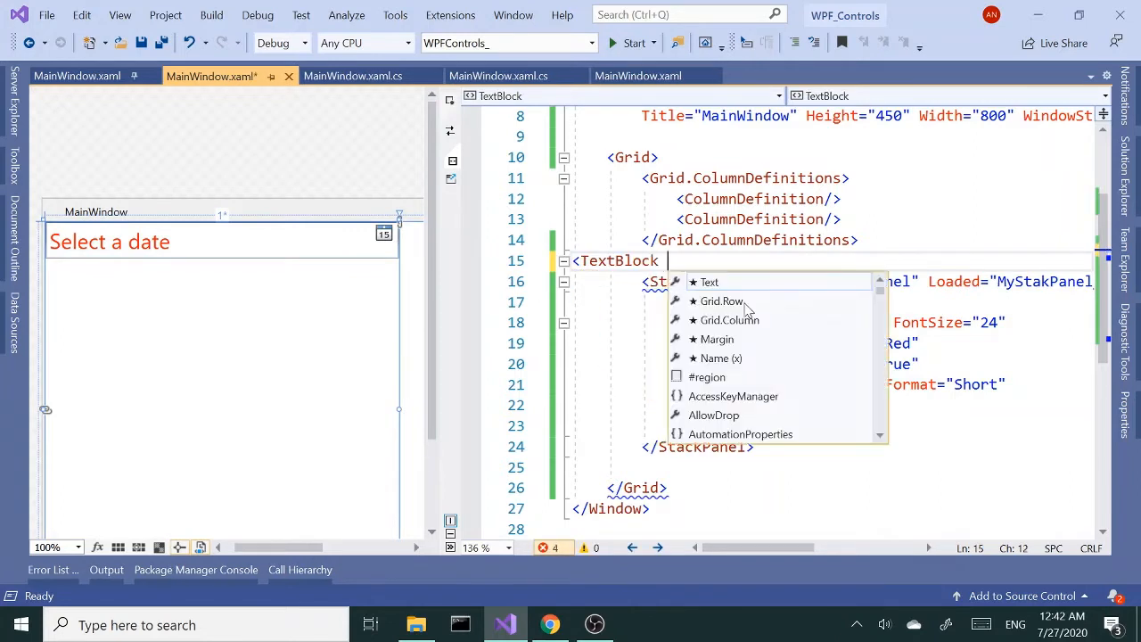
text(gri)
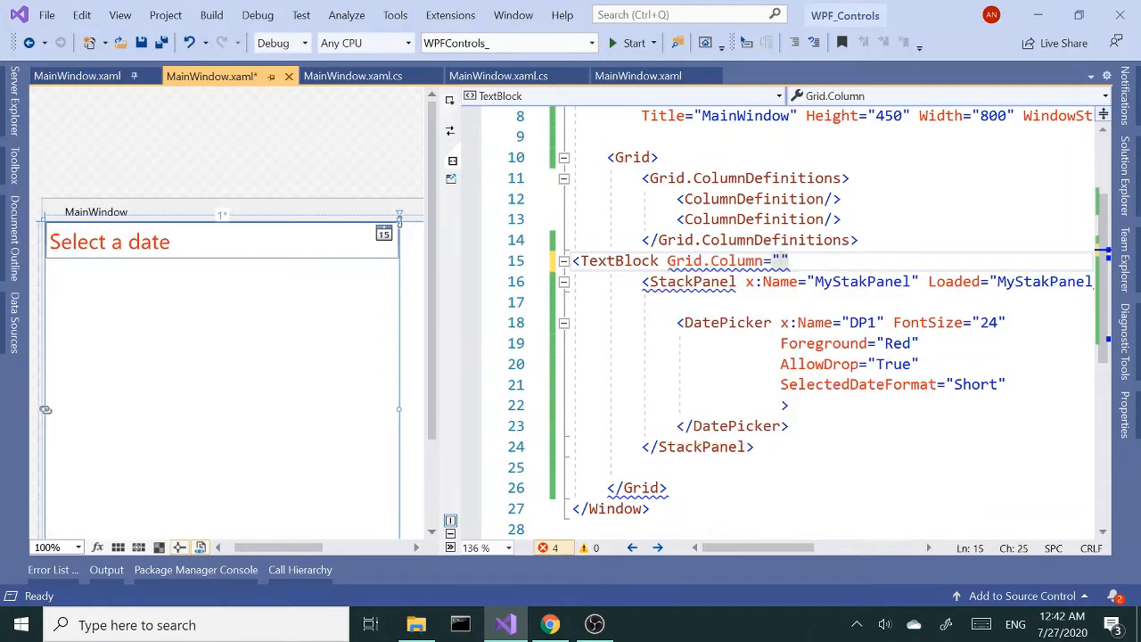
text(1" fontSize="")
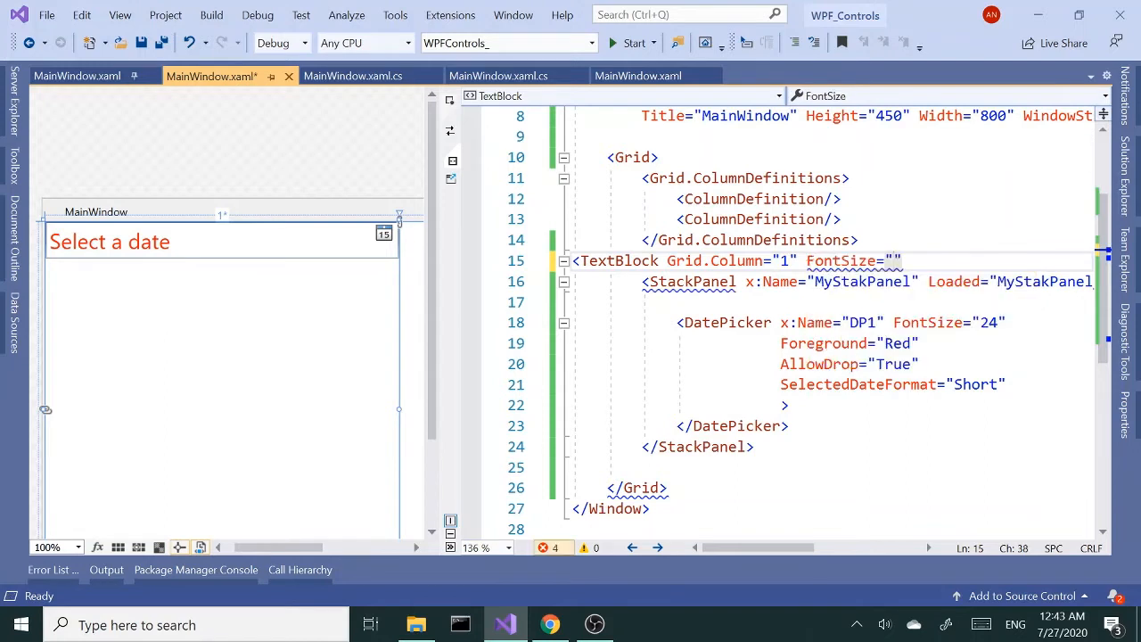
text(32)
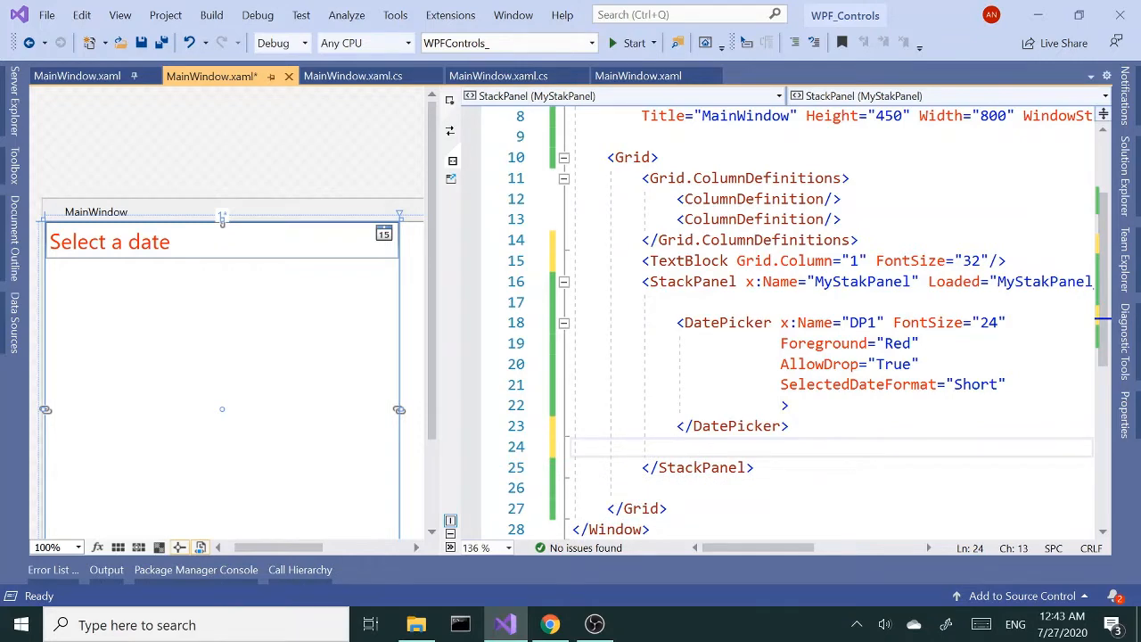
Add <ComboBox x:Name="cboTP" FontSize="24"> with half-hour items 10:00–13:30 and preview them
text(<ComboBox)
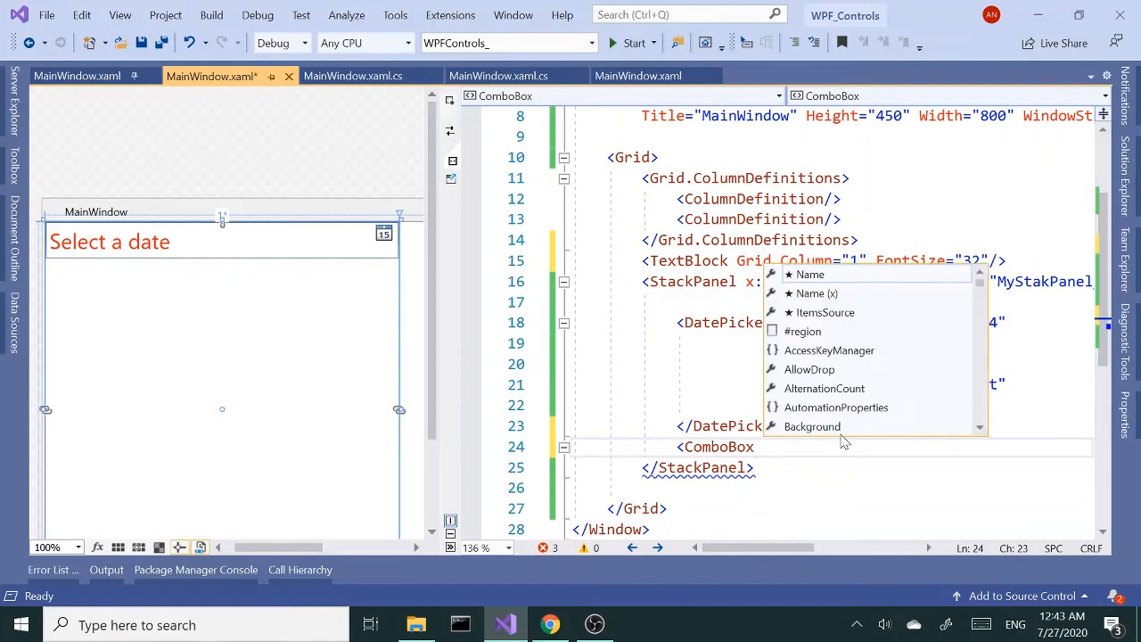
text(x)
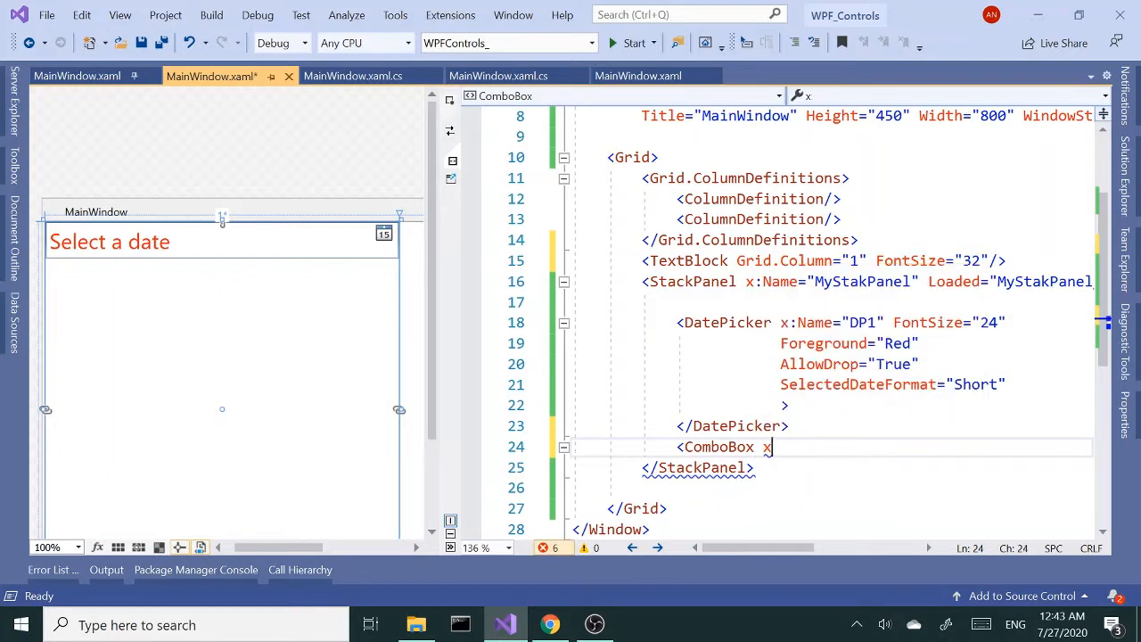
text(:n)
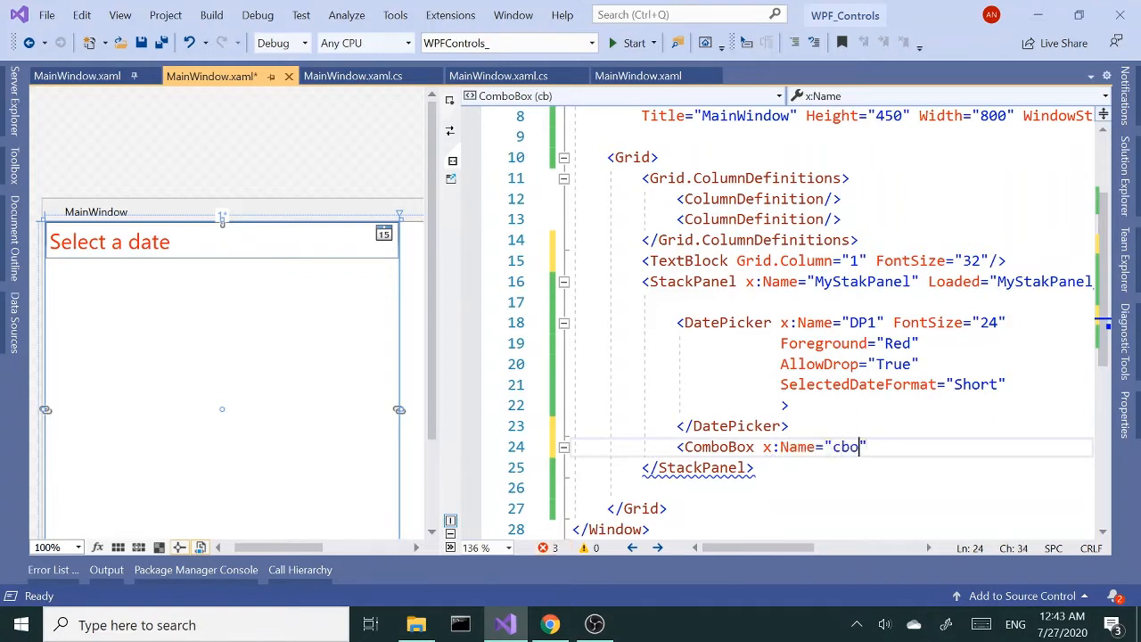
text(TP)
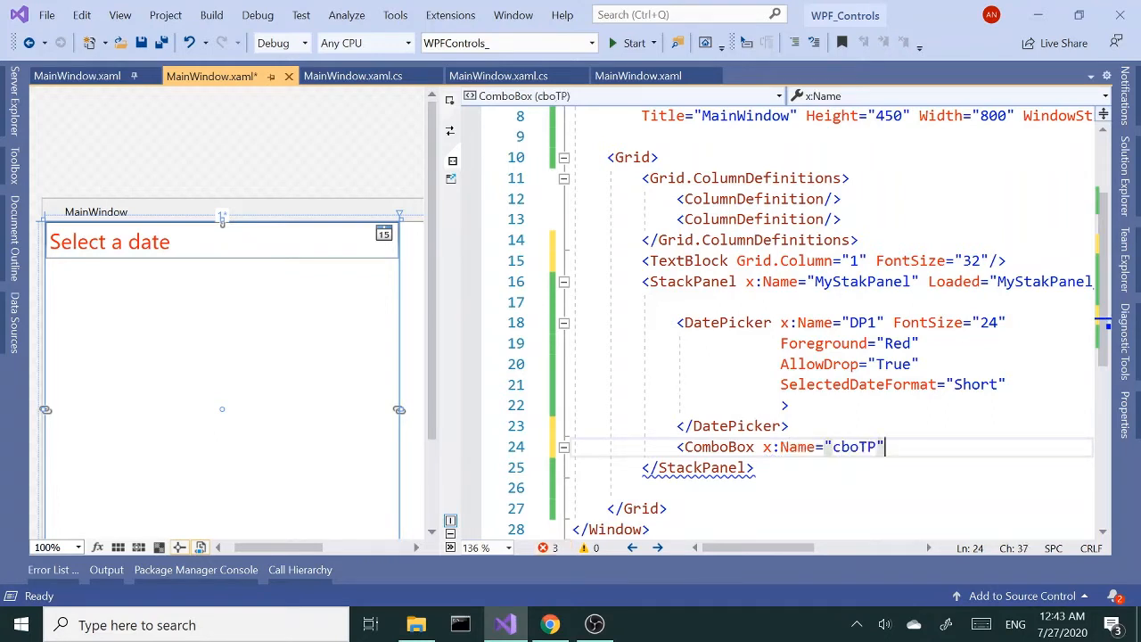
text(fon)
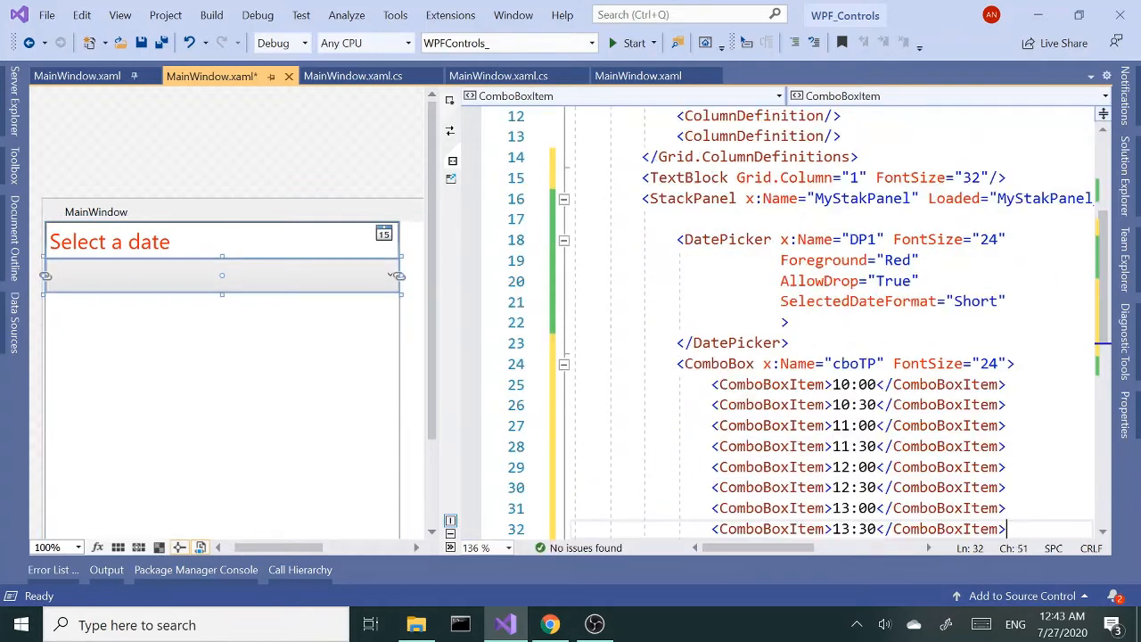
scroll(down, 3)
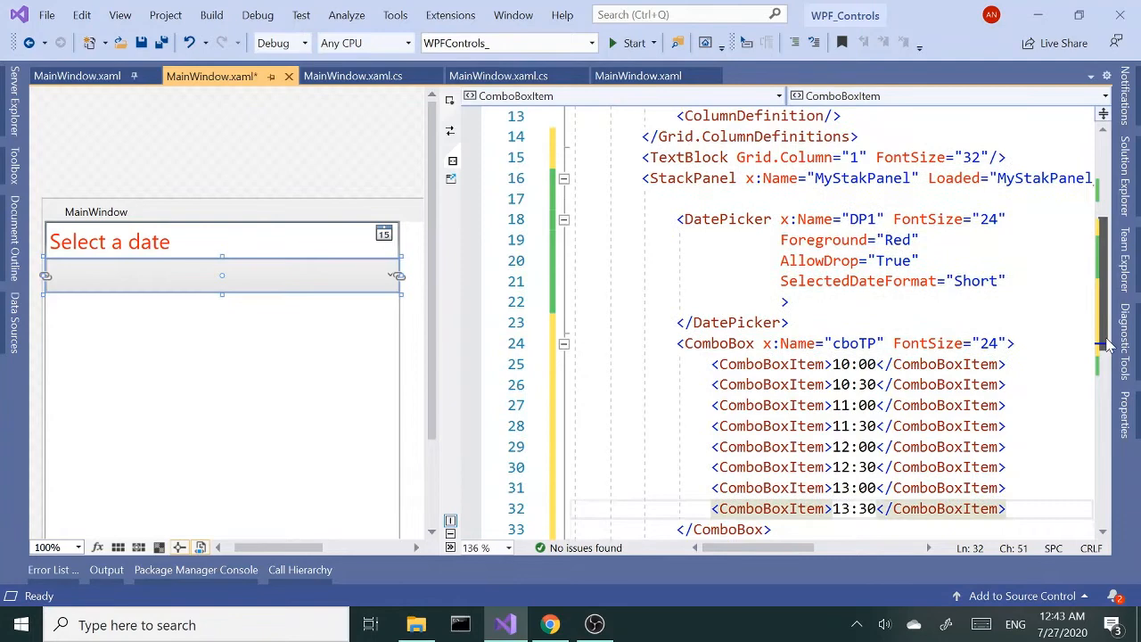
click(390, 274)
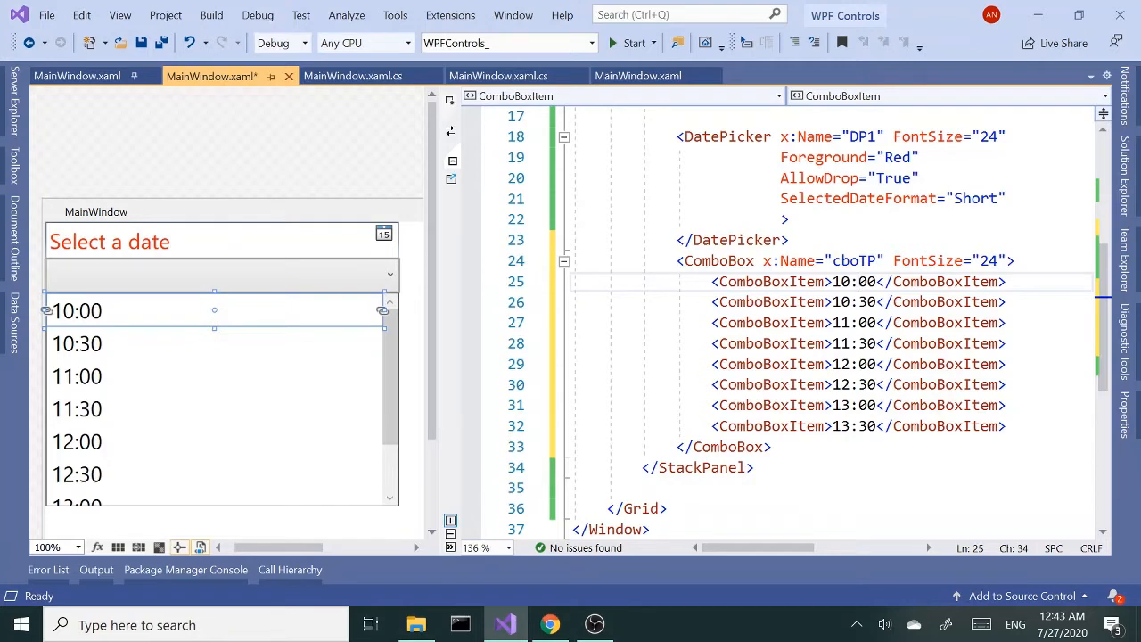
scroll(down, 3)
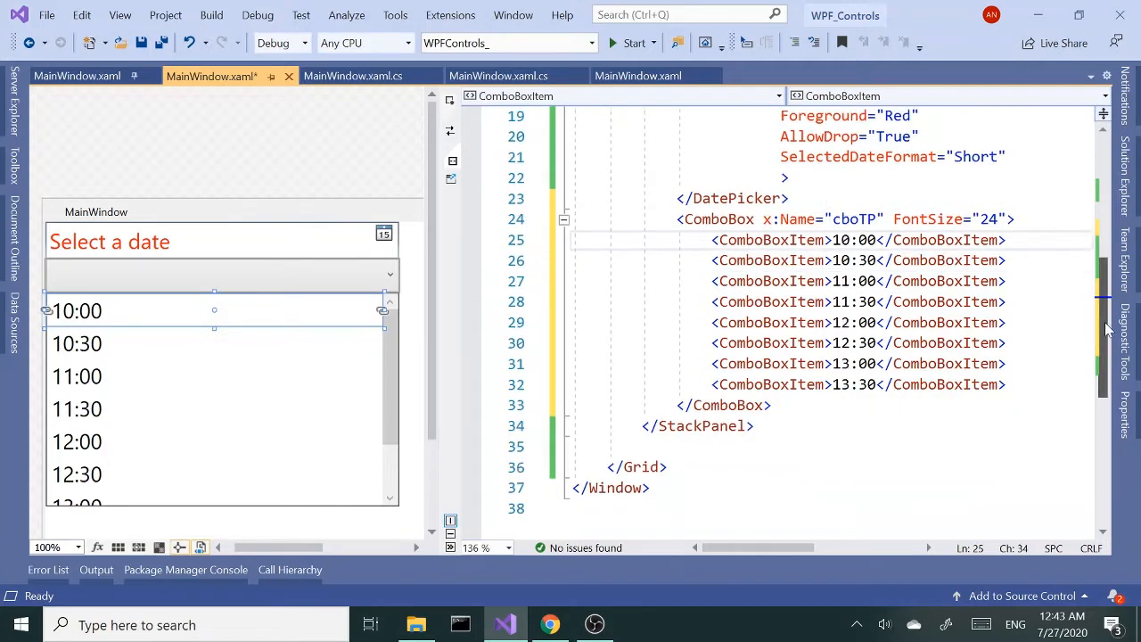
scroll(up, 3)
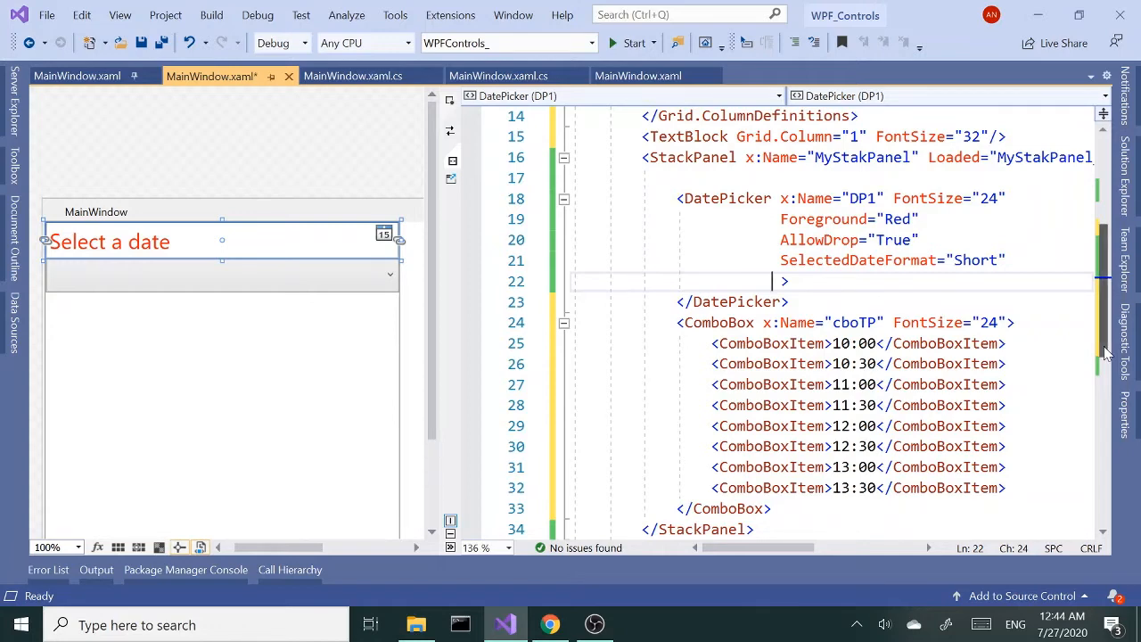
scroll(down, 3)
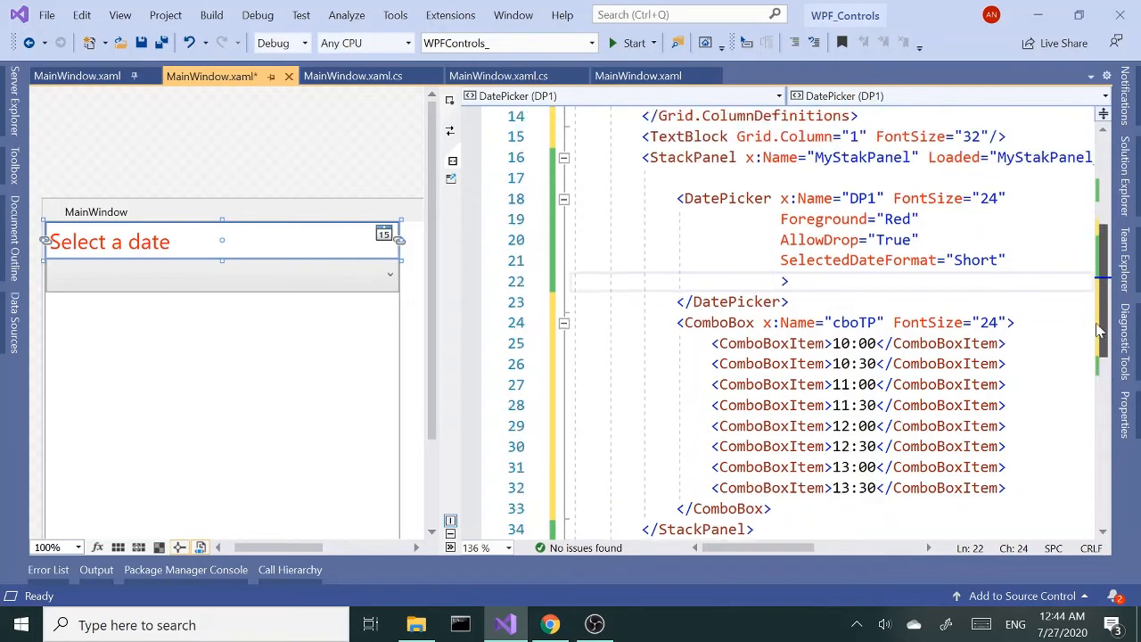
scroll(down, 3)
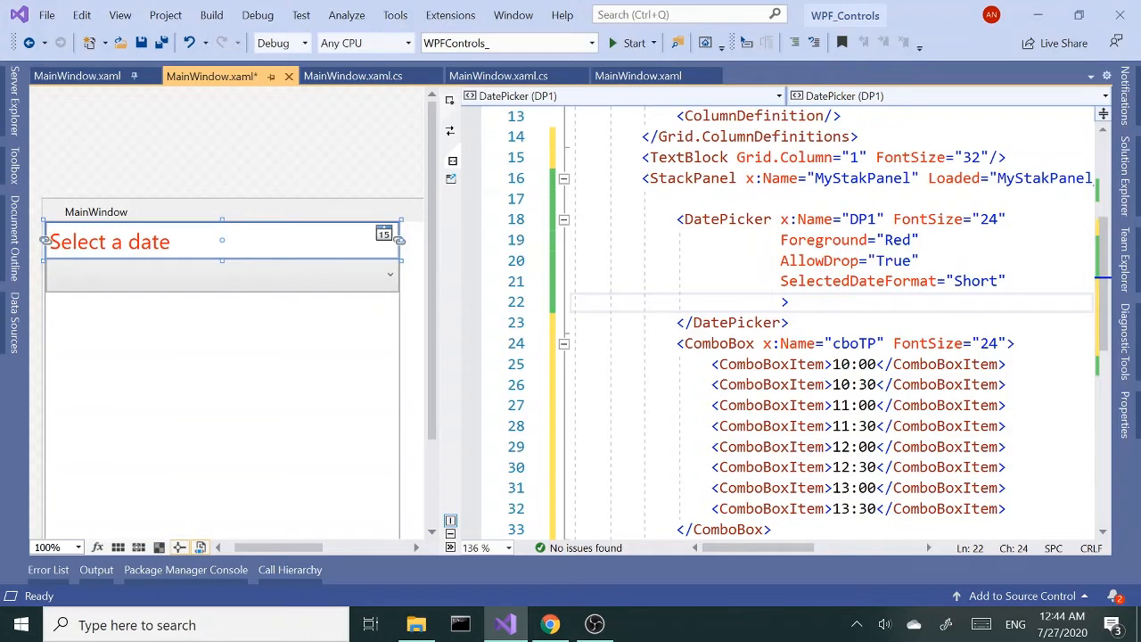
Add SelectedDateChanged="DP1_SelectedDateChanged" to the DatePicker and jump to its generated stub
click(389, 274)
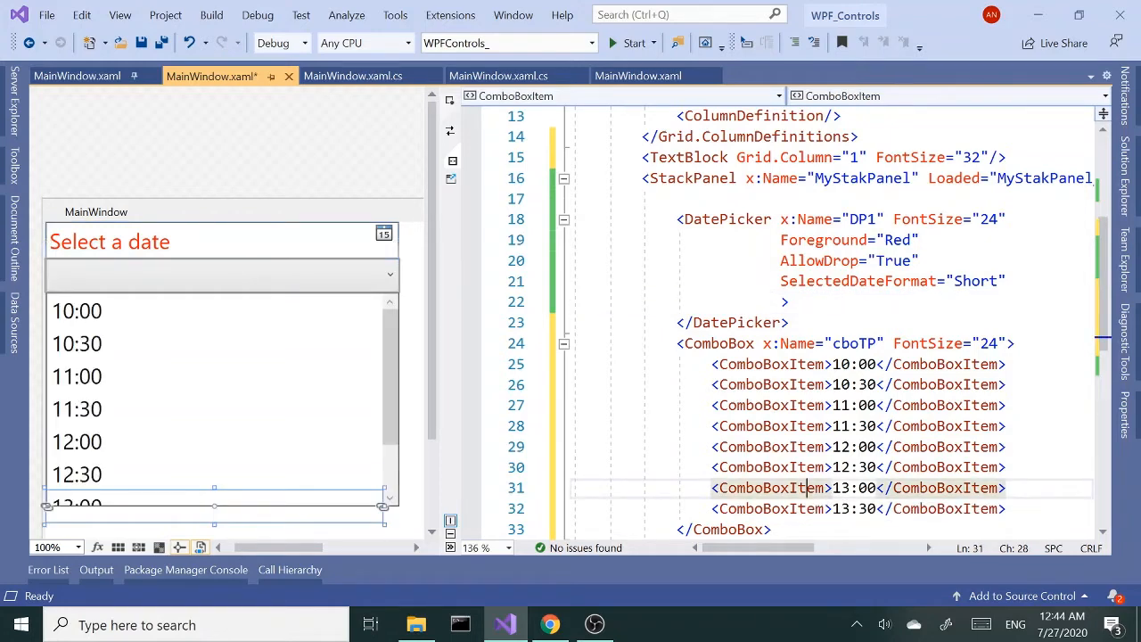
text(s)
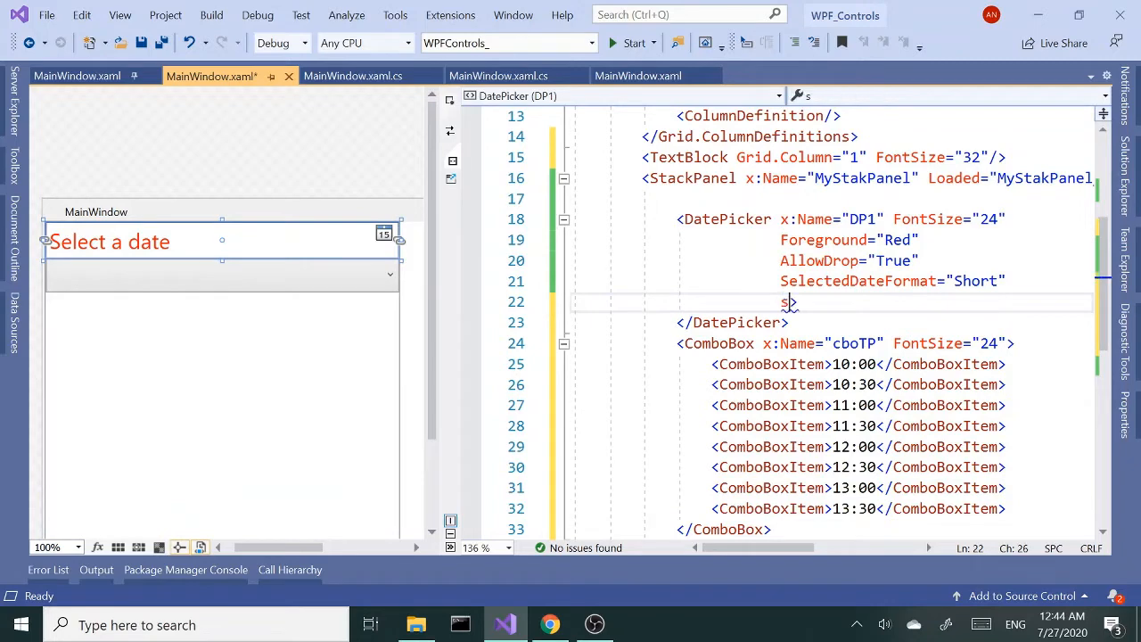
text(s)
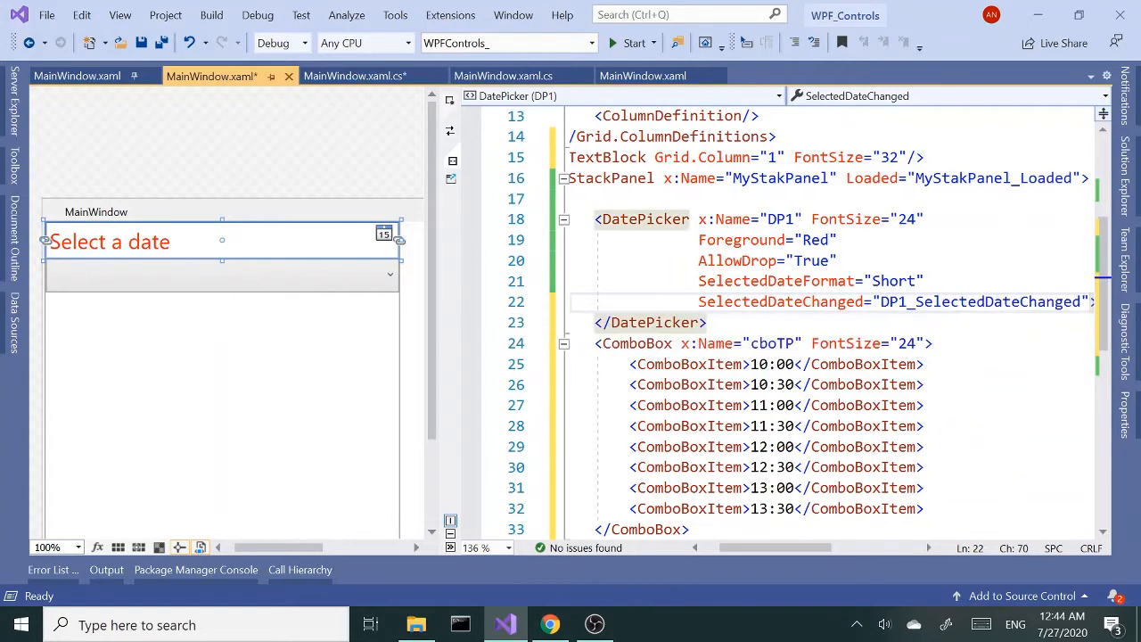
right_click(802, 301)
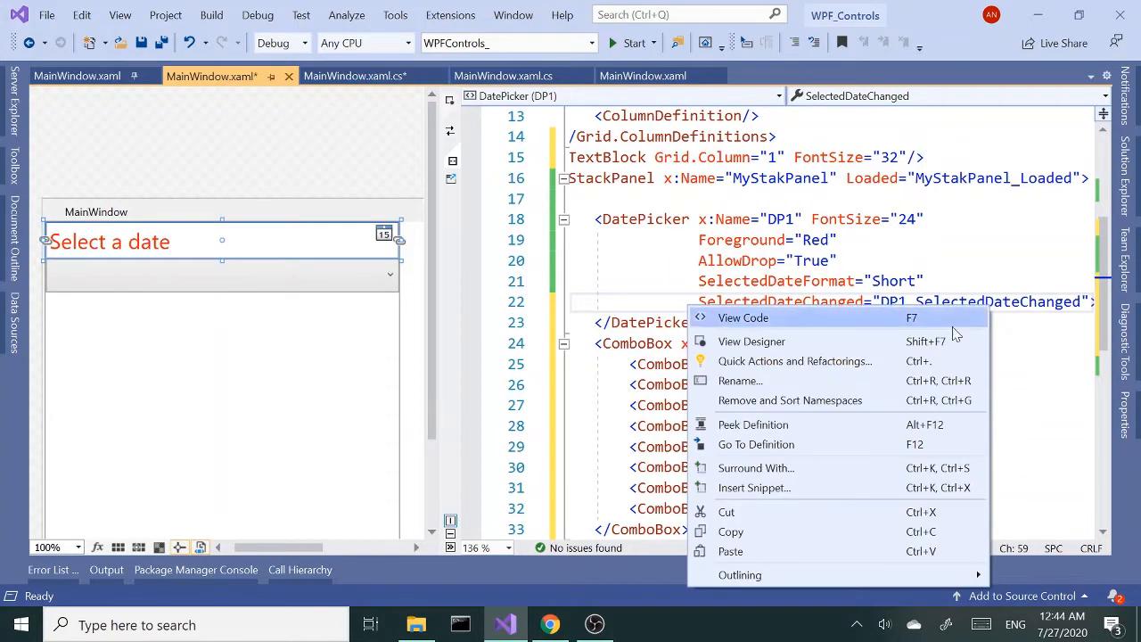
mouse_move(845, 444)
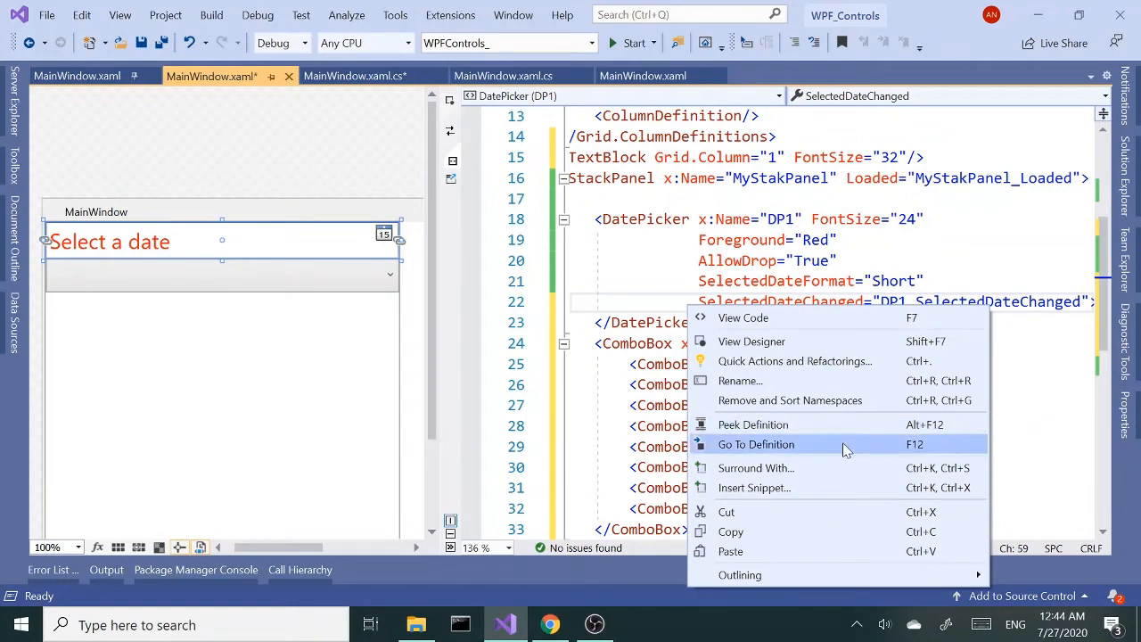
click(755, 444)
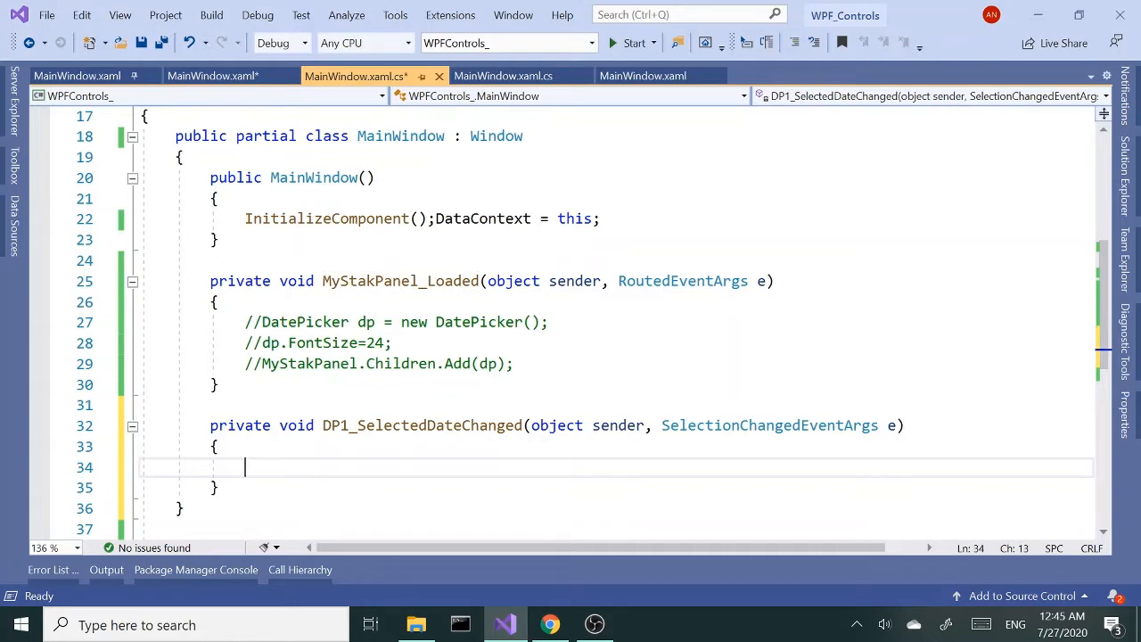
Clear stray text from the empty handler, build and run, then return to MainWindow.xaml
text(c)
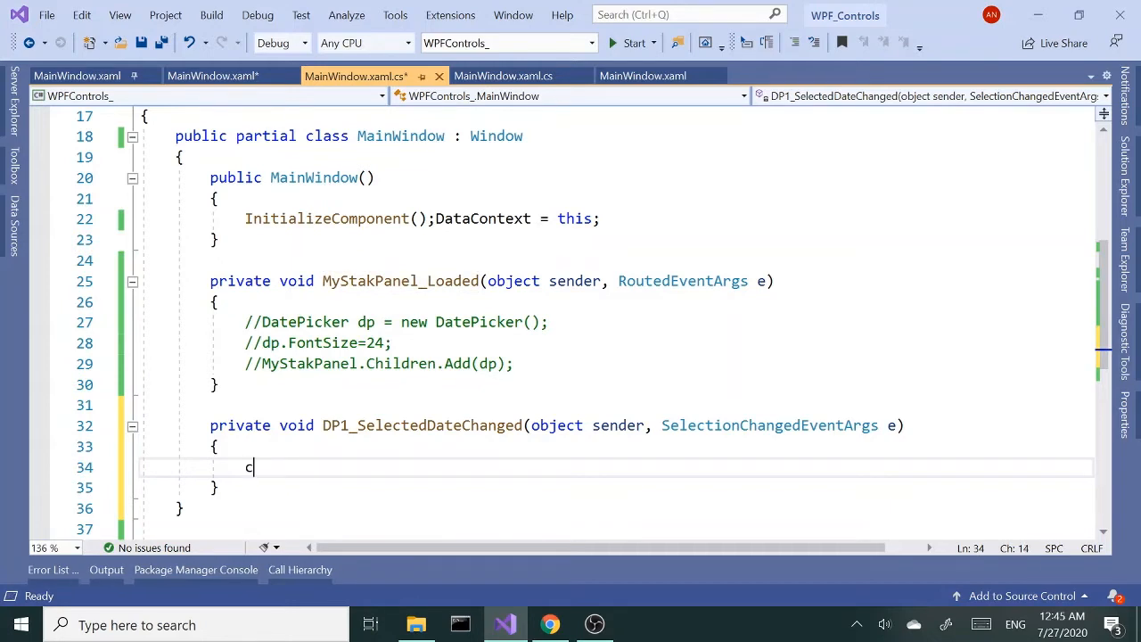
text(om)
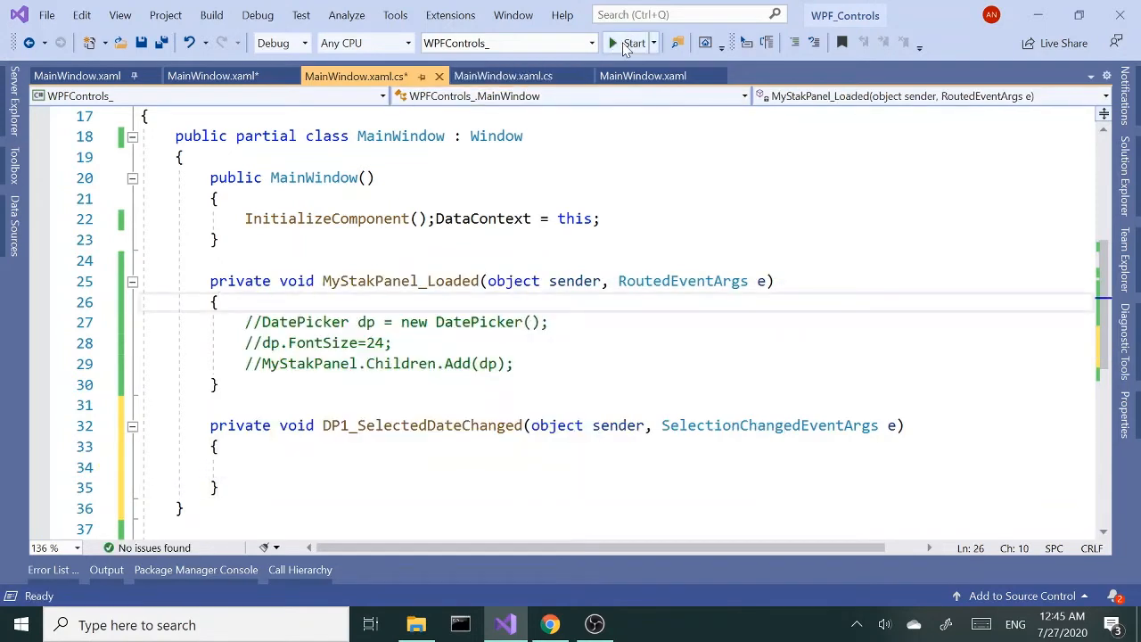
click(633, 43)
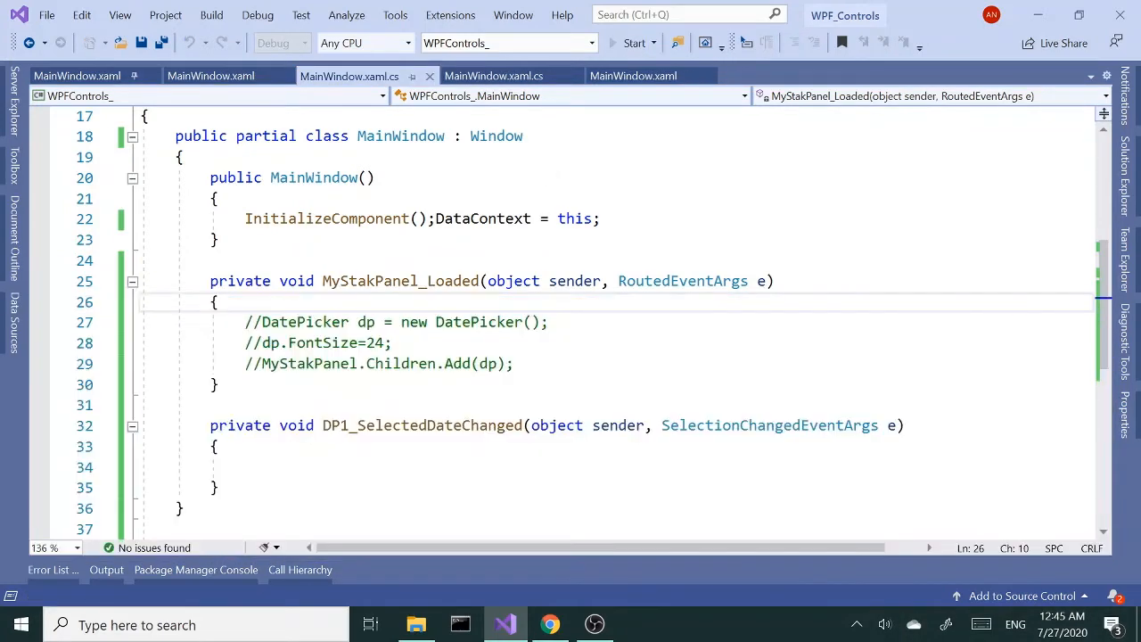
click(633, 43)
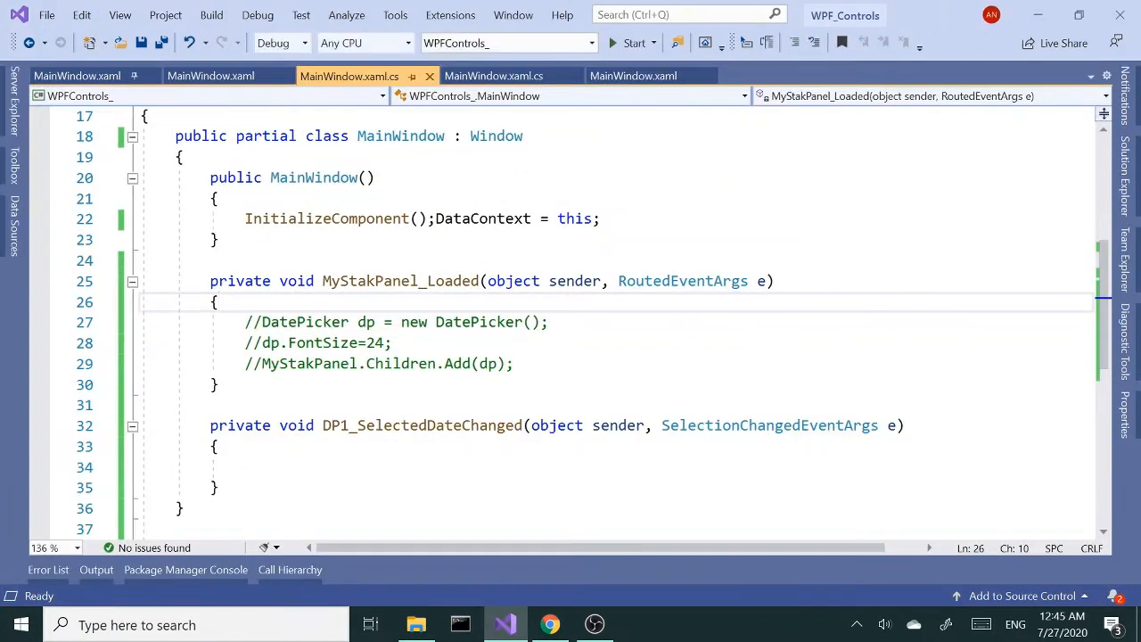
click(209, 76)
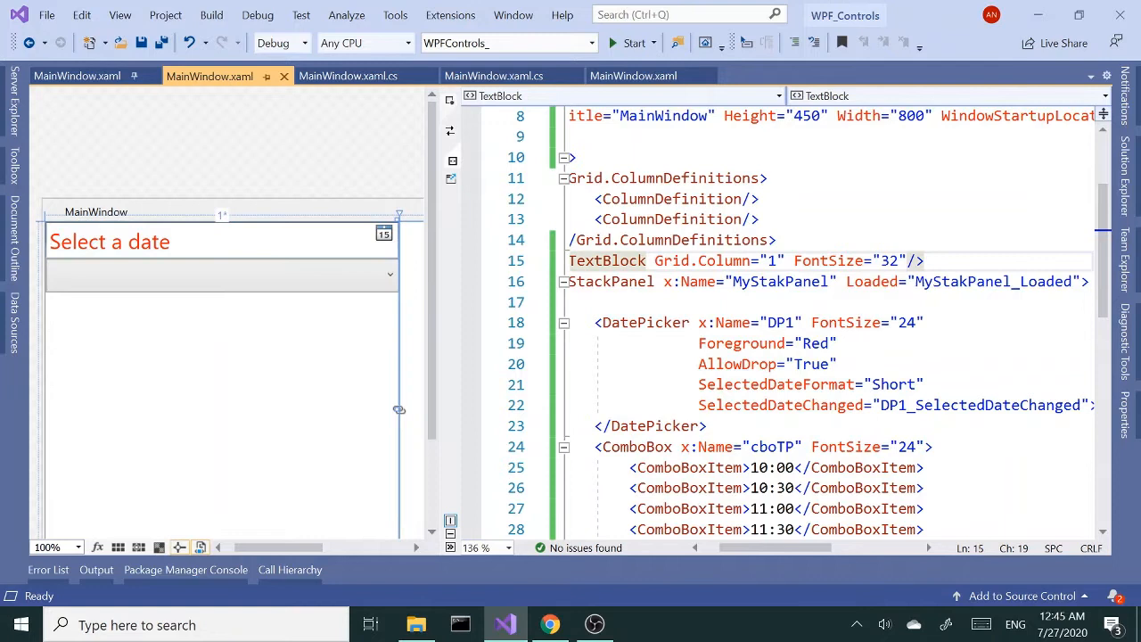
Add x:Name="TBLK" to the TextBlock on line 15
text(x:)
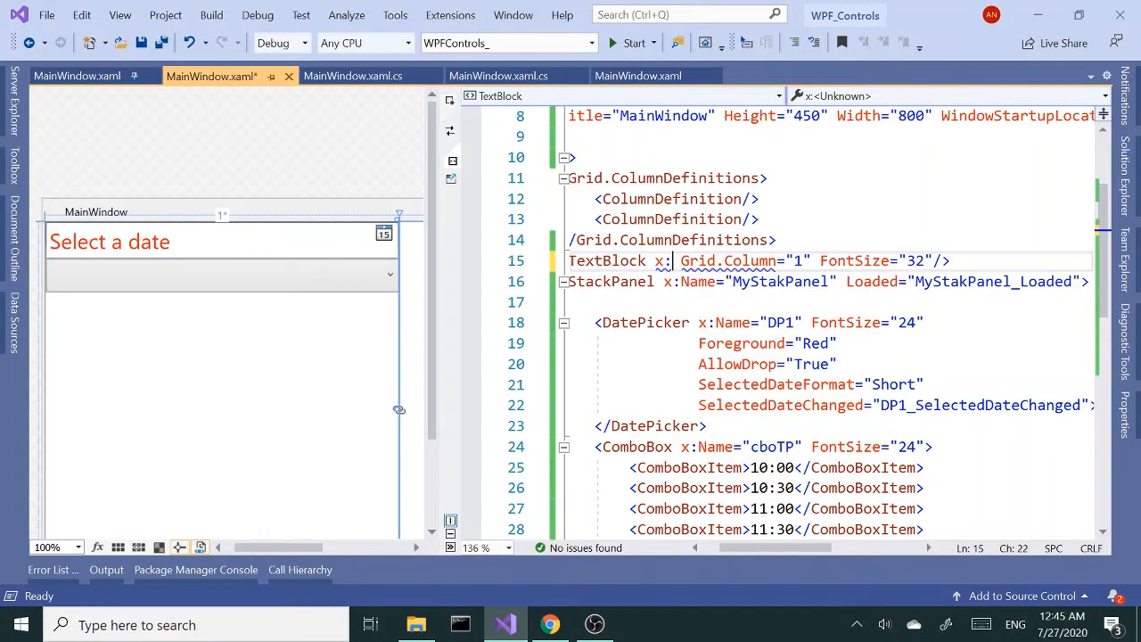
text(Name="")
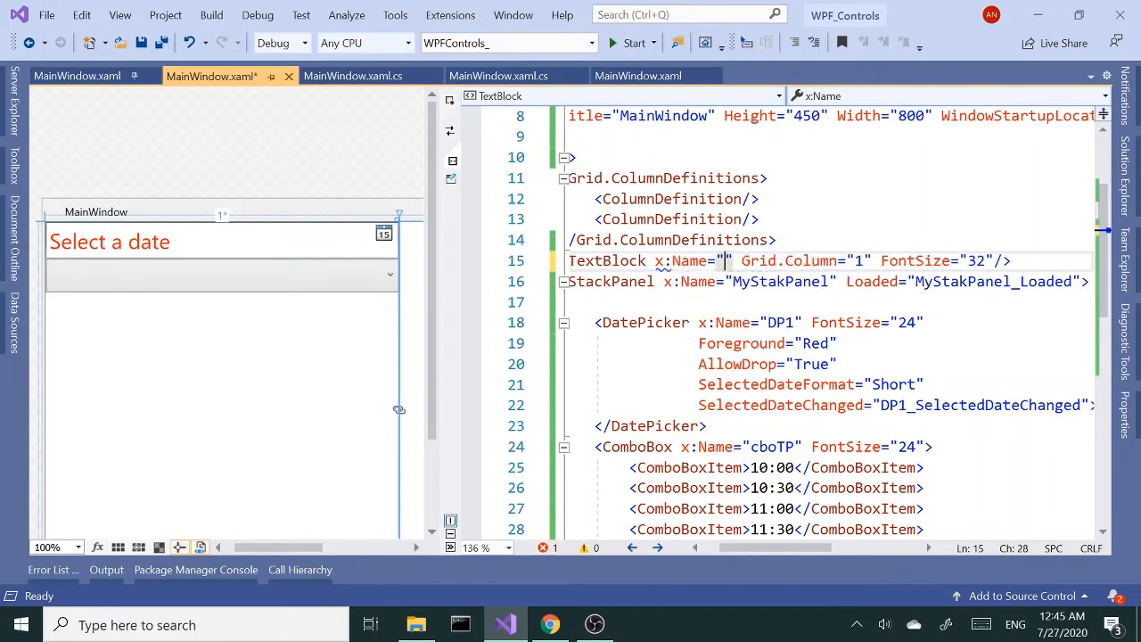
text(T)
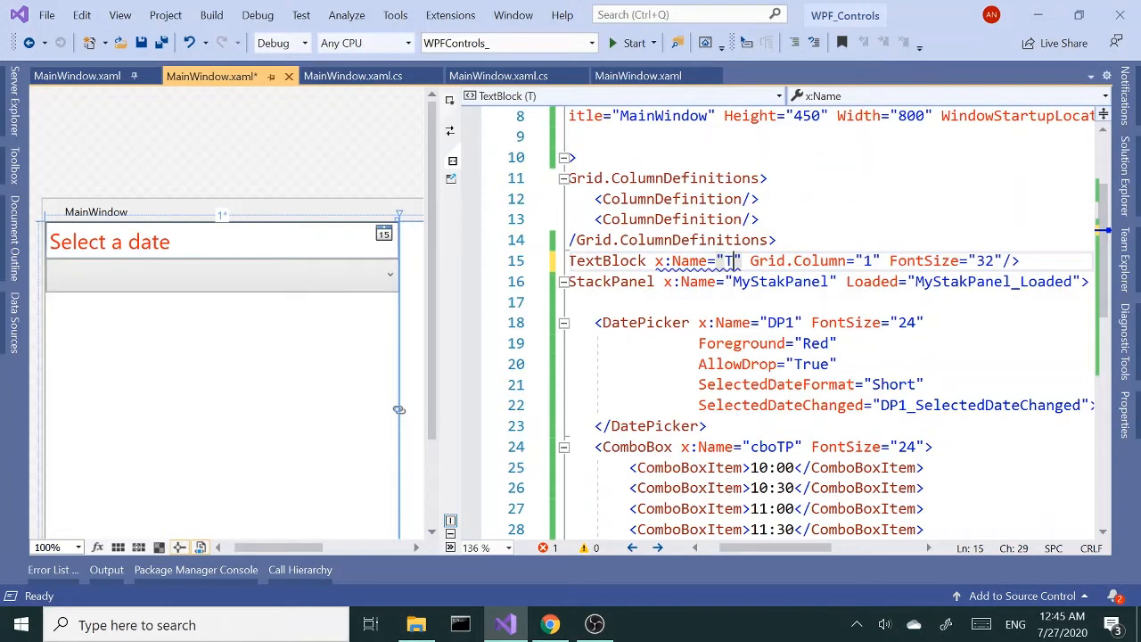
text(BLK)
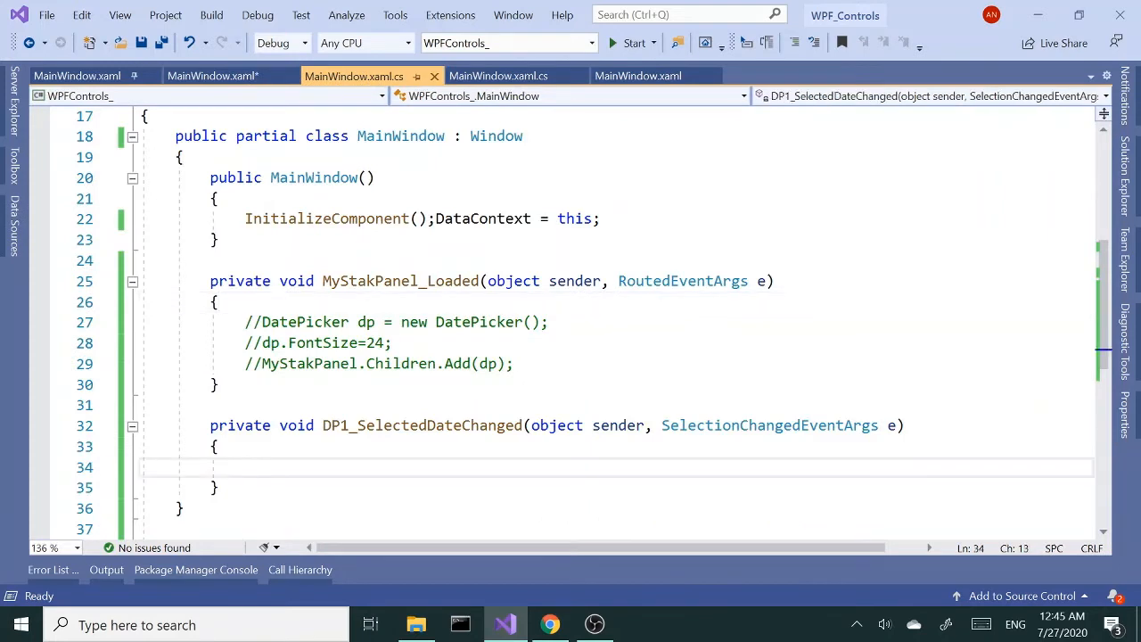
Type ComboBoxItem cboitem = cboTP.SelectedItem as ComboBoxItem; in the handler
text(com)
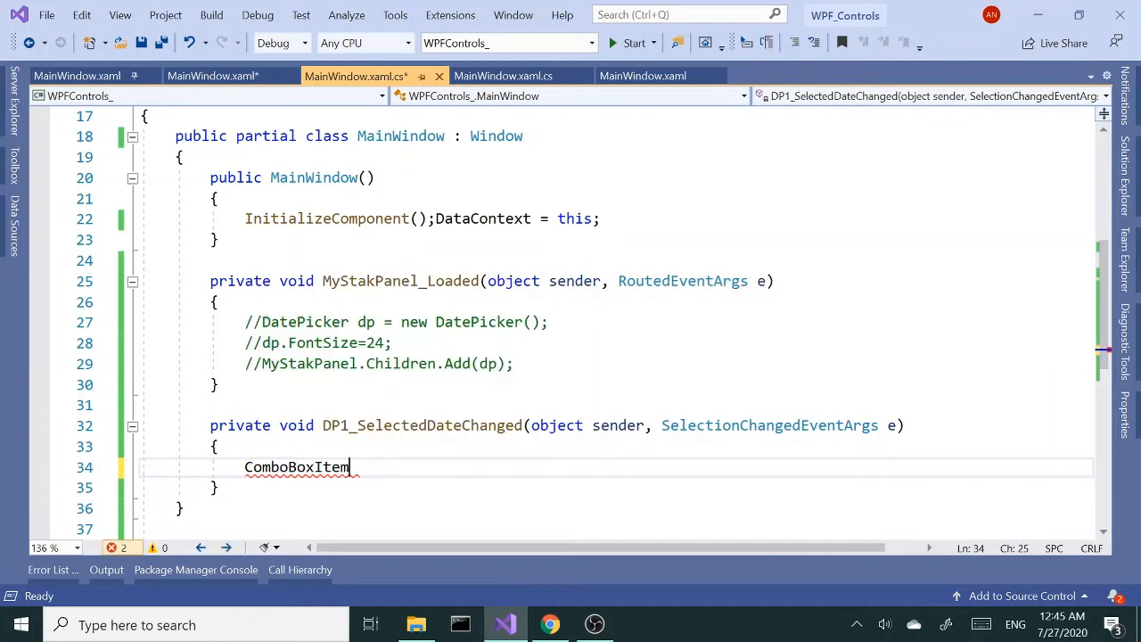
text(cboitem=)
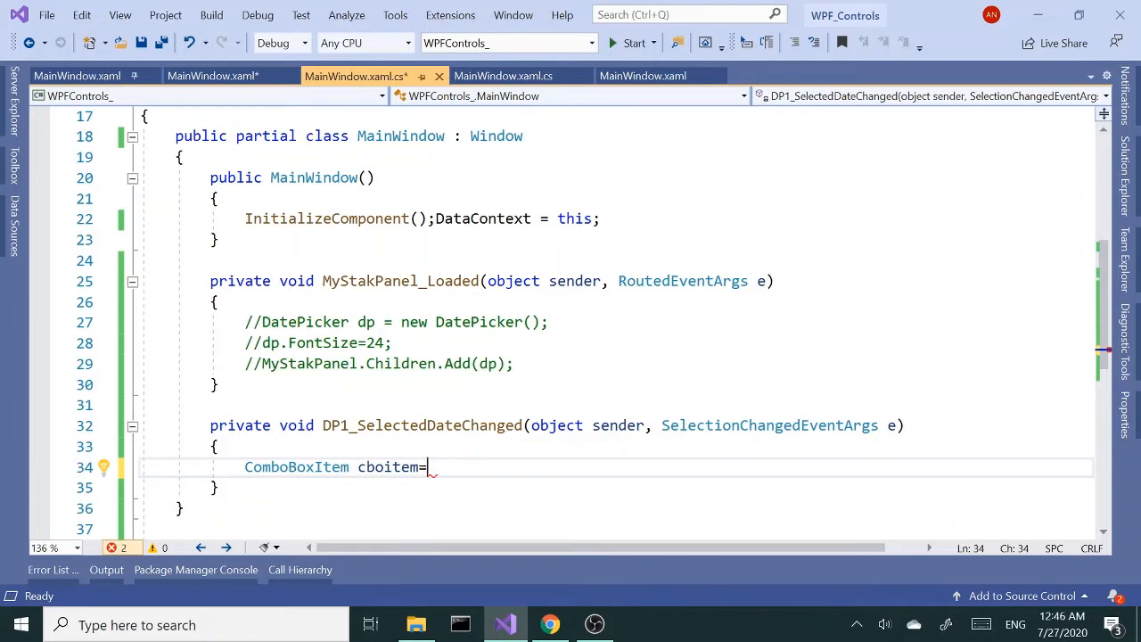
text(cbo)
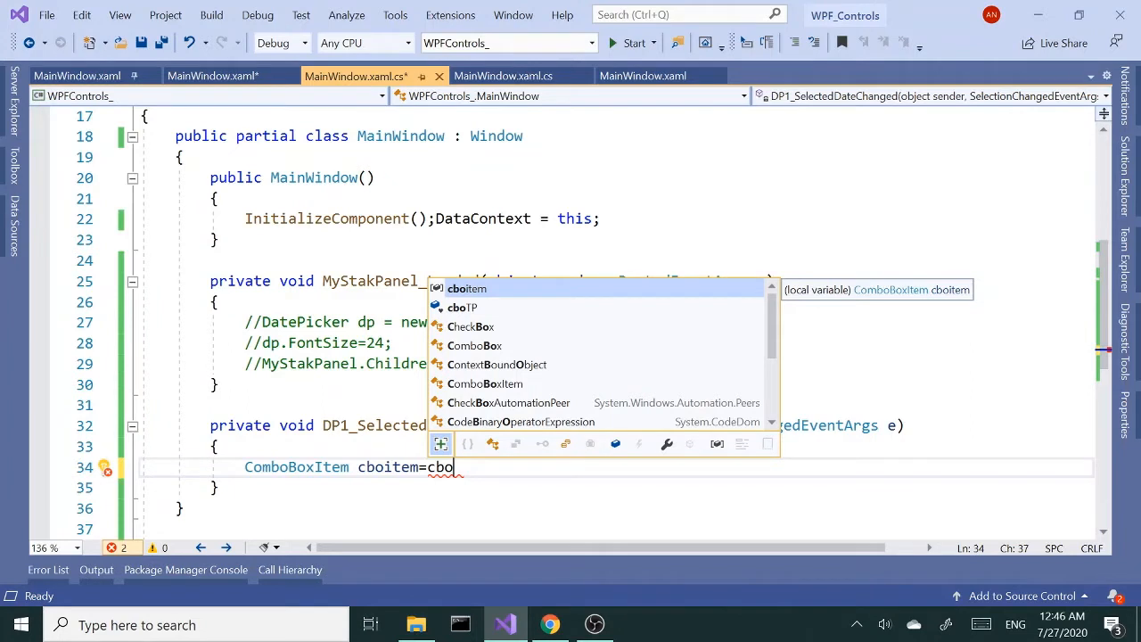
text(TP.)
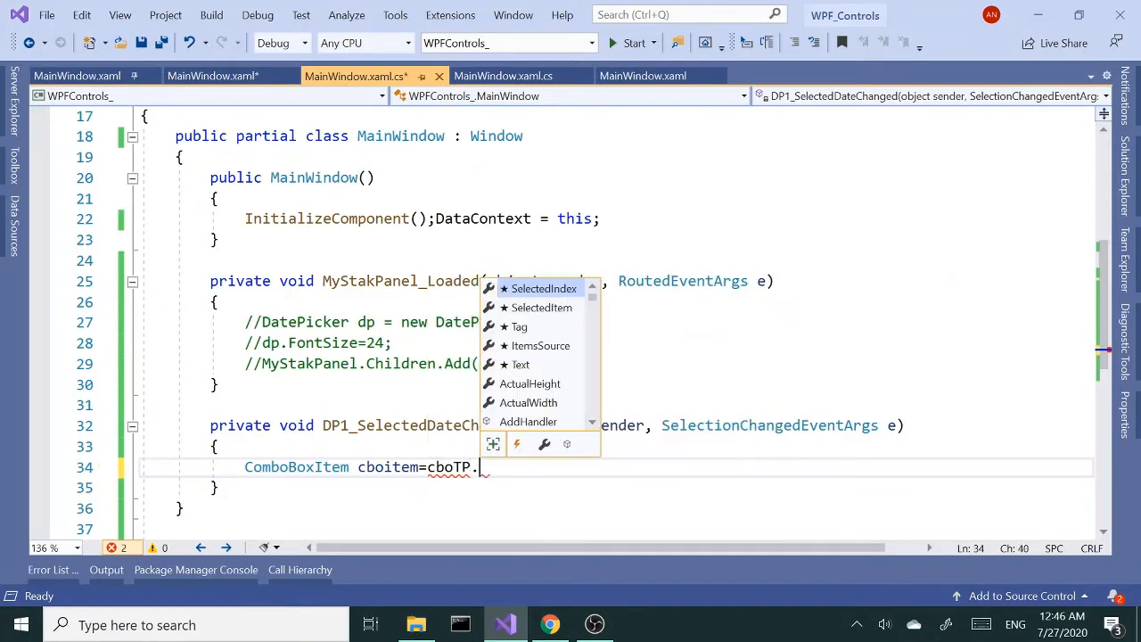
mouse_move(544, 288)
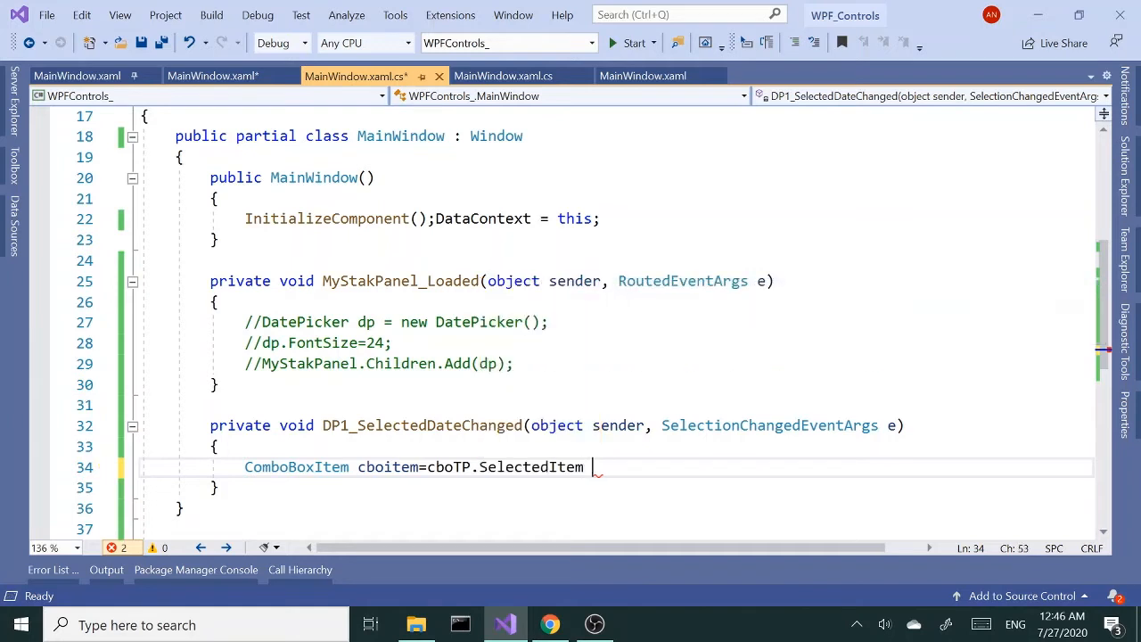
text(as comboBoxItem;)
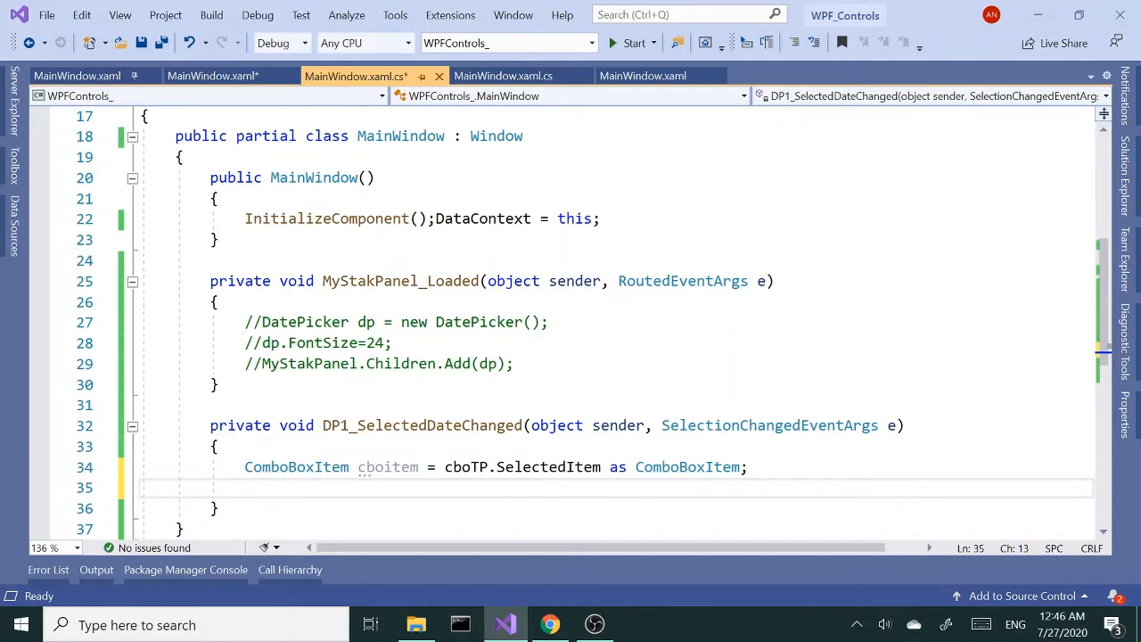
Add var t = cboitem.Content.ToString(); below it
text(var)
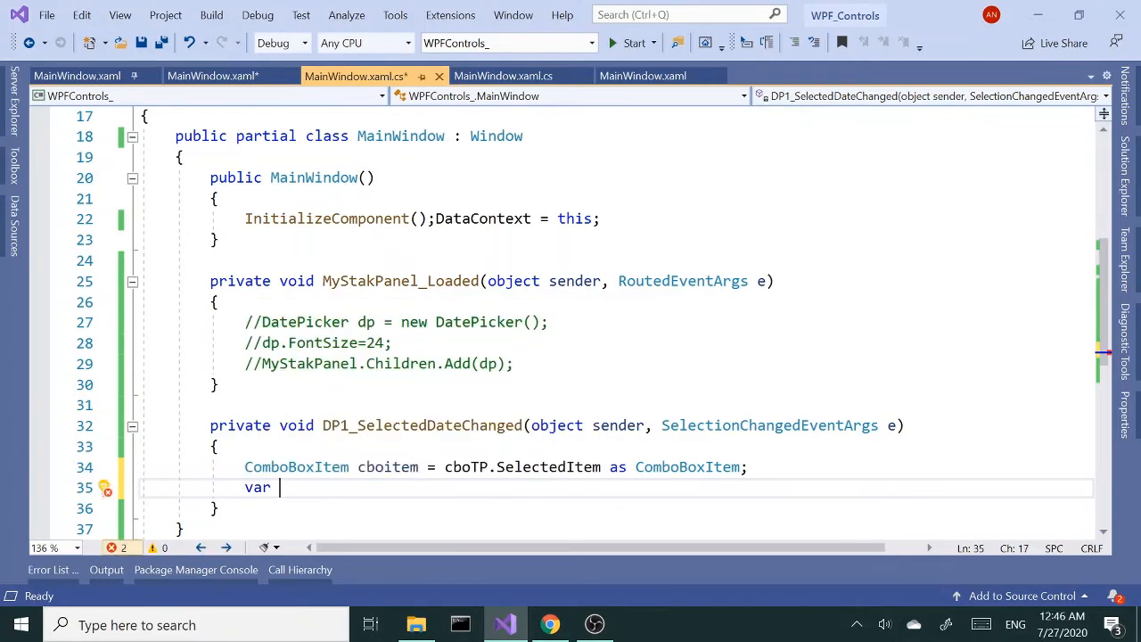
text(t=cb)
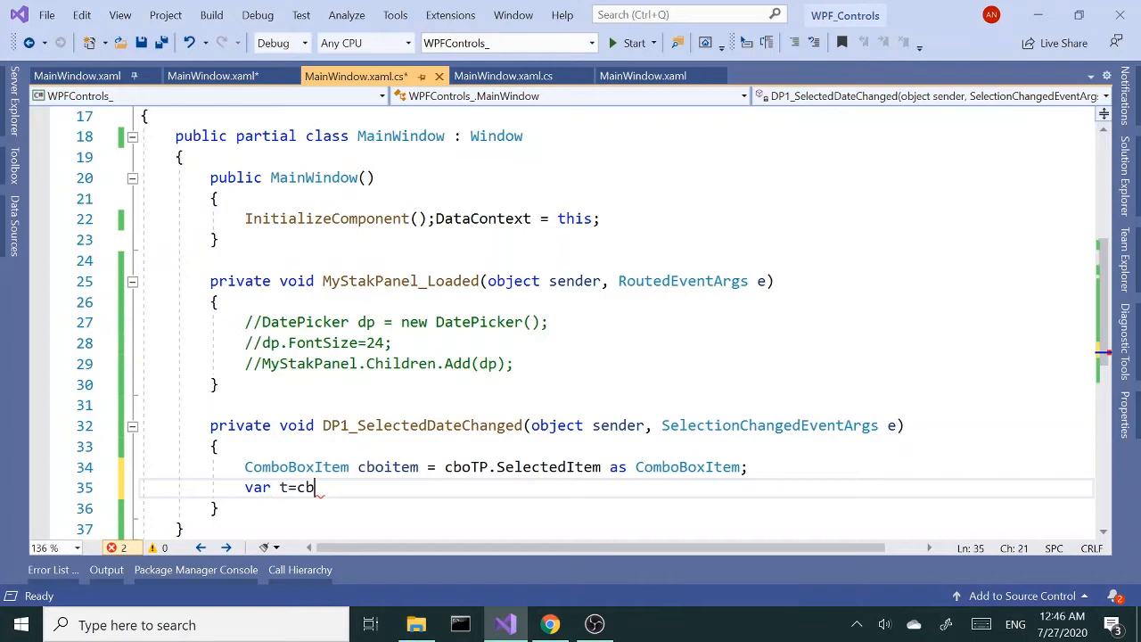
text(oite)
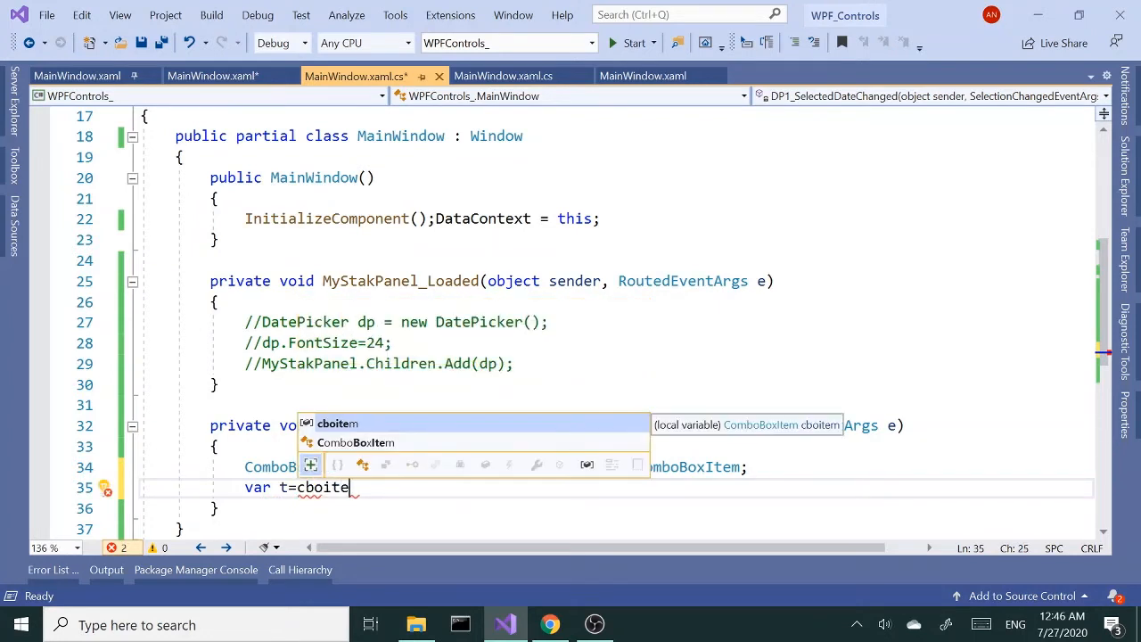
text(.)
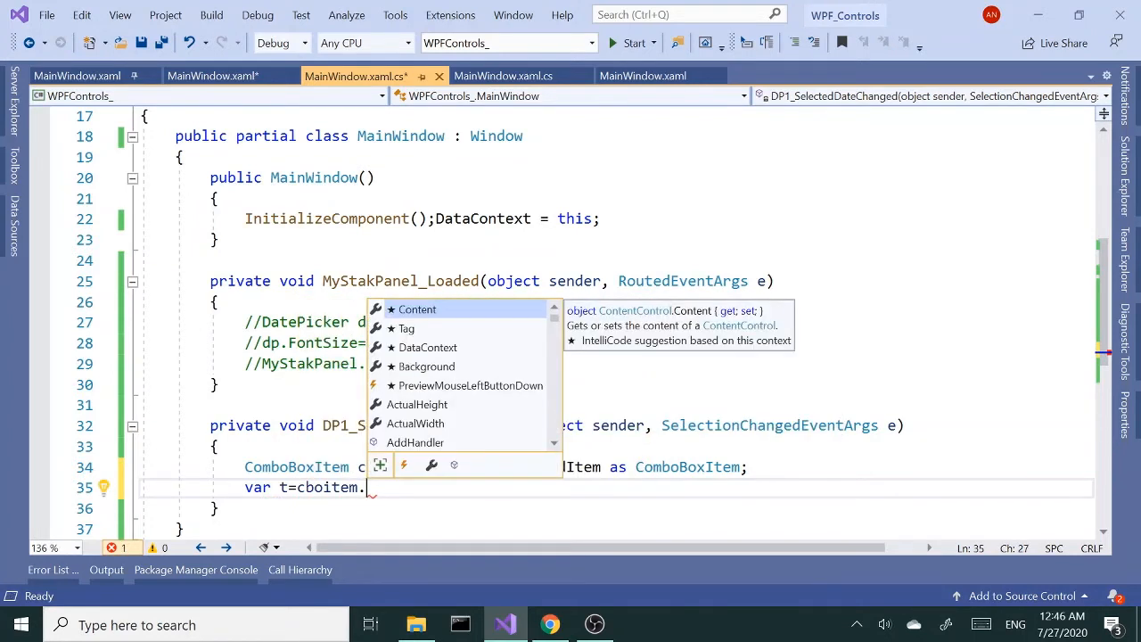
text(Content.ToString()
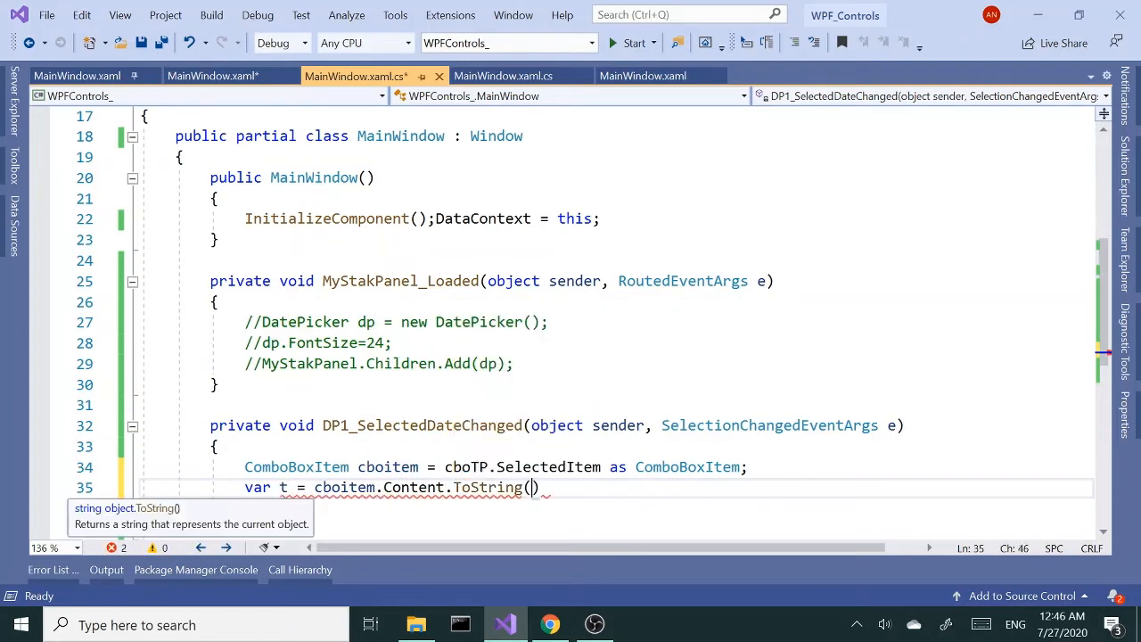
text();)
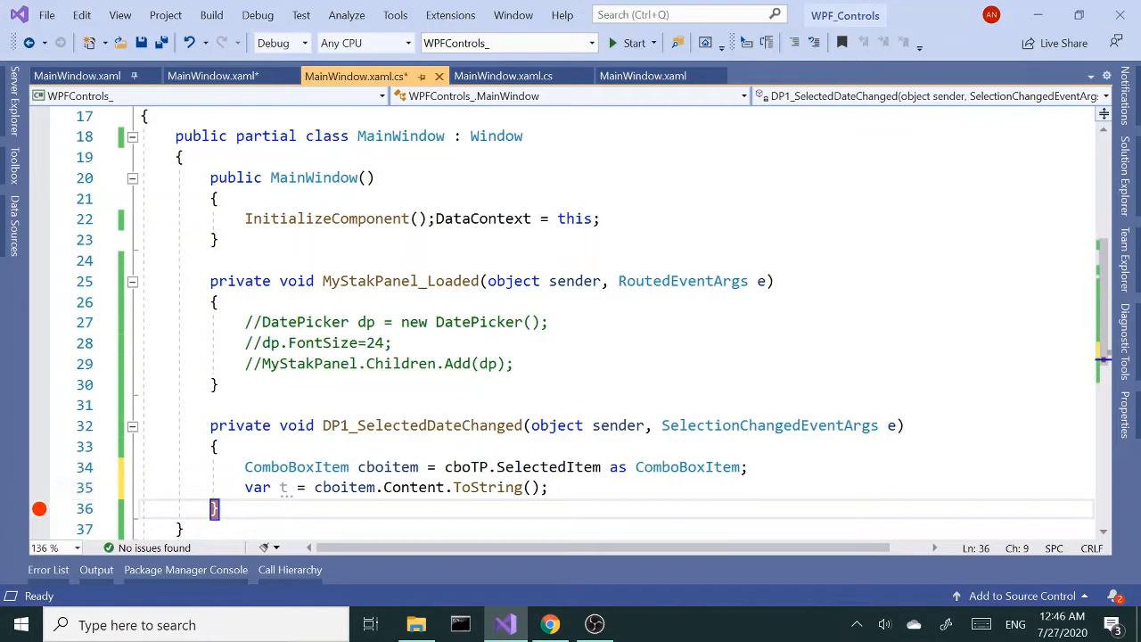
Debug the app, pick a date to hit the breakpoint showing t as "11:00", then stop
click(653, 43)
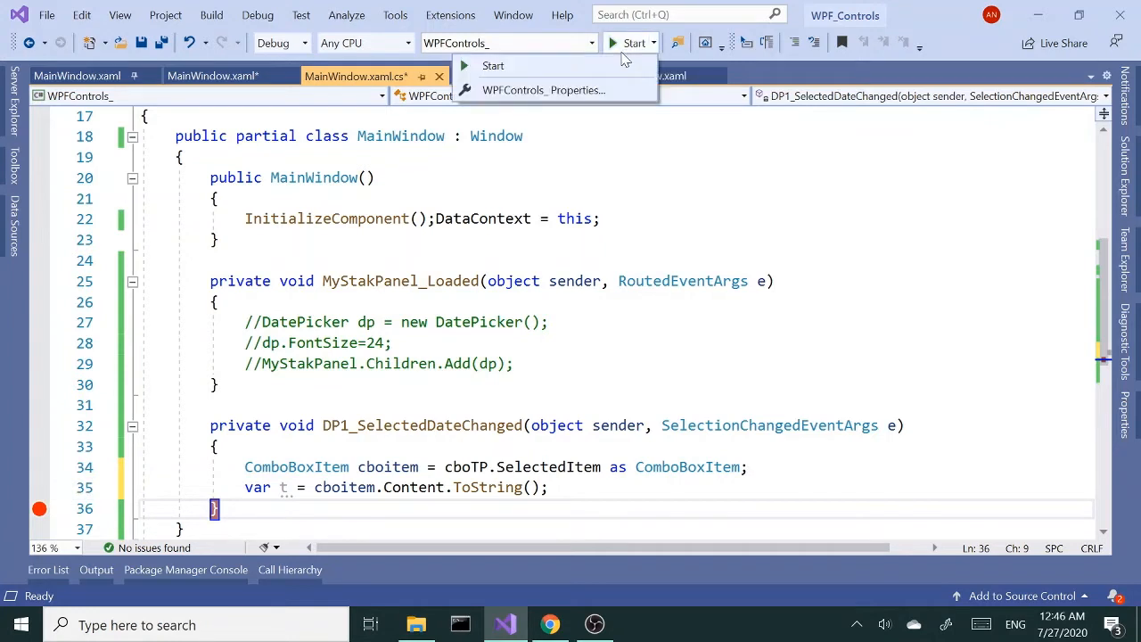
click(493, 65)
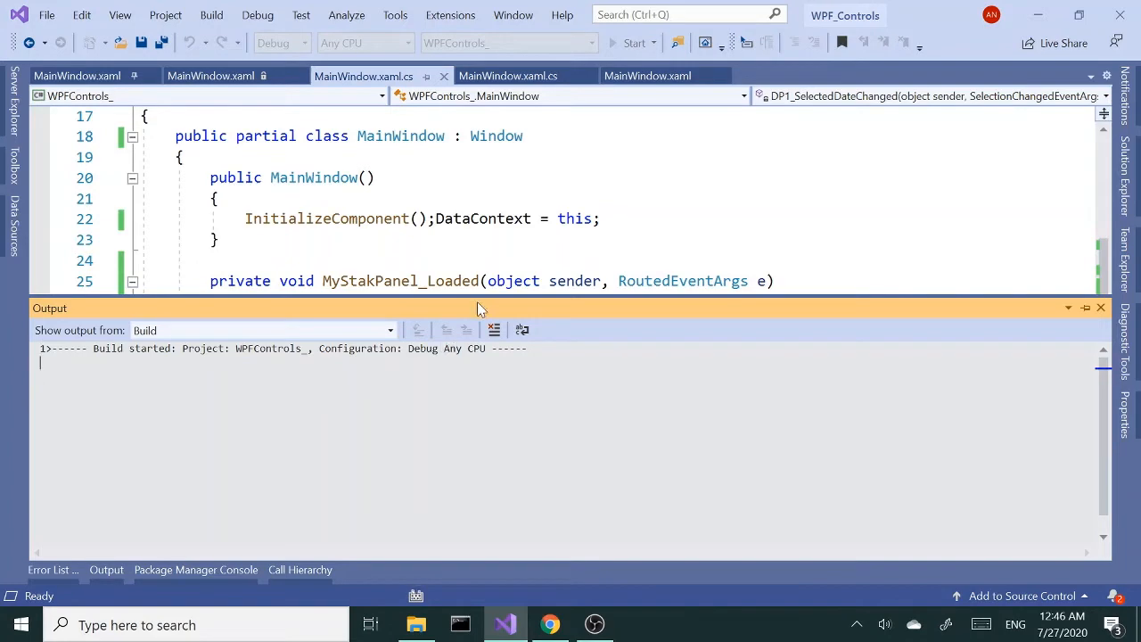
click(632, 43)
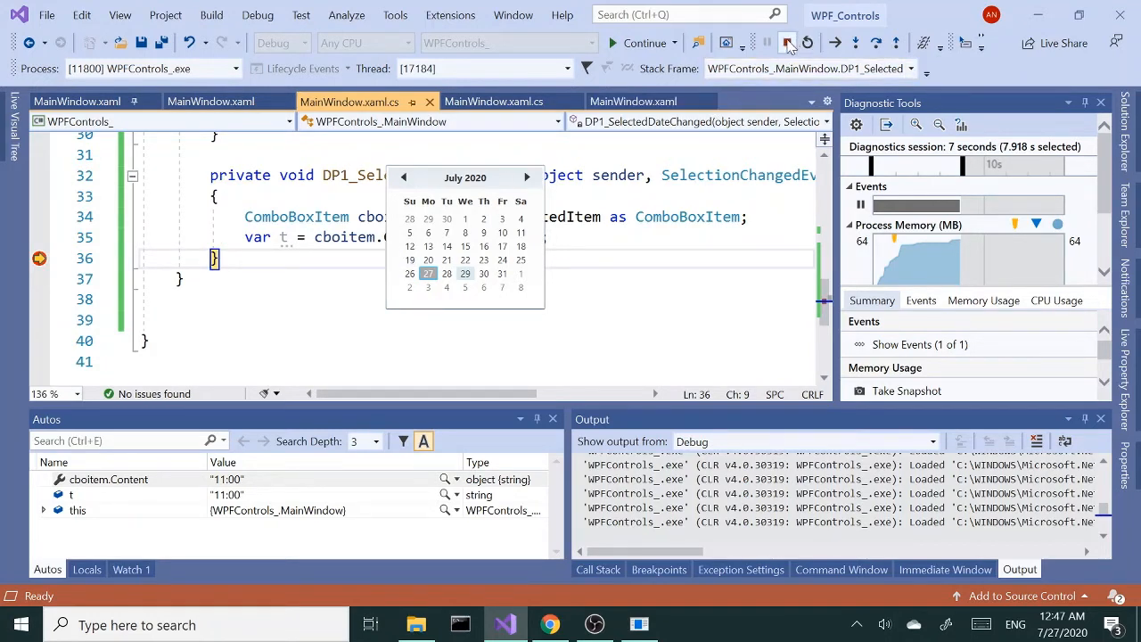
click(787, 43)
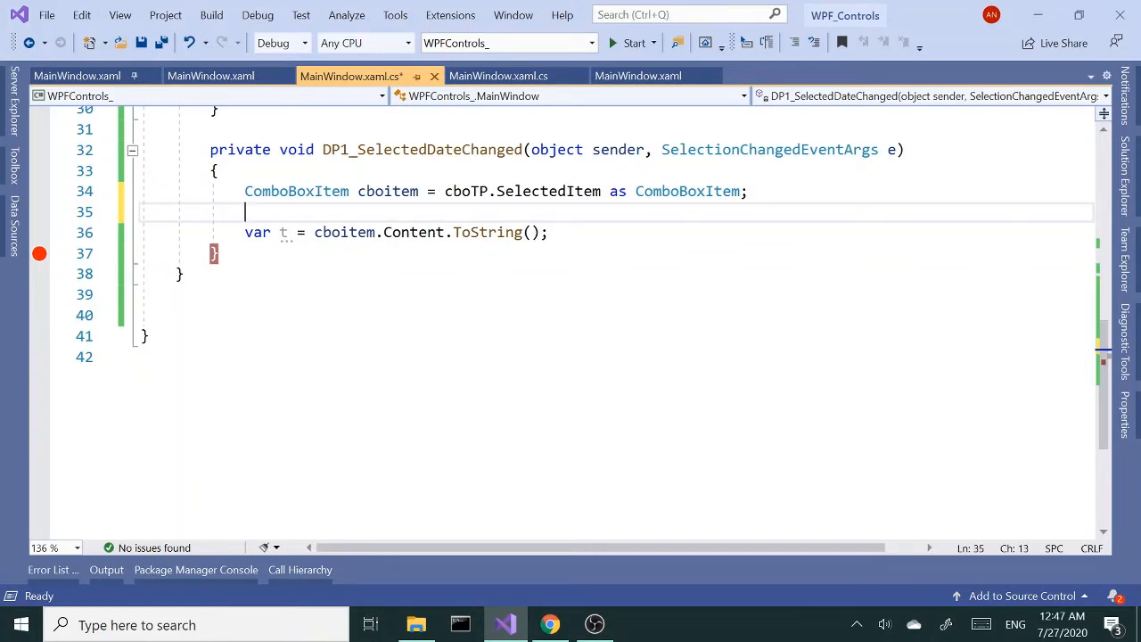
Place var t = cboitem.Content.ToString(); inside if (cboitem.Content != null)
text(if(cbo)
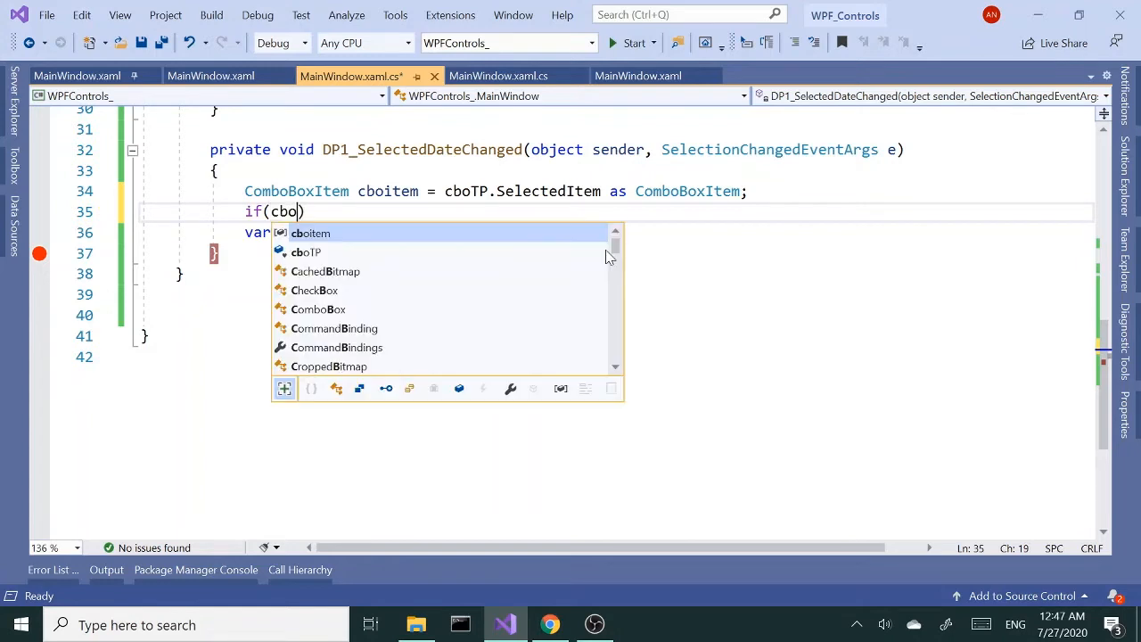
text(item.)
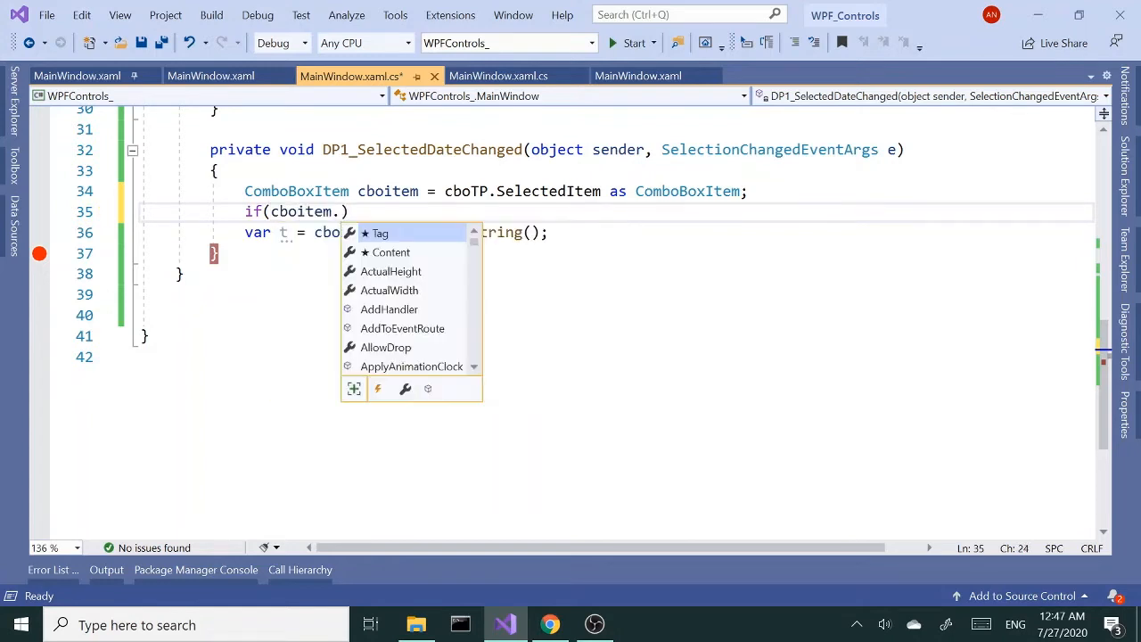
text(Content!)
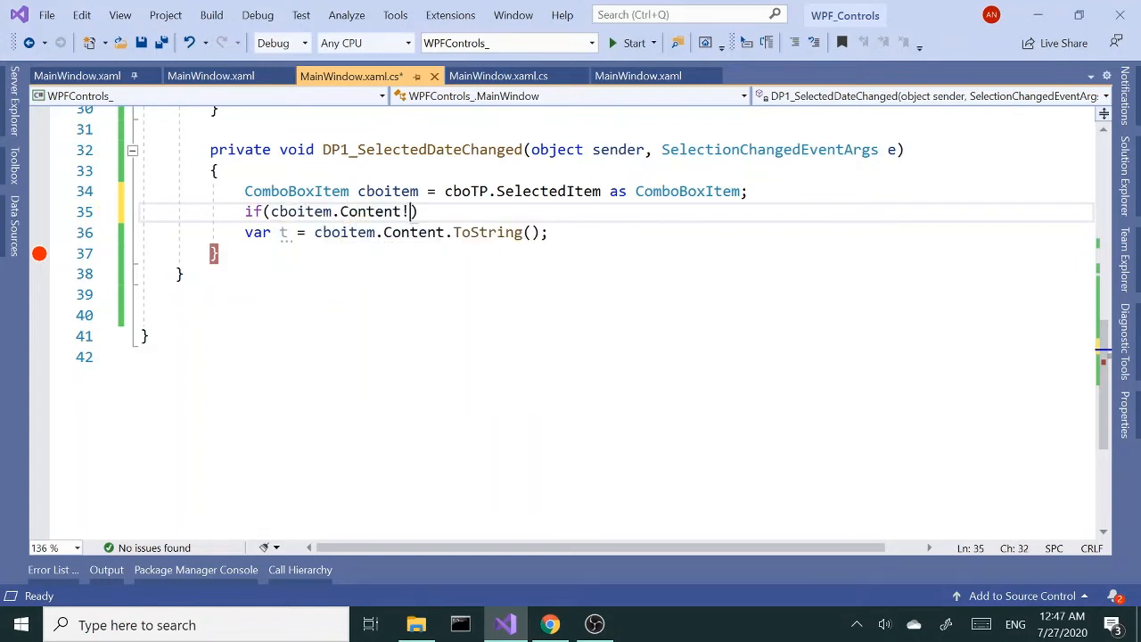
text(=)
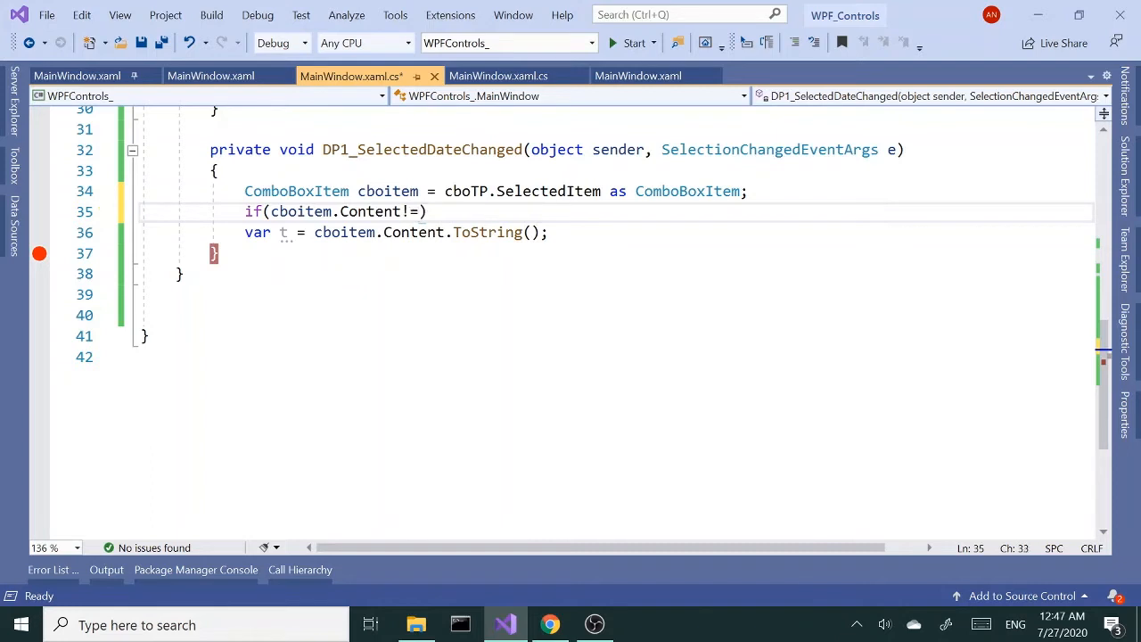
text(null)
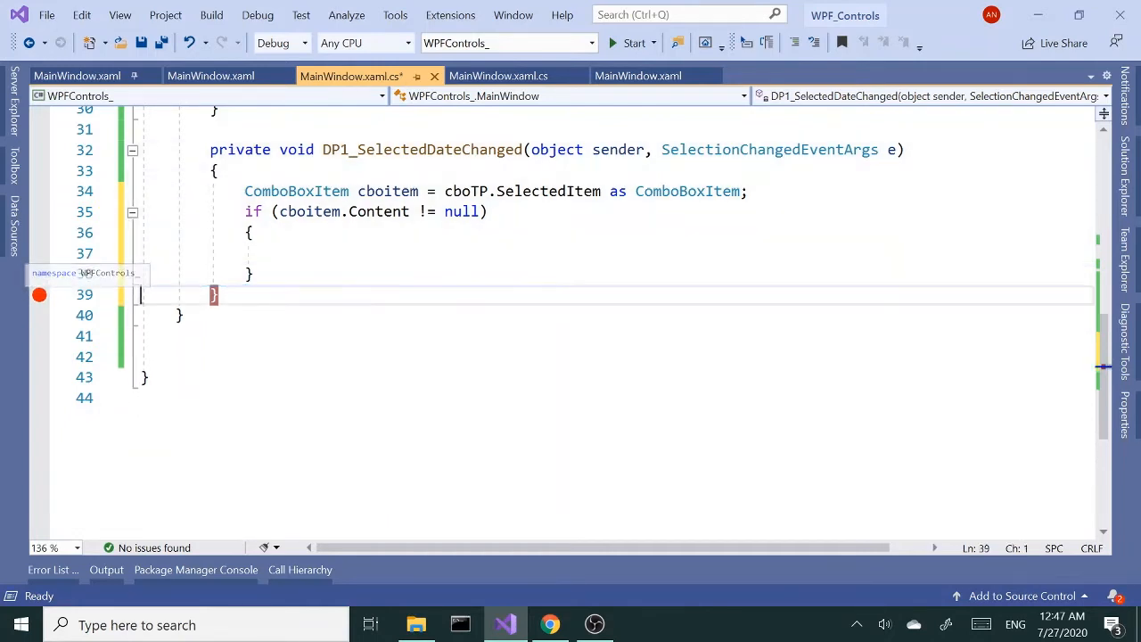
text(var t = cboitem.Content.ToString();)
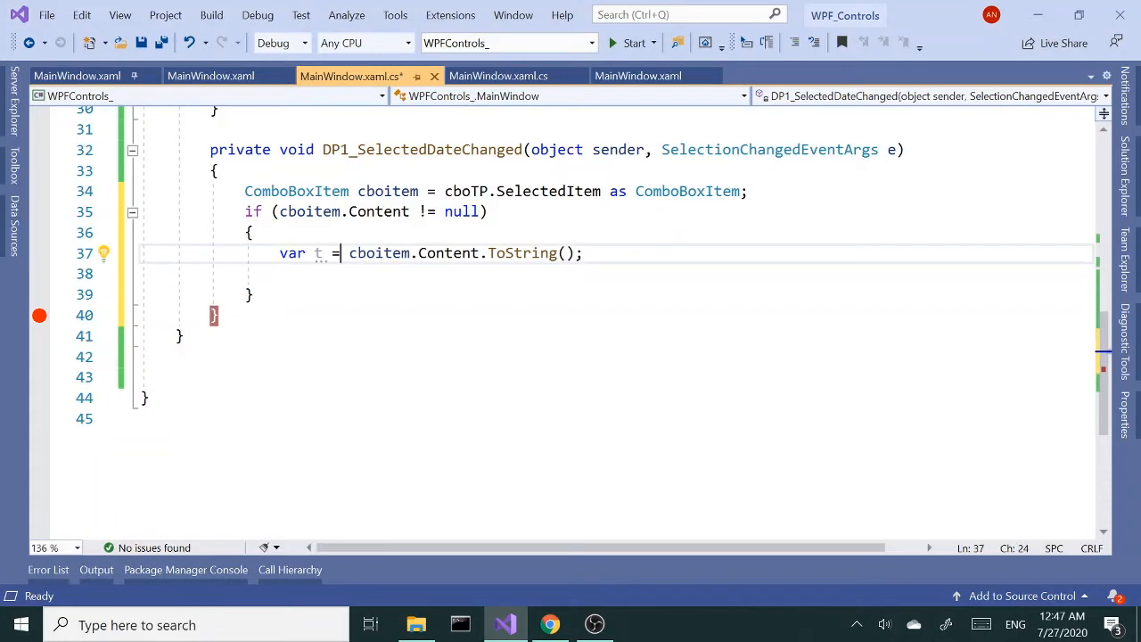
Try converting the content with DateTime.Parse(...).ToShortTimeString(), a change later undone
text(Date)
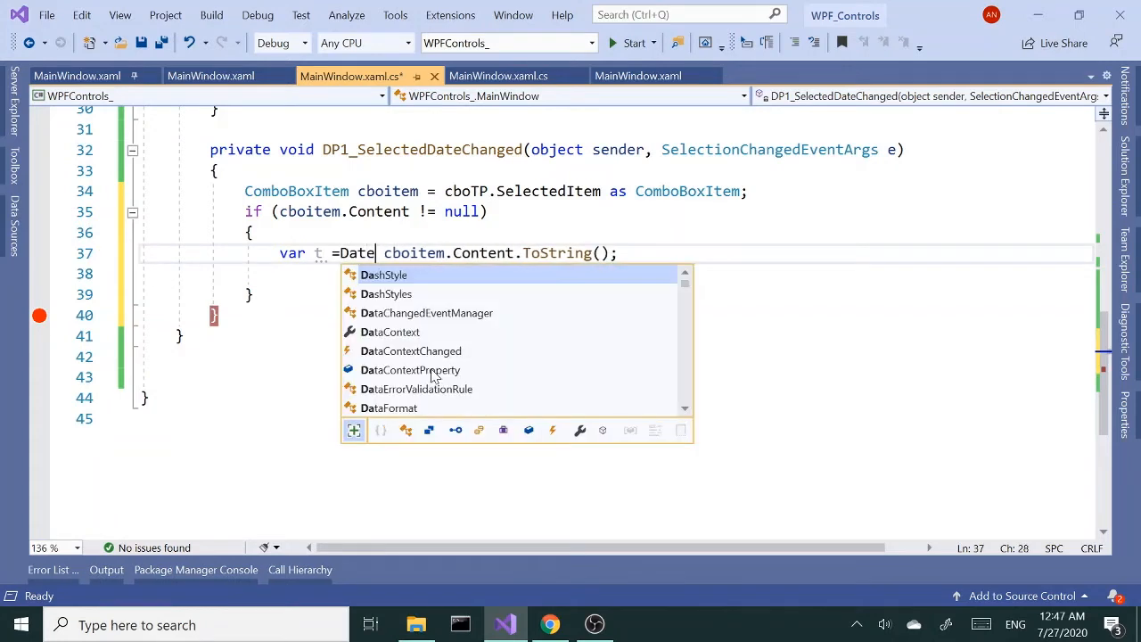
text(P)
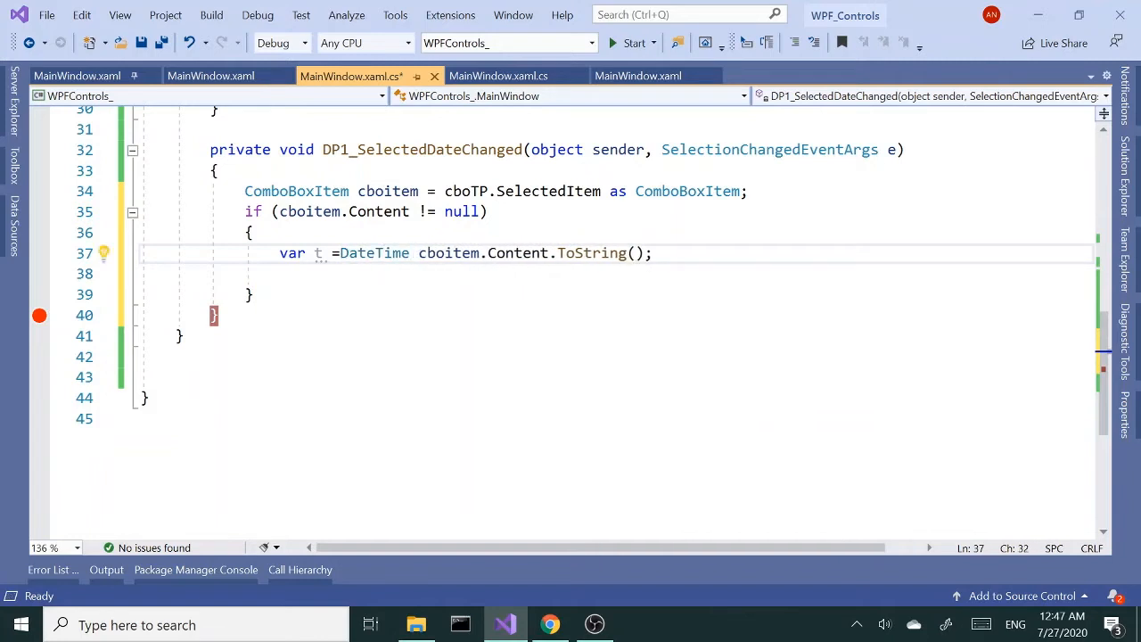
text(.Parse()
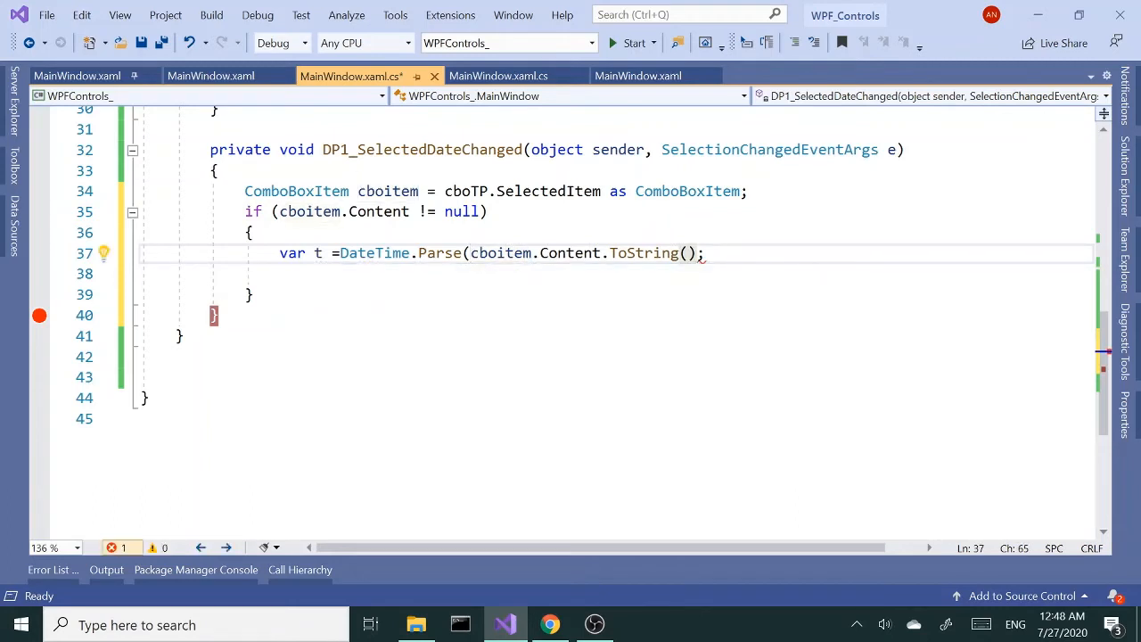
text(.)
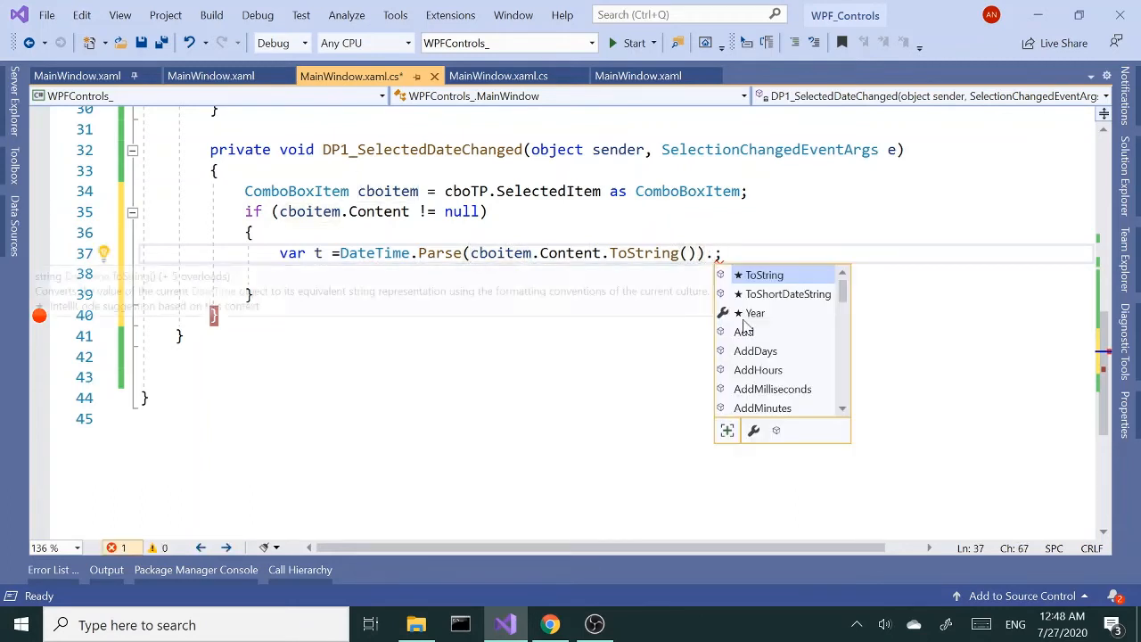
text(to)
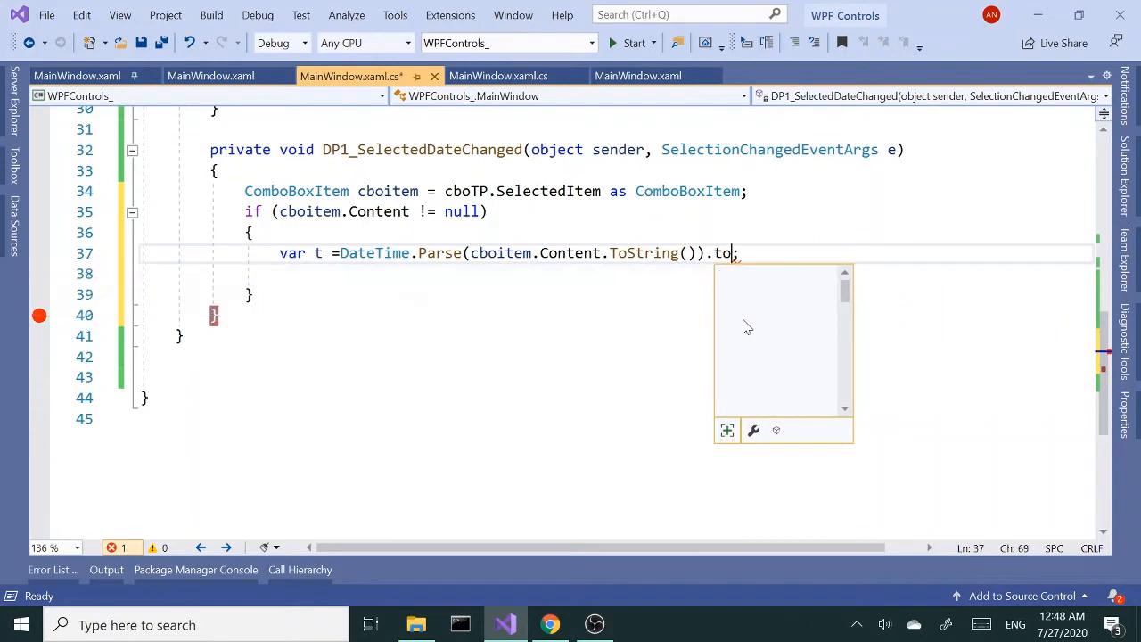
text(to)
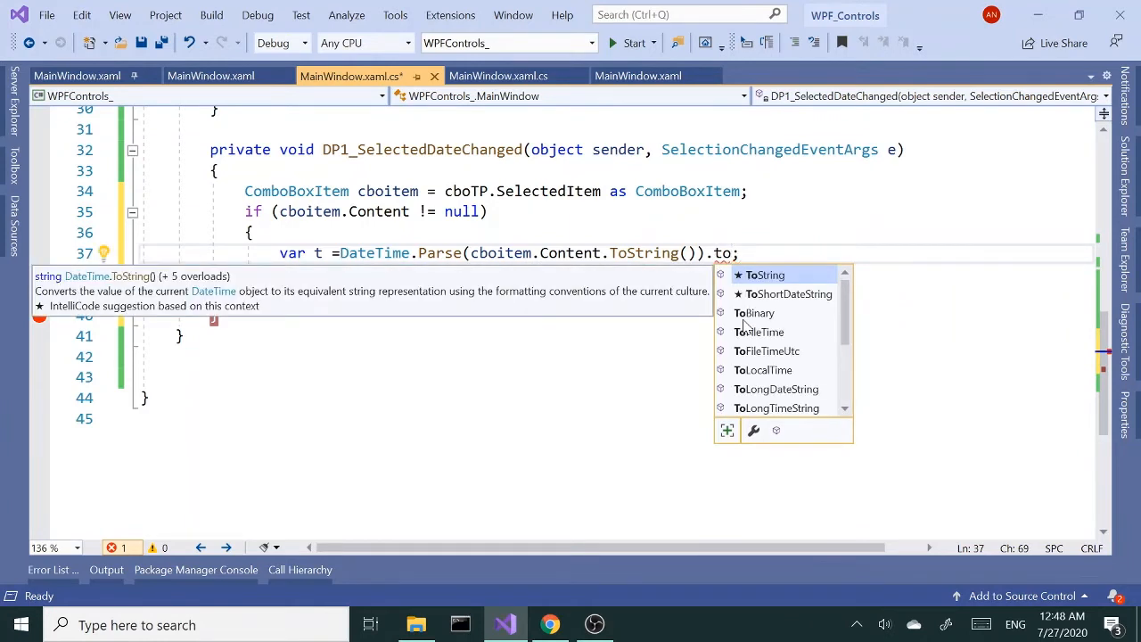
text(s)
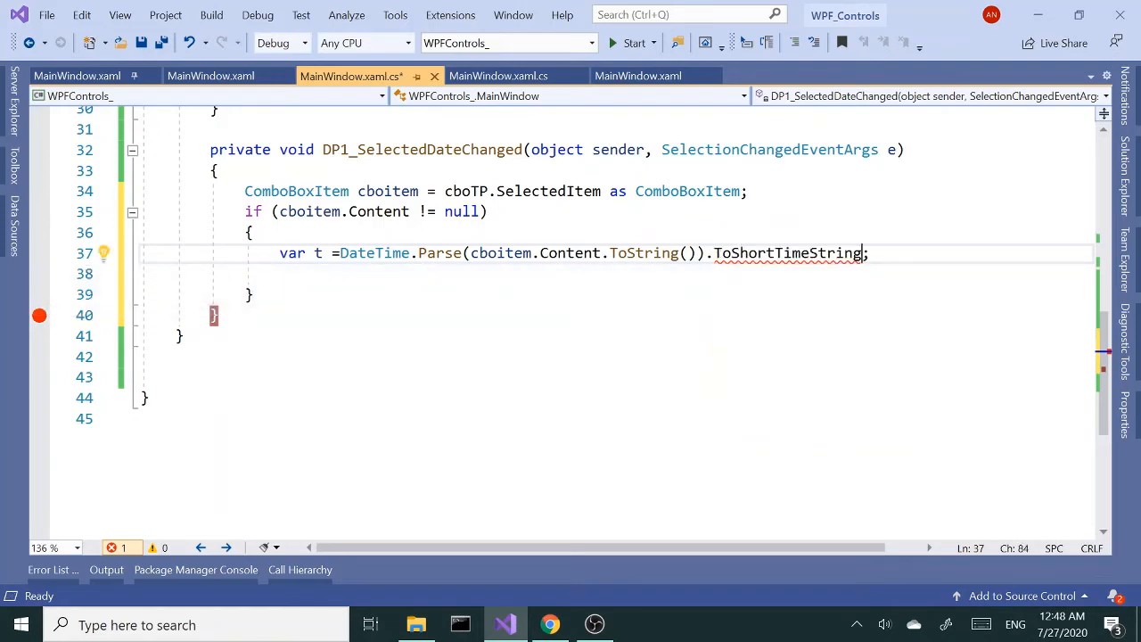
text(())
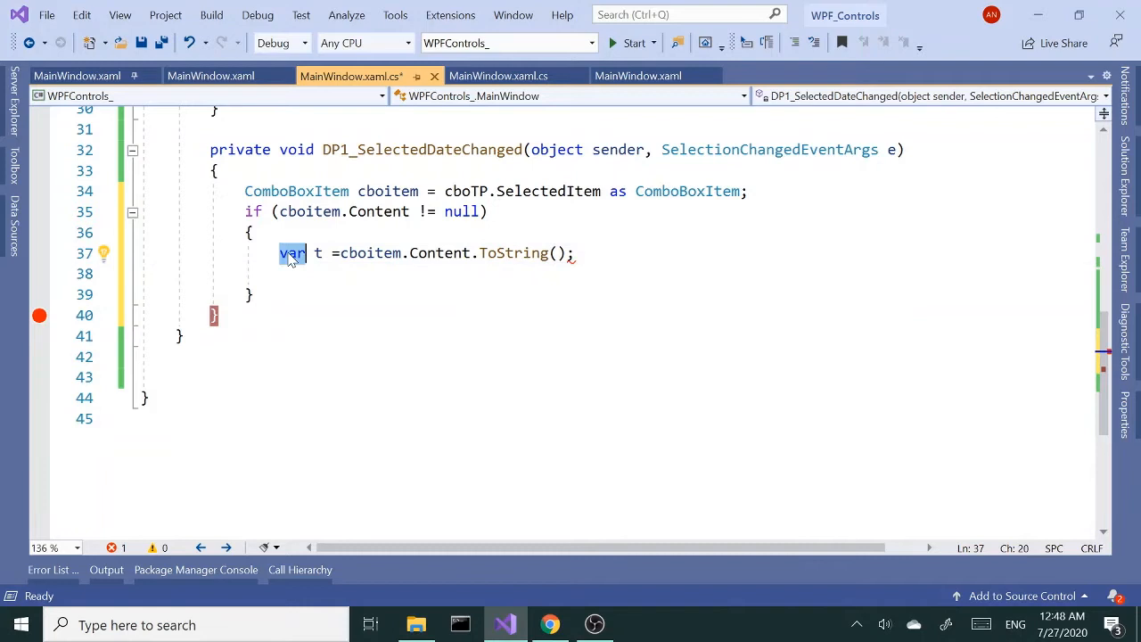
Declare string t = cboitem.Content.ToString(); and add string d = DP1.Text; below it
text(sti)
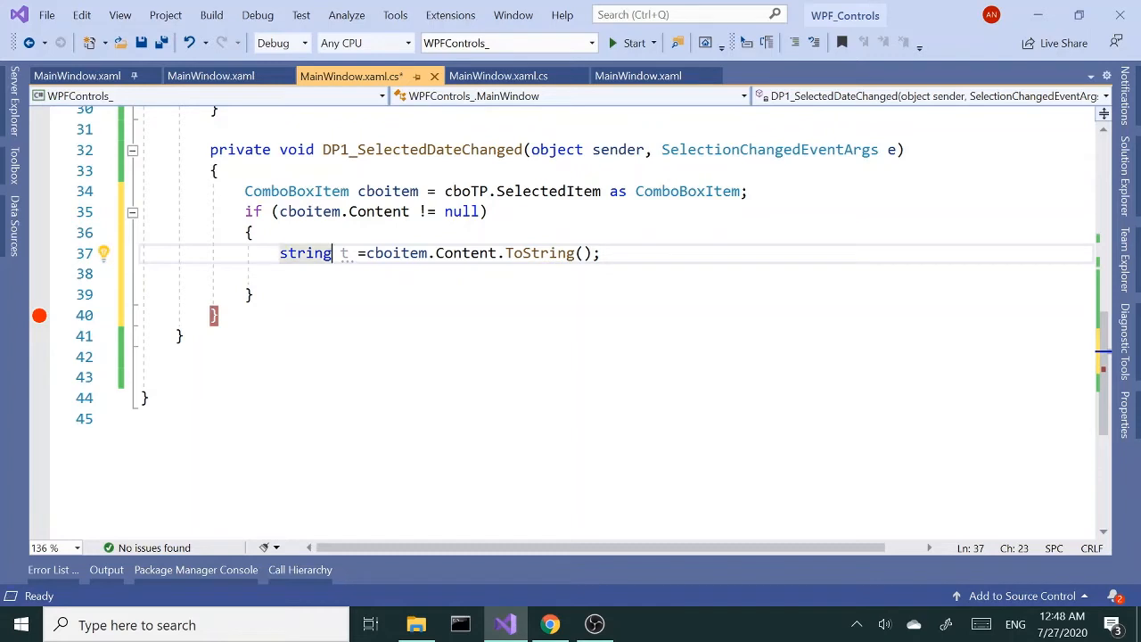
key(enter)
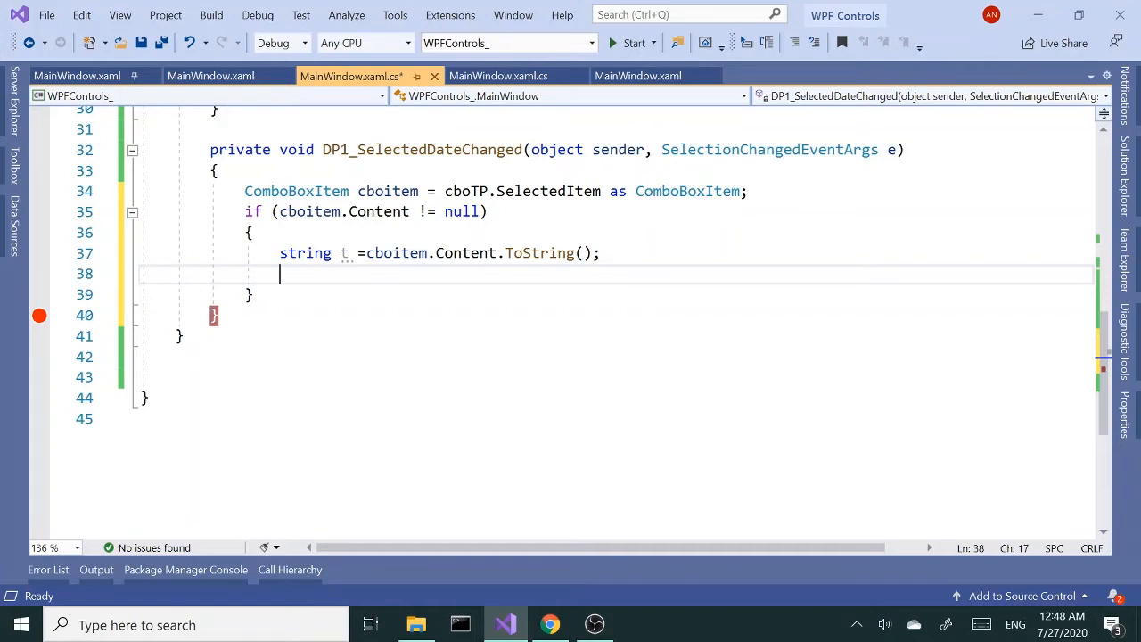
text(string d=)
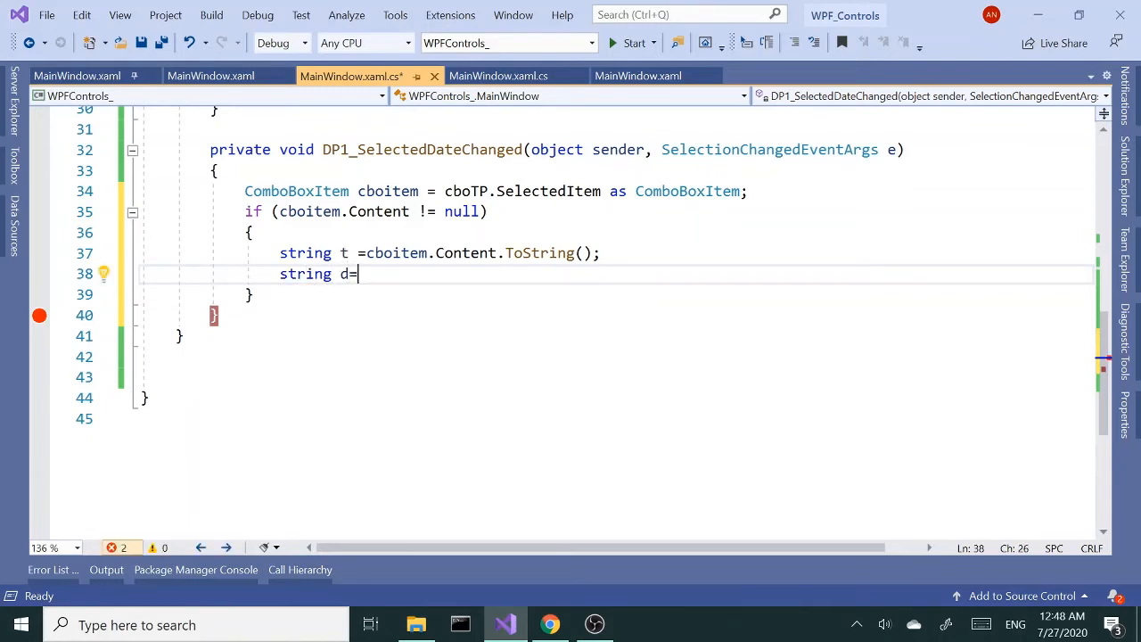
text(tp)
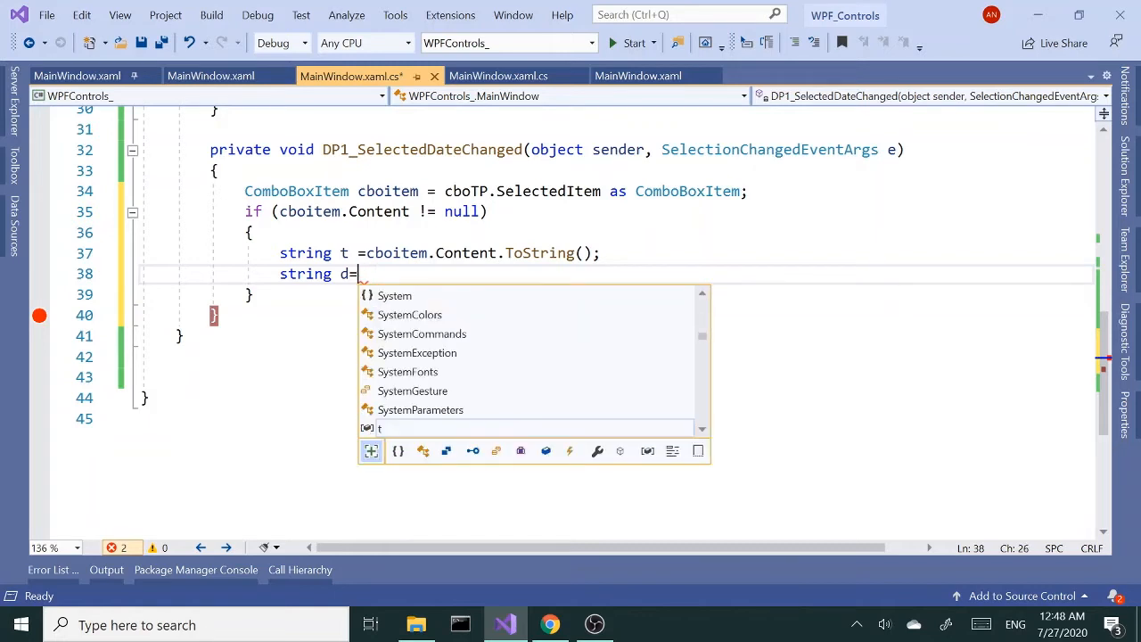
text(dp)
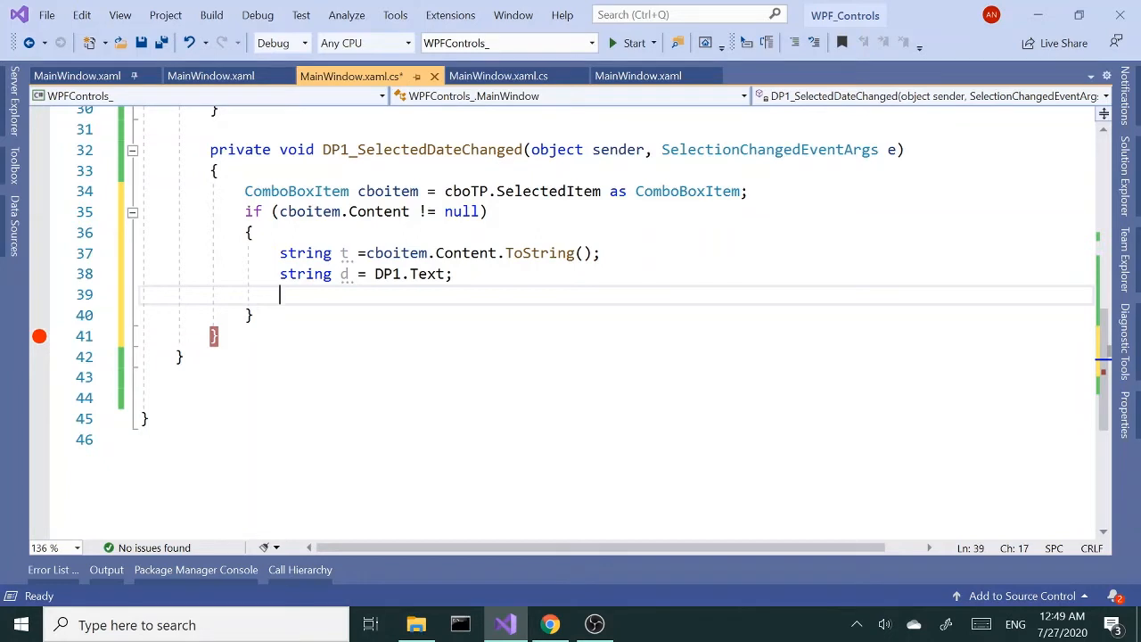
Complete line 39 so dt is assigned DateTime.Parse(d + t)
text(date)
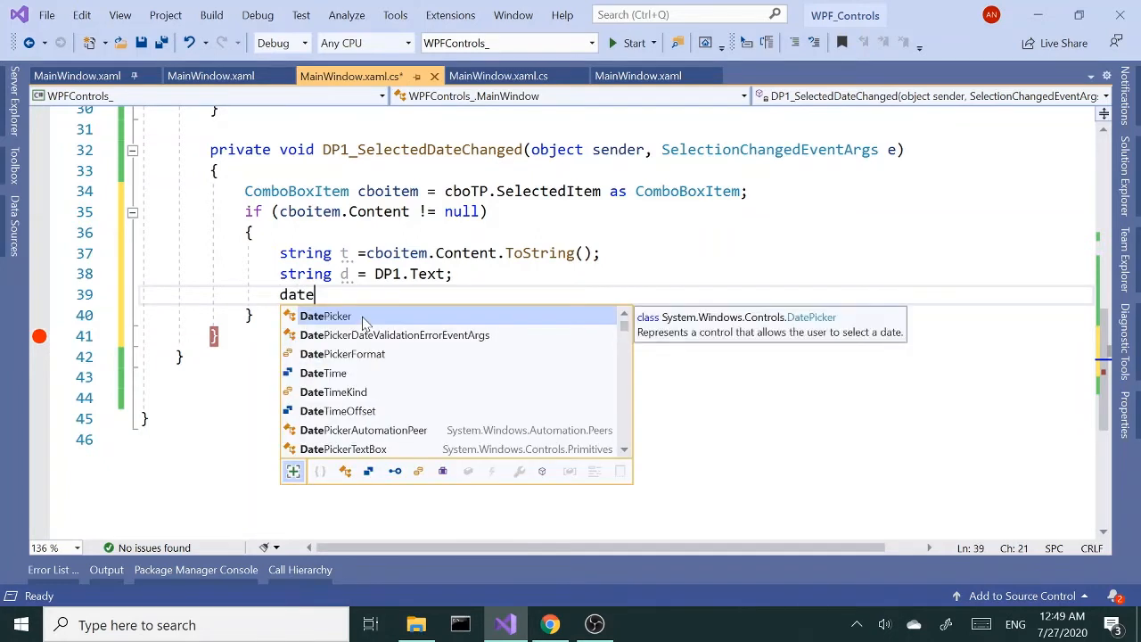
text(Time)
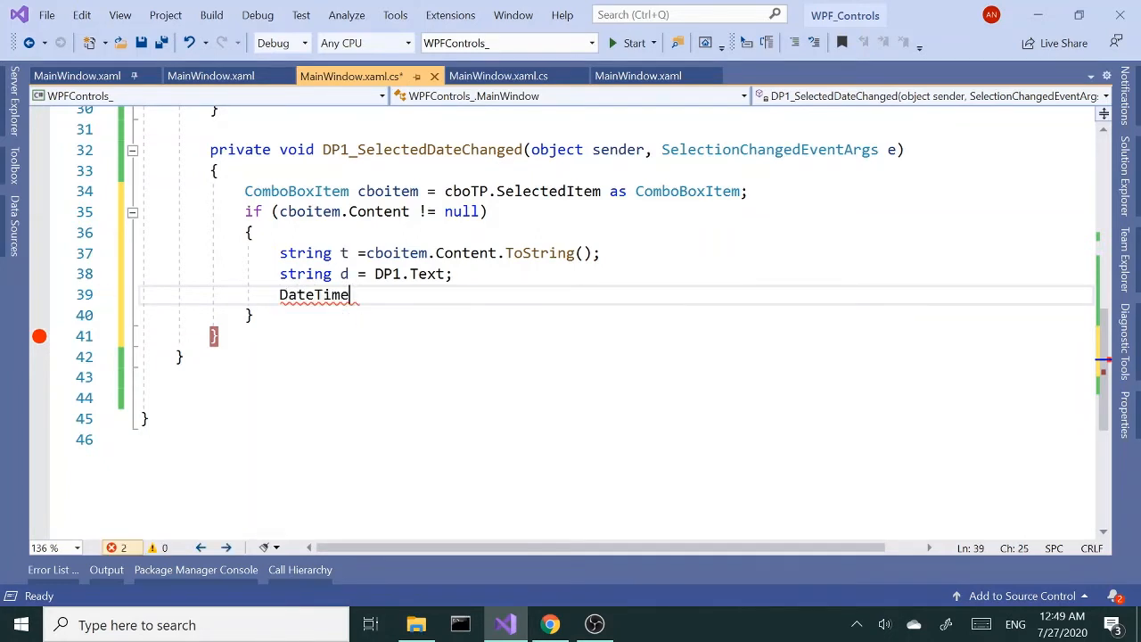
text(dp)
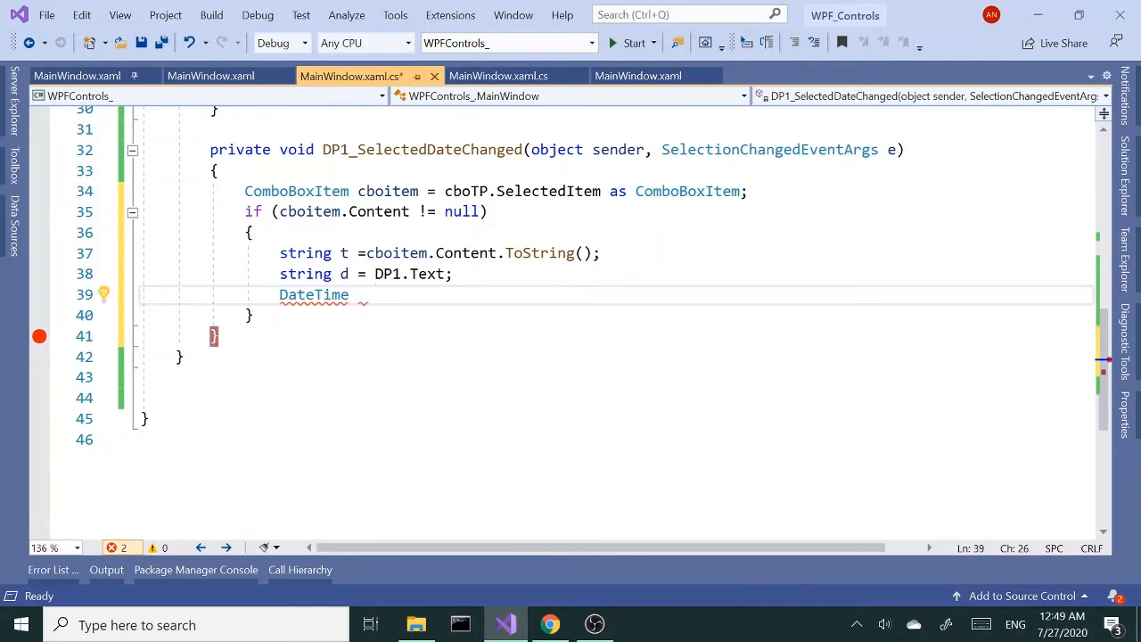
text(dt=)
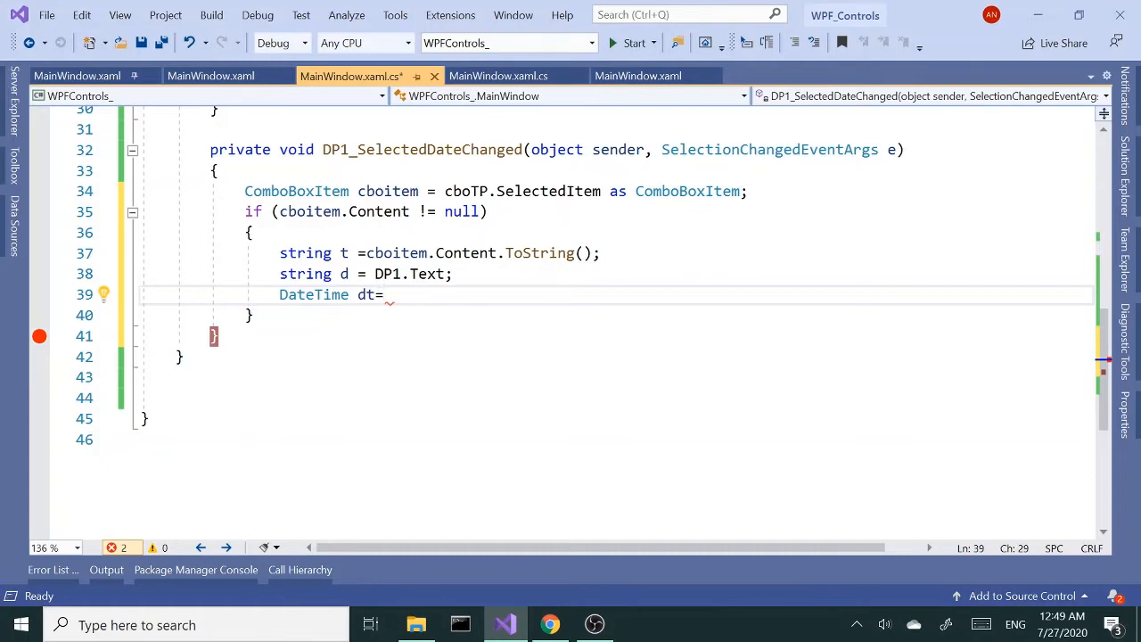
text(DateTime)
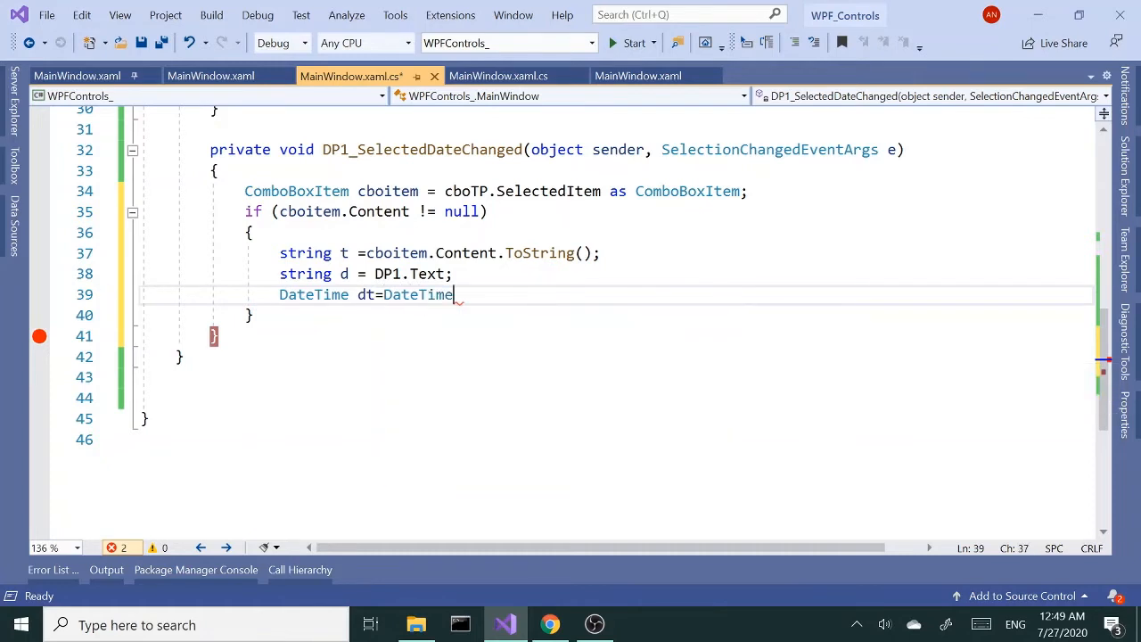
text(.Parse()
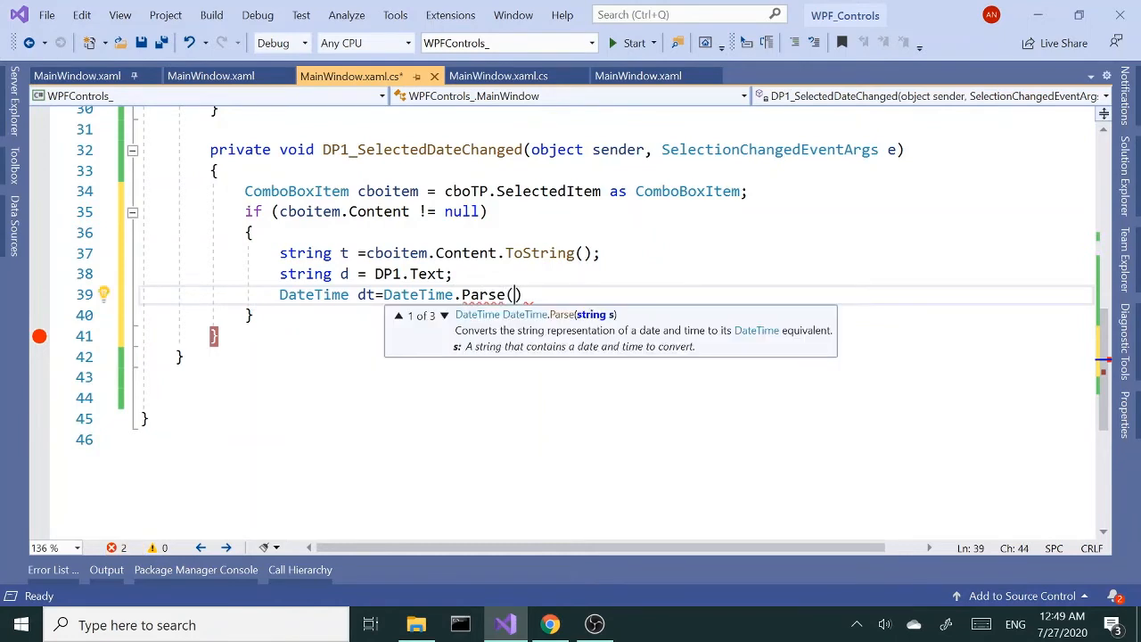
text(d)
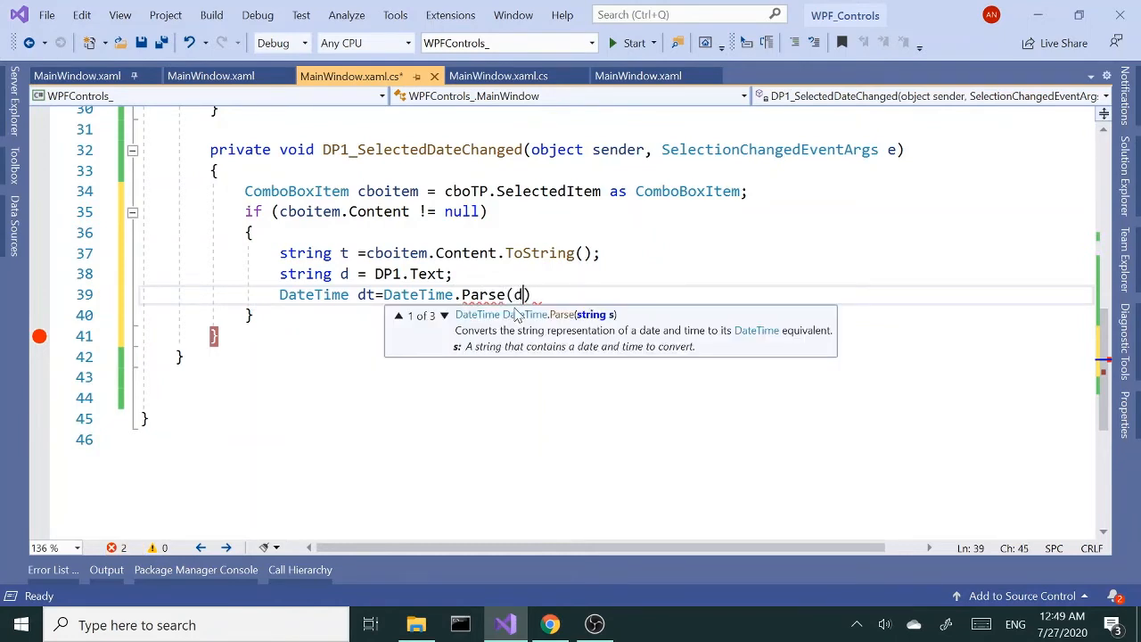
text(d)
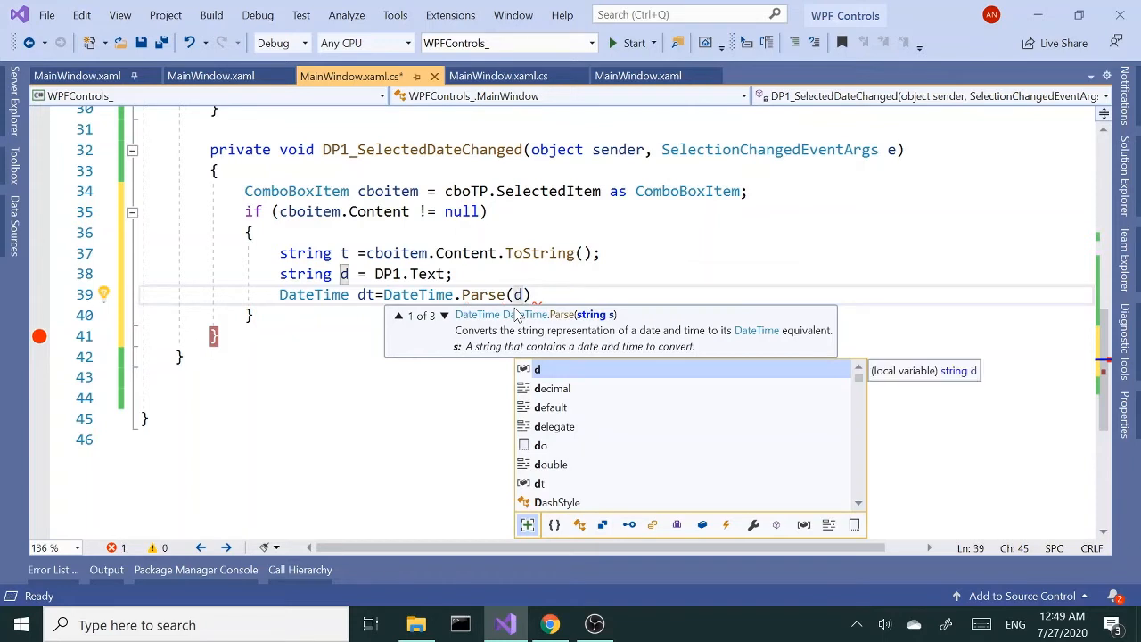
text(+t)
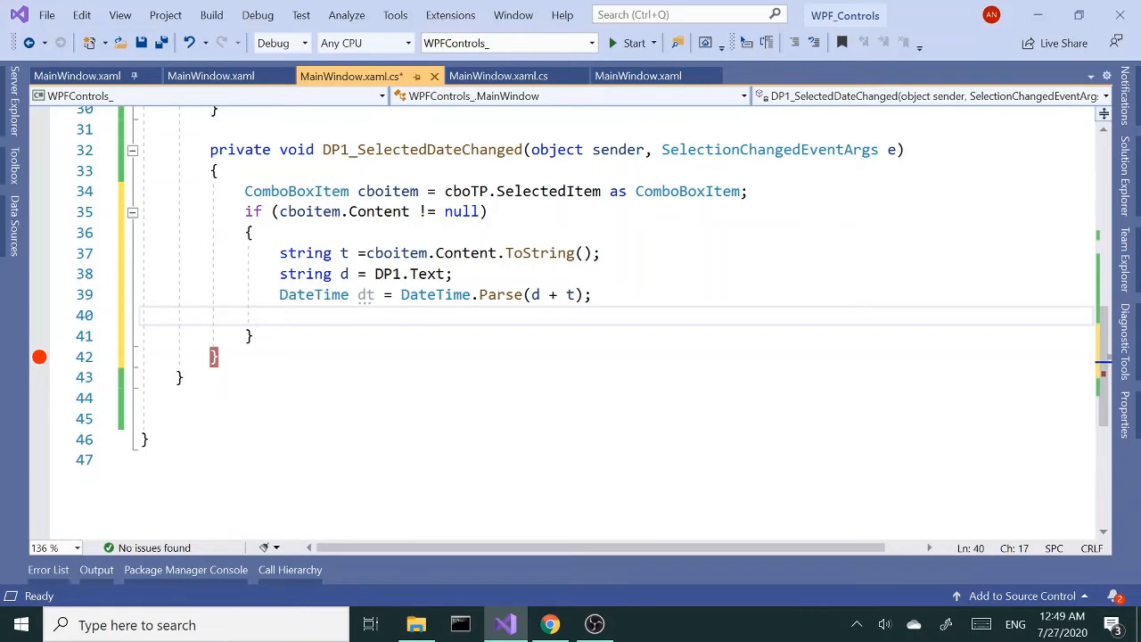
On the next line, set txtBLK.Text to dt.ToString()
text(tbl)
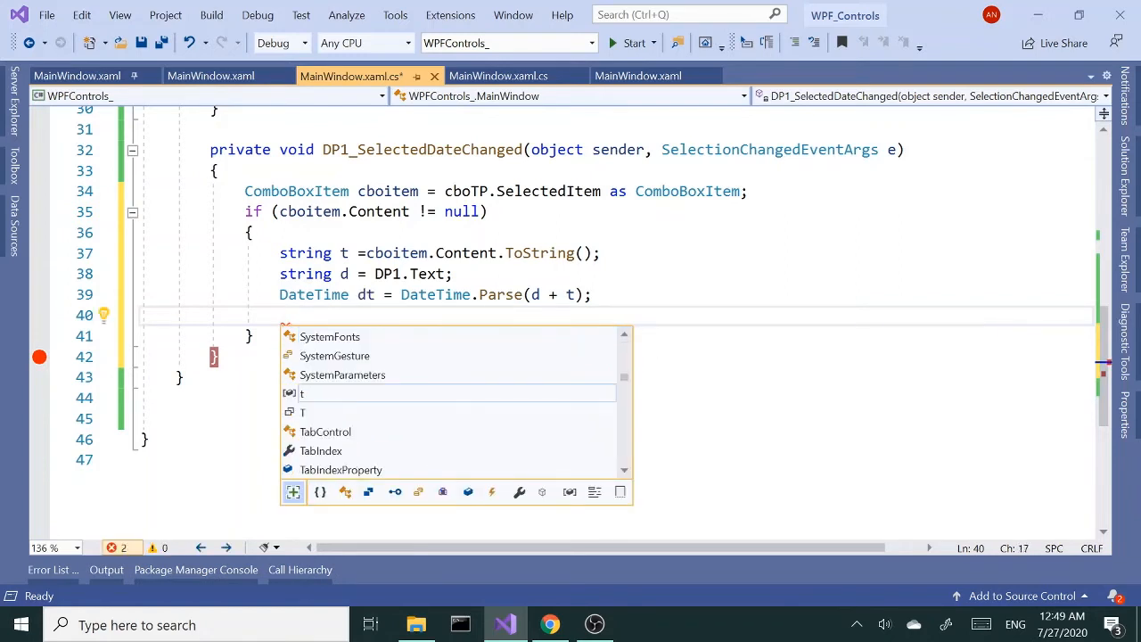
text(txtBLK)
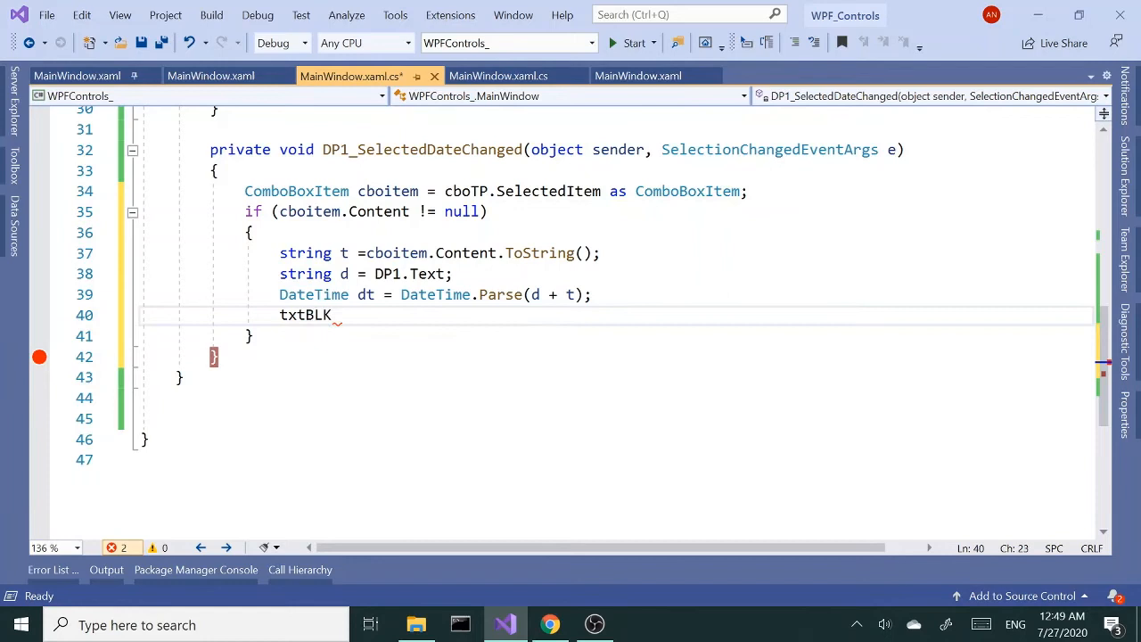
text(.Text=)
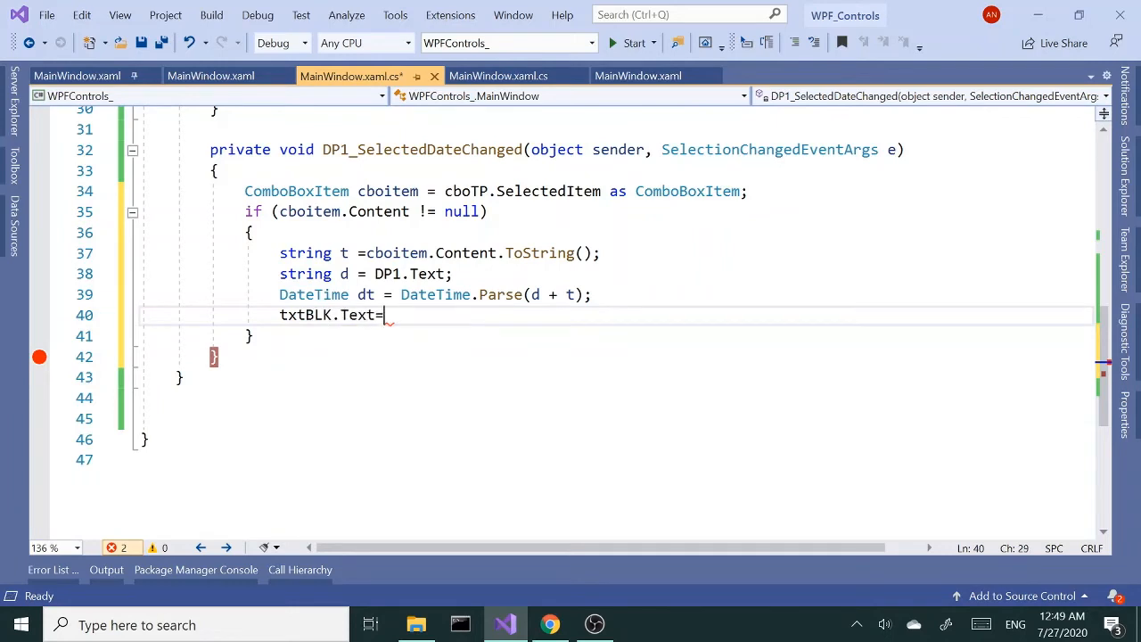
text(dt.)
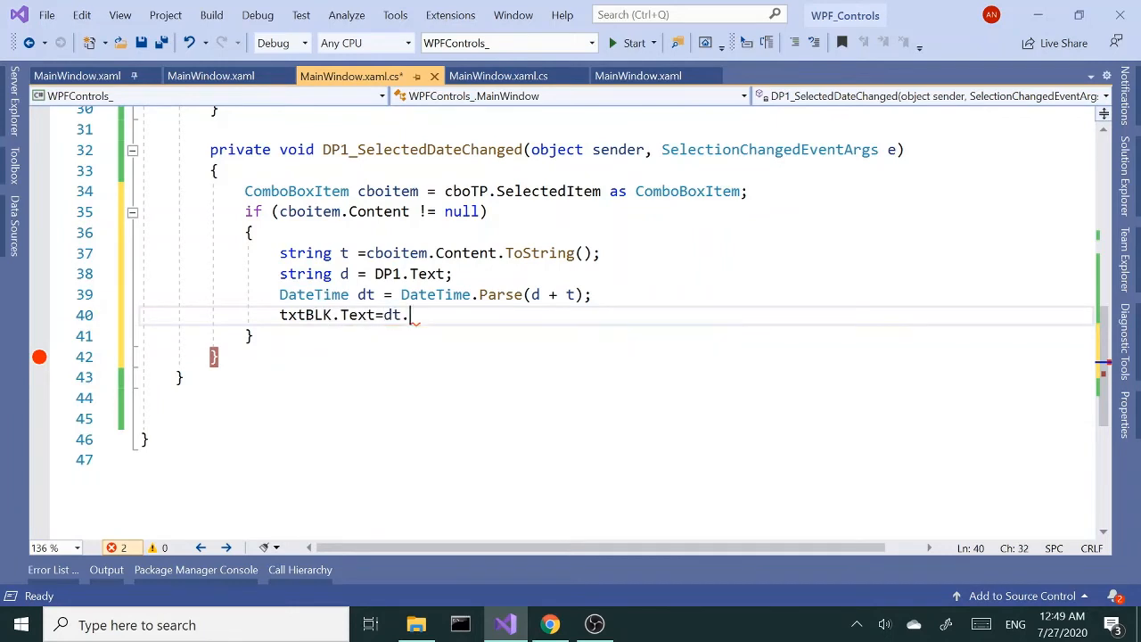
text(ToString();)
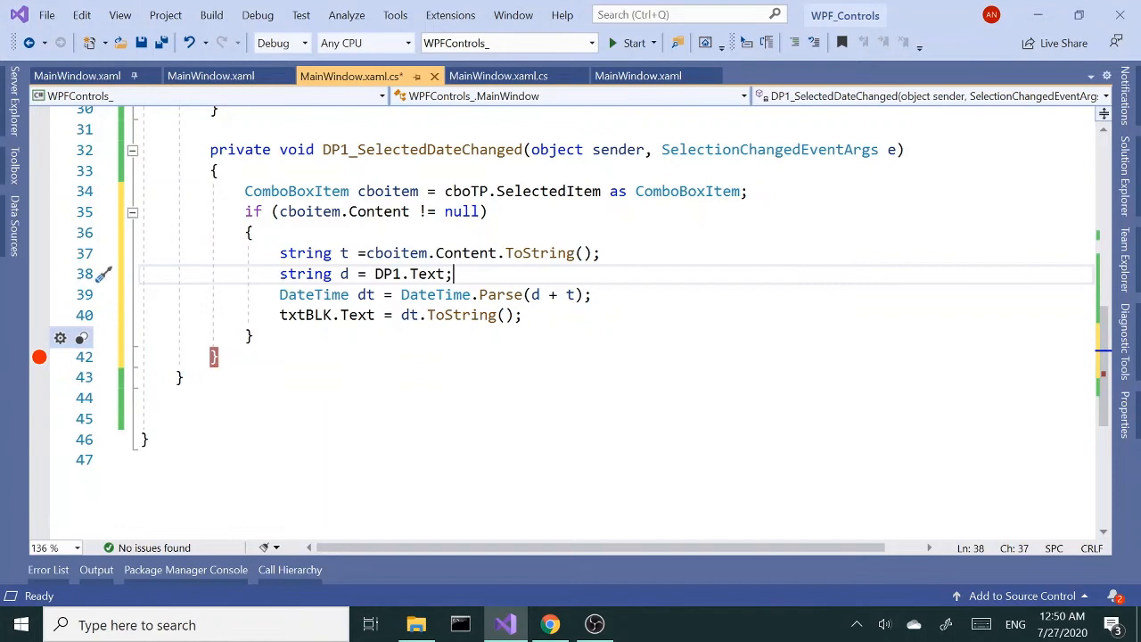
Run the app with time 13:30 and a date, then dismiss the FormatException popup
click(634, 43)
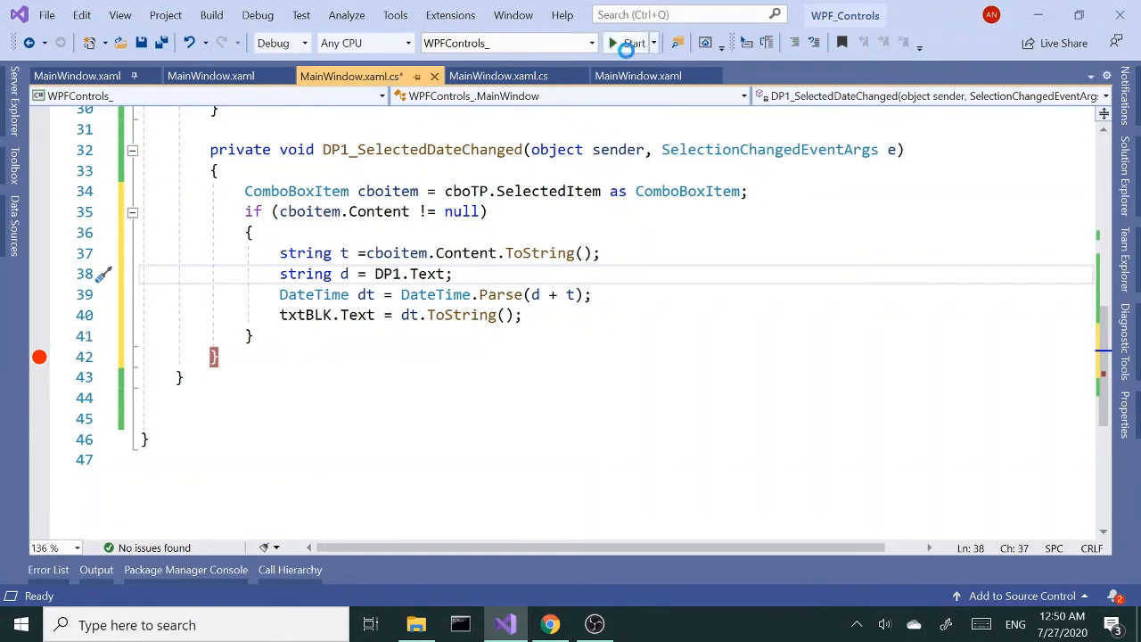
click(612, 43)
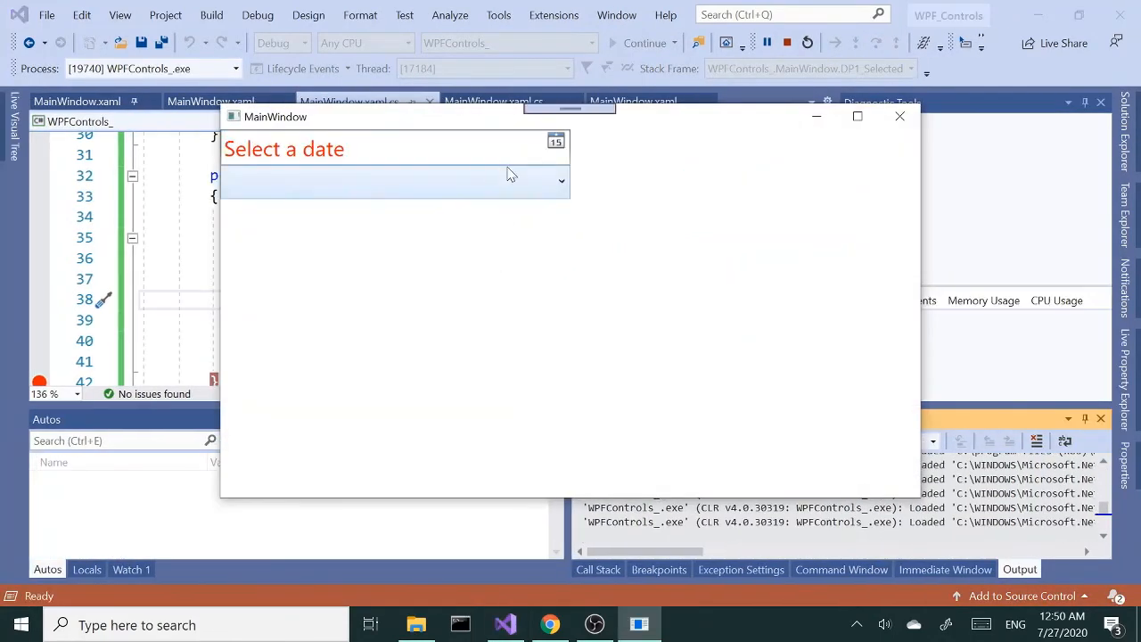
click(560, 181)
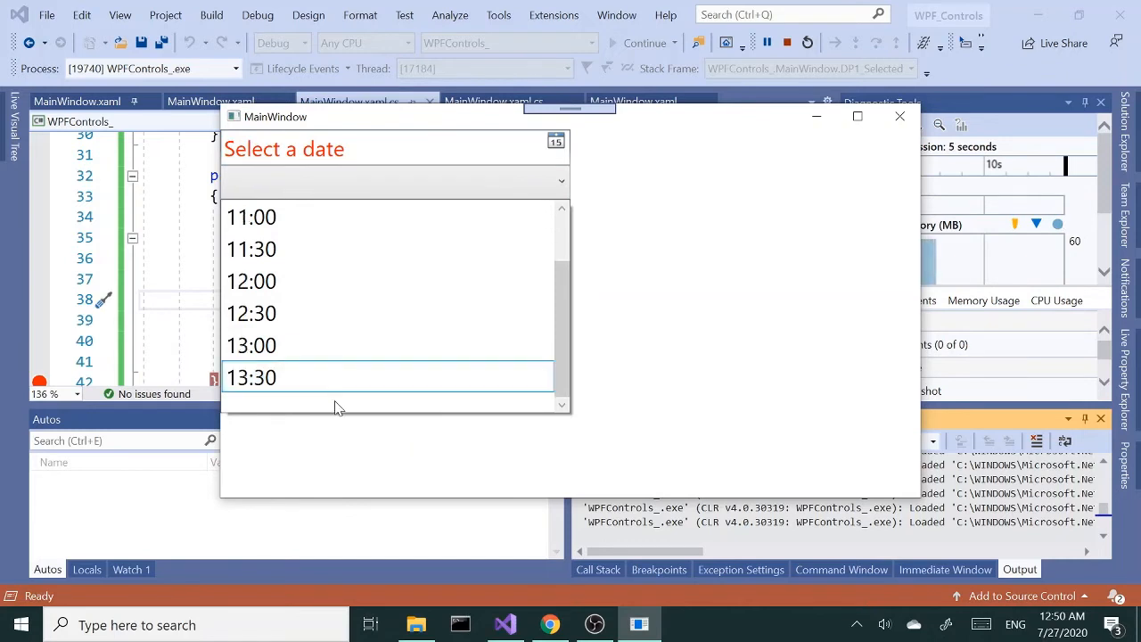
click(252, 377)
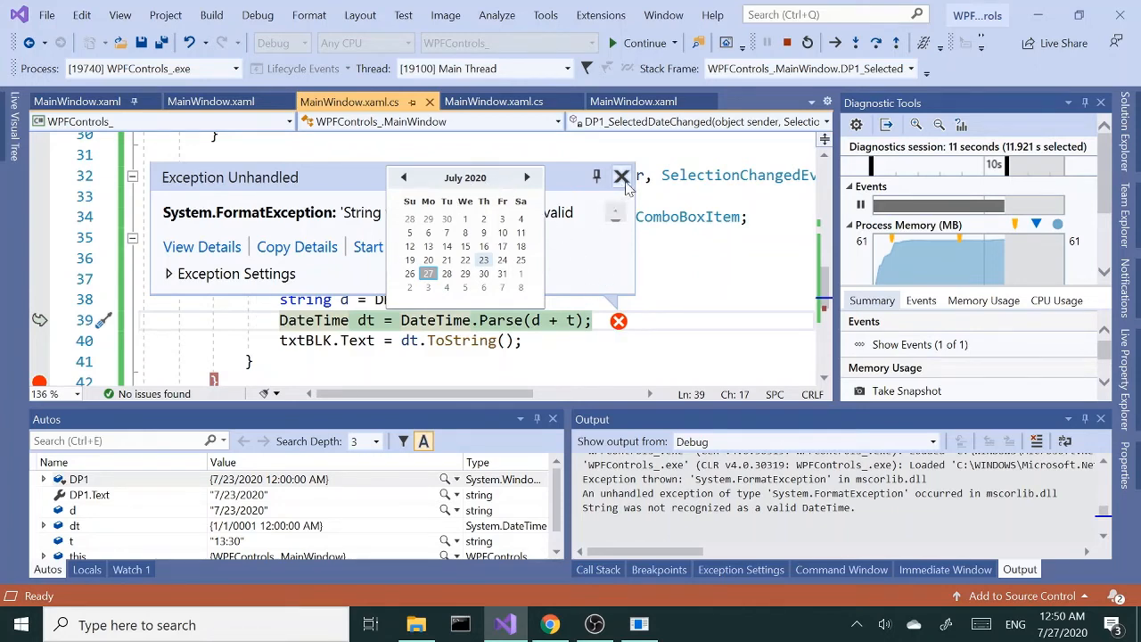
click(621, 177)
text(" )
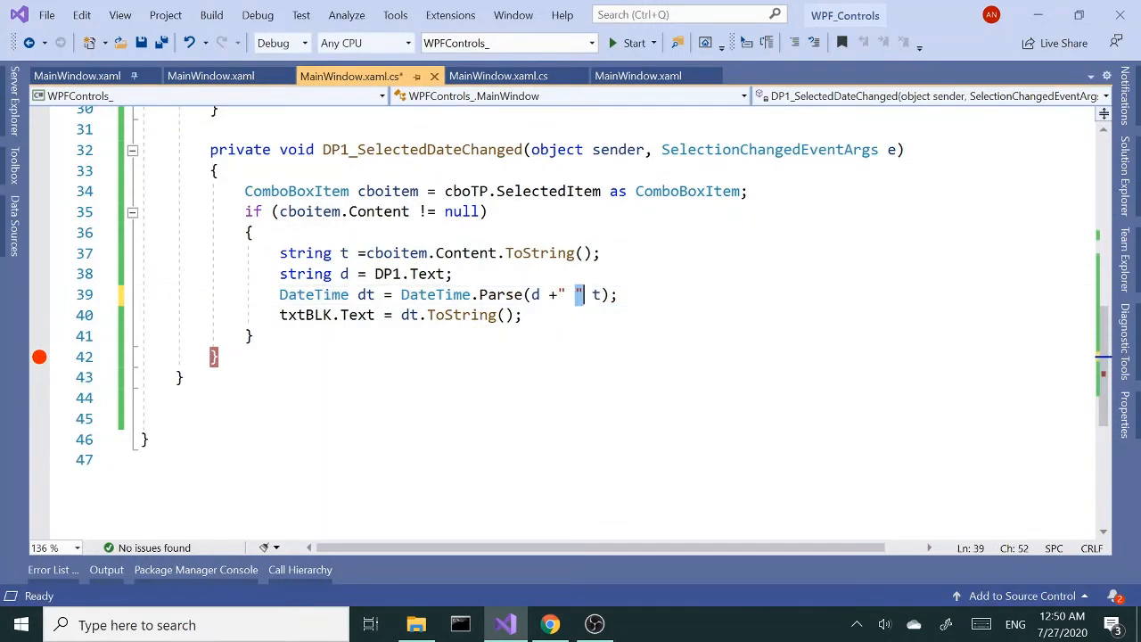
Change the parse call to DateTime.Parse(d + " " + t)
text(+)
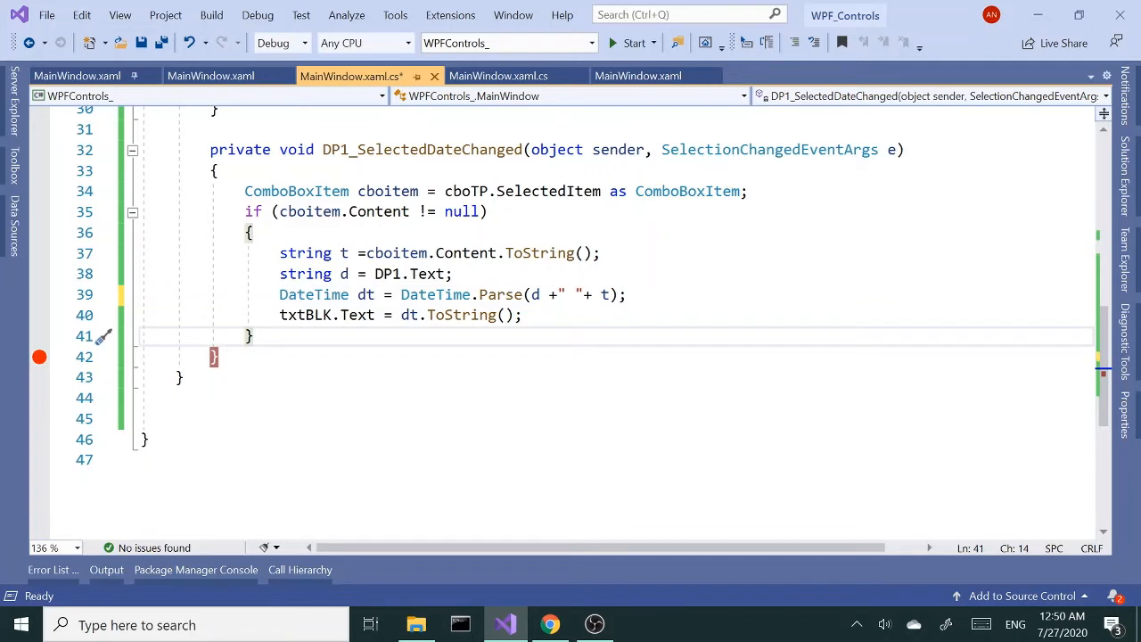
click(524, 314)
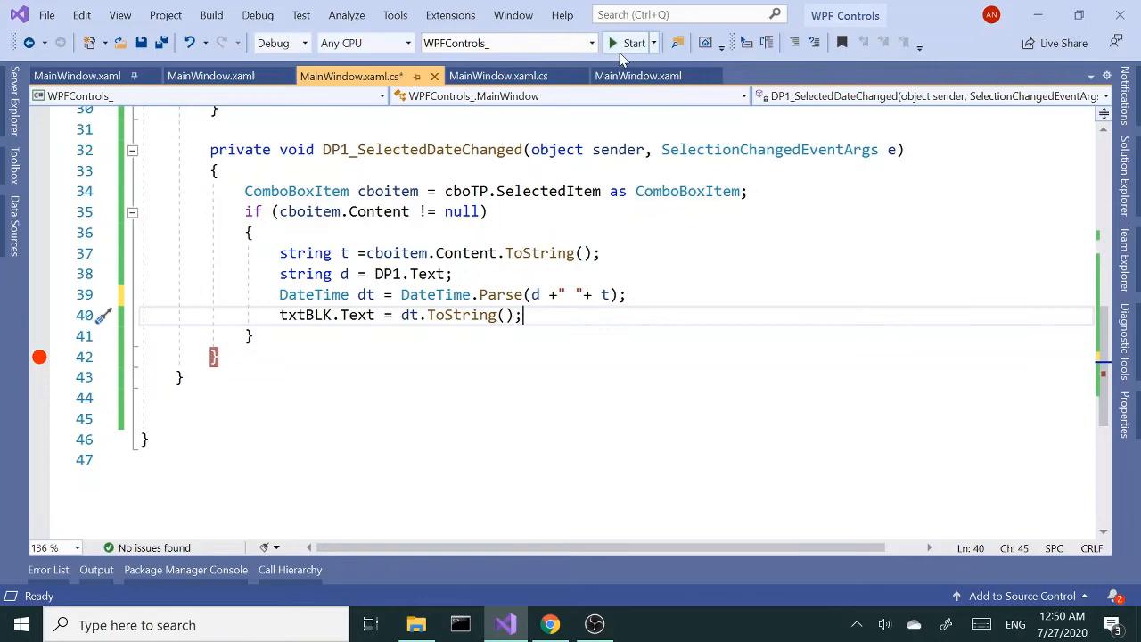
Rerun with 12:00 and July 16, continue past the breakpoint, then close the app
click(633, 43)
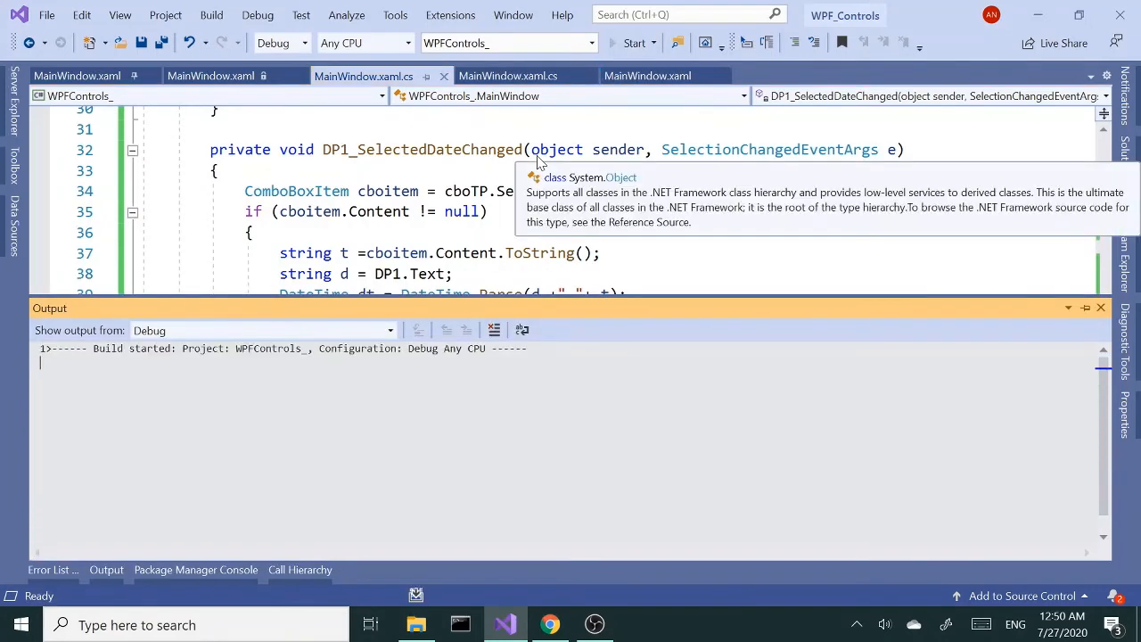
click(633, 43)
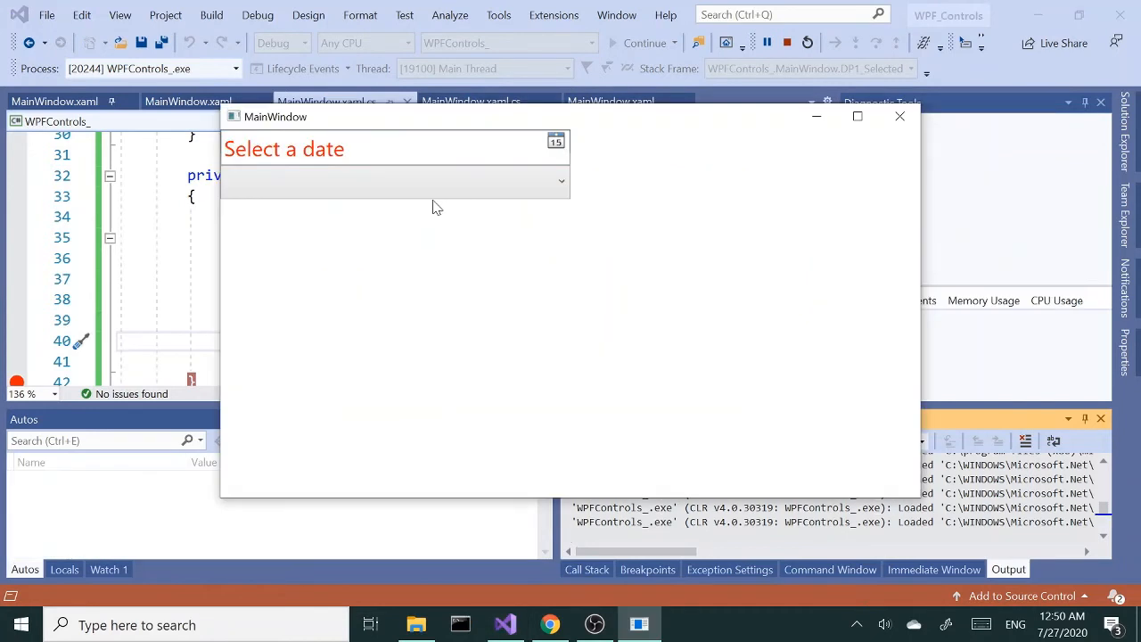
click(560, 181)
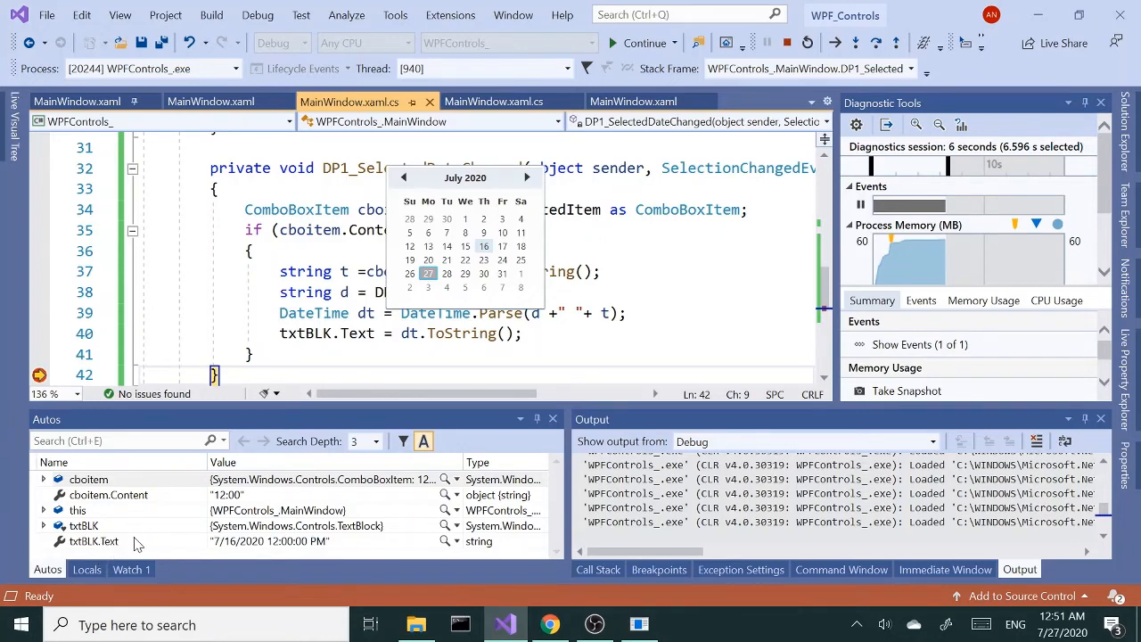
mouse_move(236, 553)
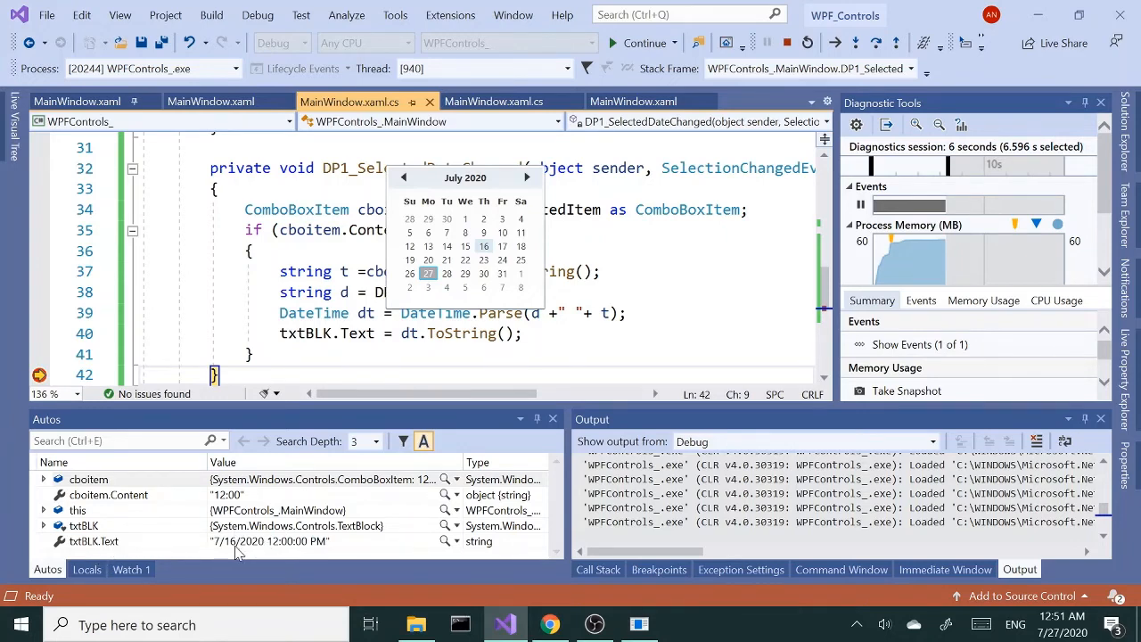
mouse_move(330, 553)
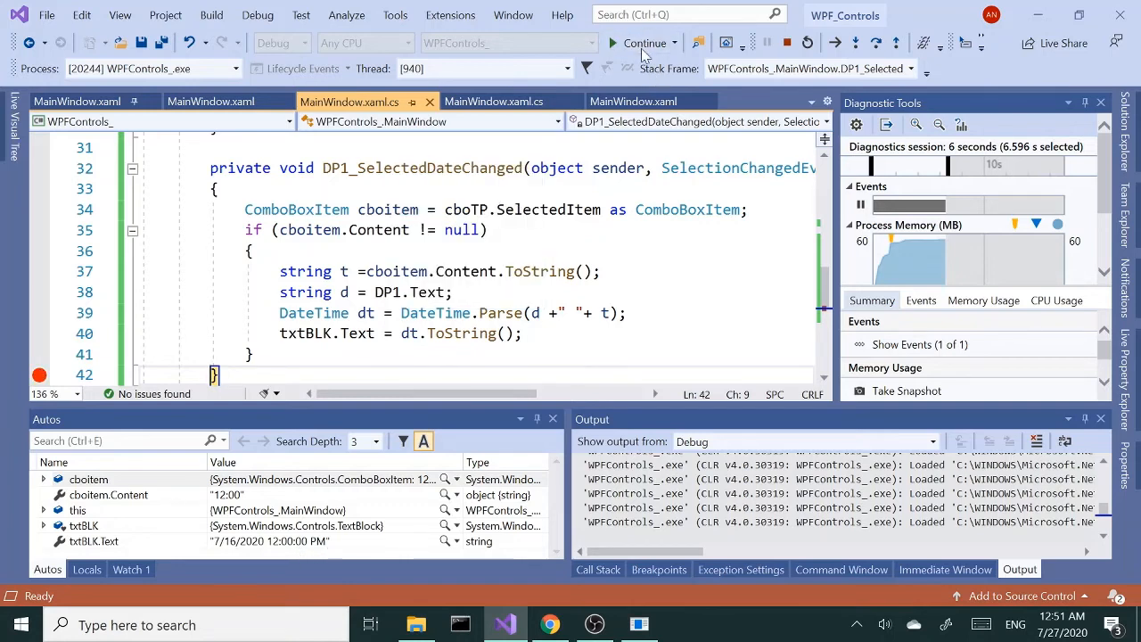
click(643, 43)
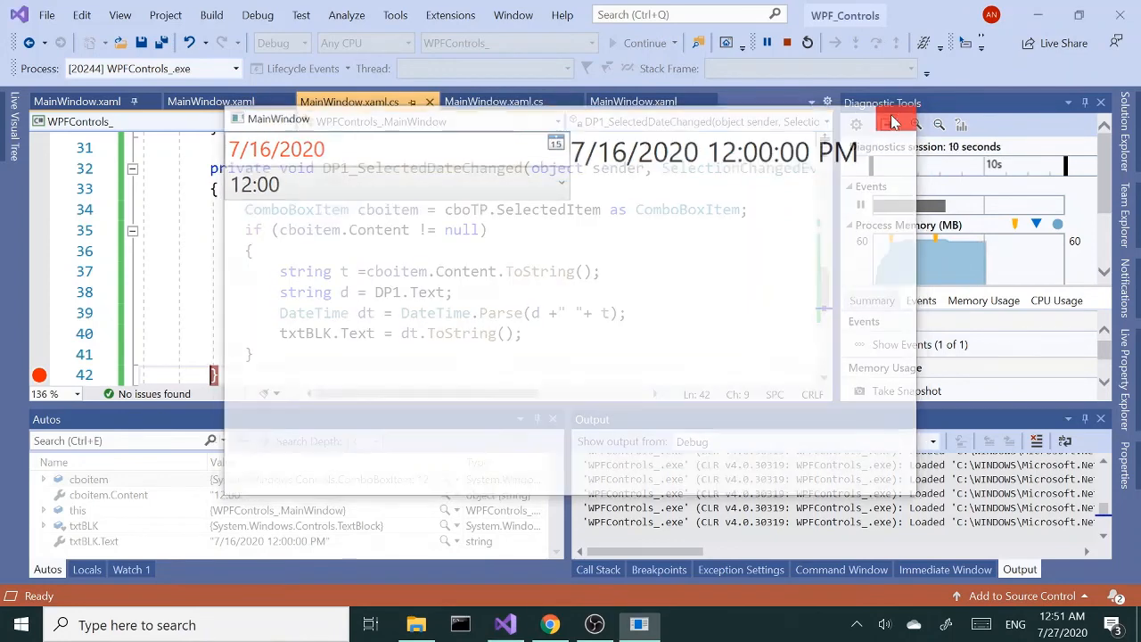
click(787, 41)
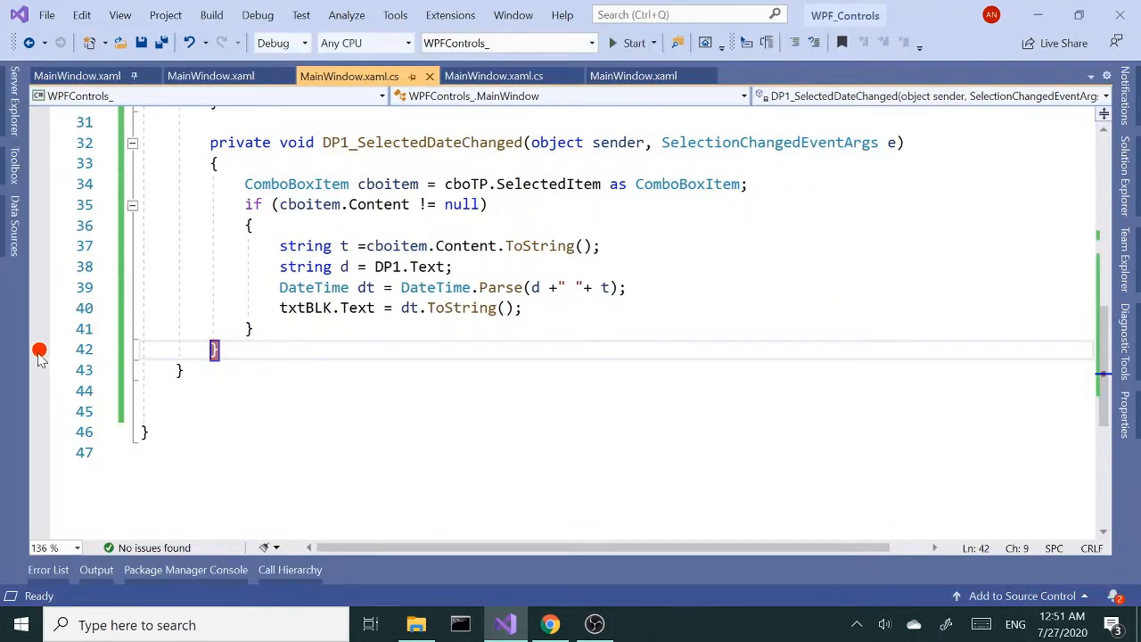
Remove the breakpoint, run with 13:00 and July 23 showing 7/23/2020 1:00:00 PM, then close
click(39, 349)
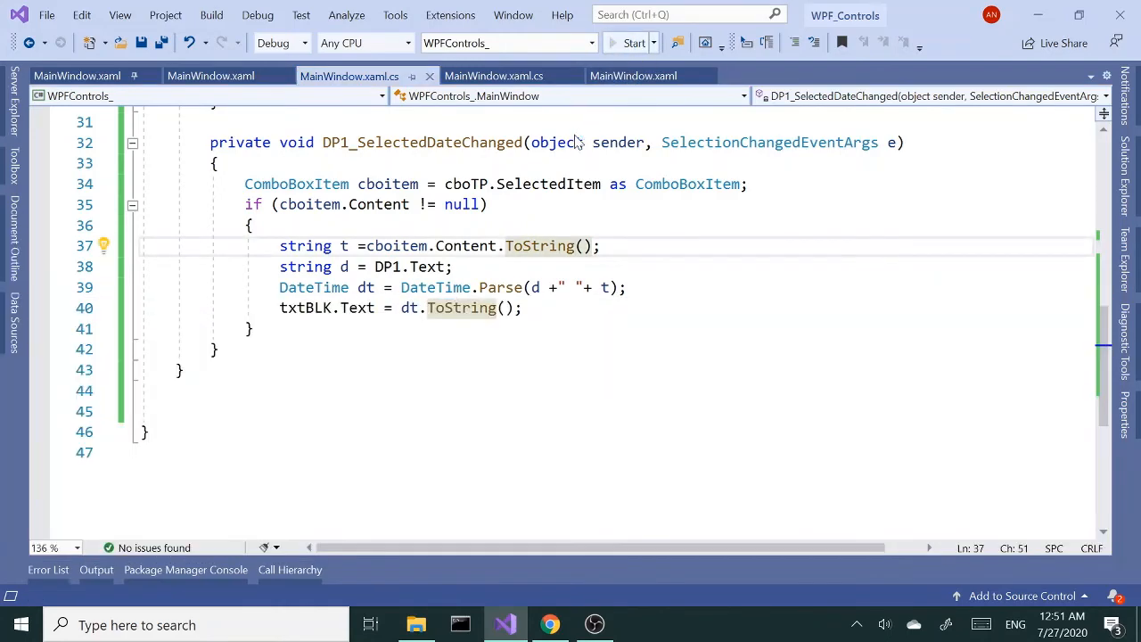
click(634, 42)
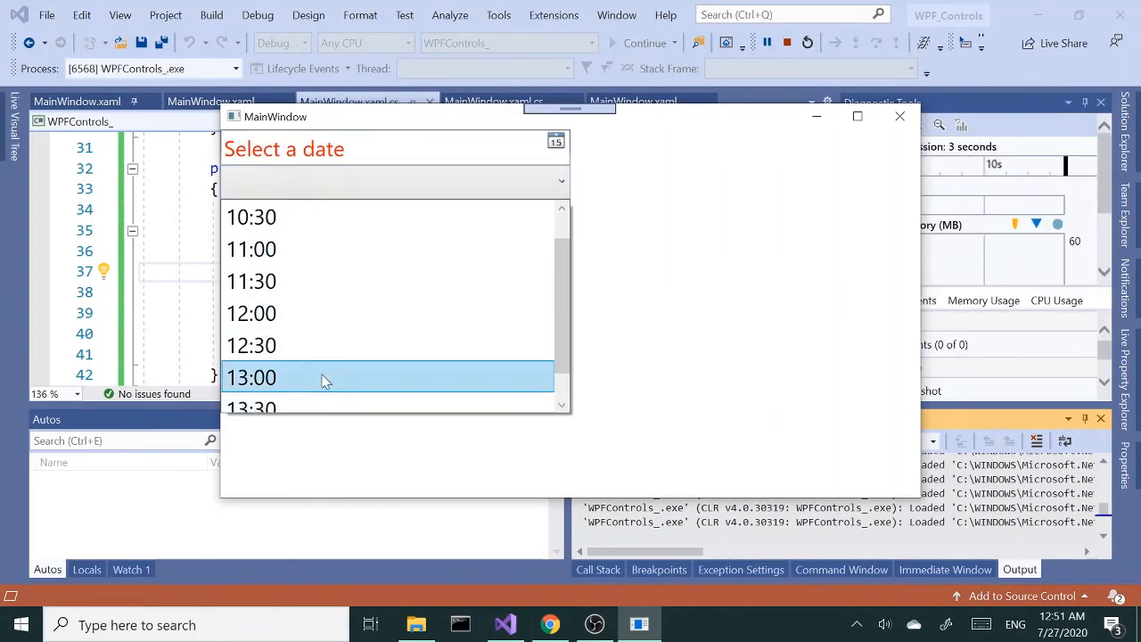
click(251, 377)
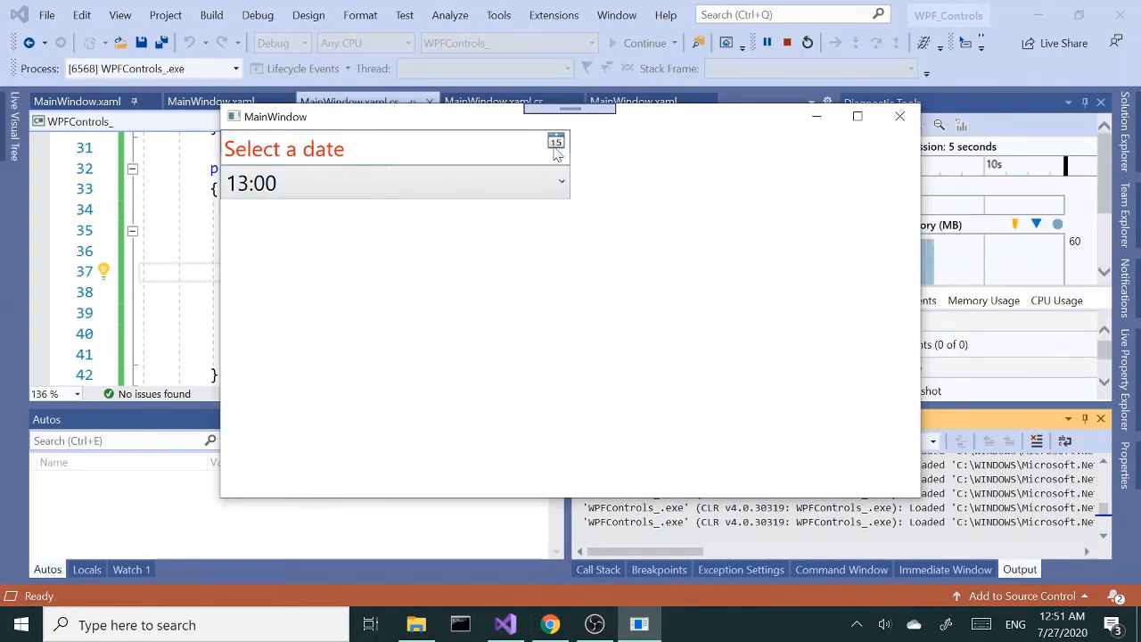
click(556, 141)
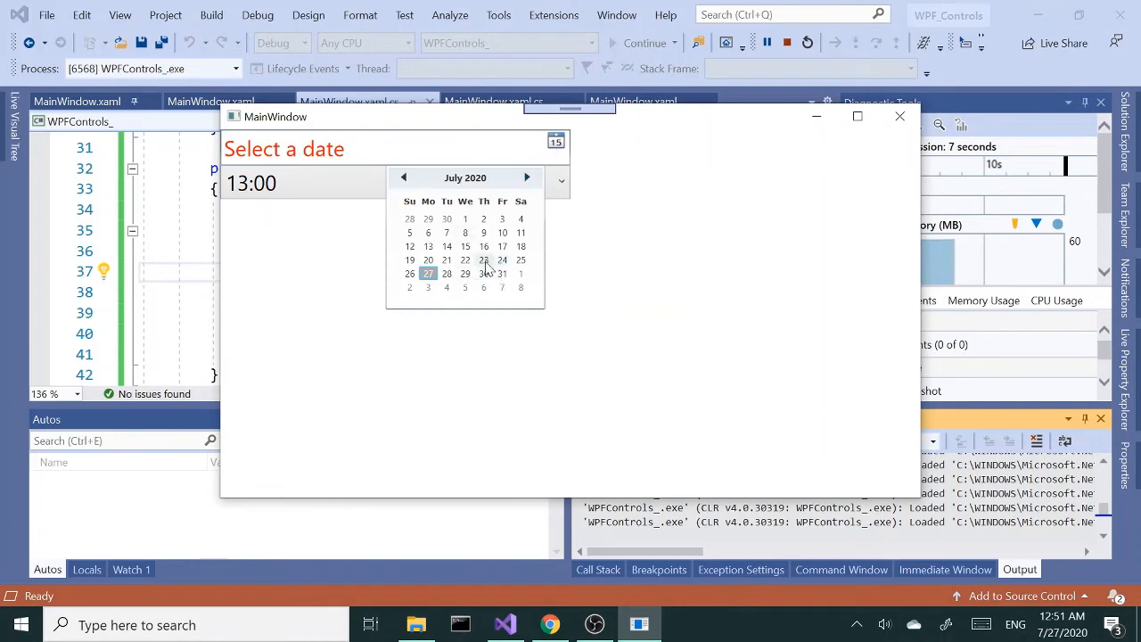
click(483, 259)
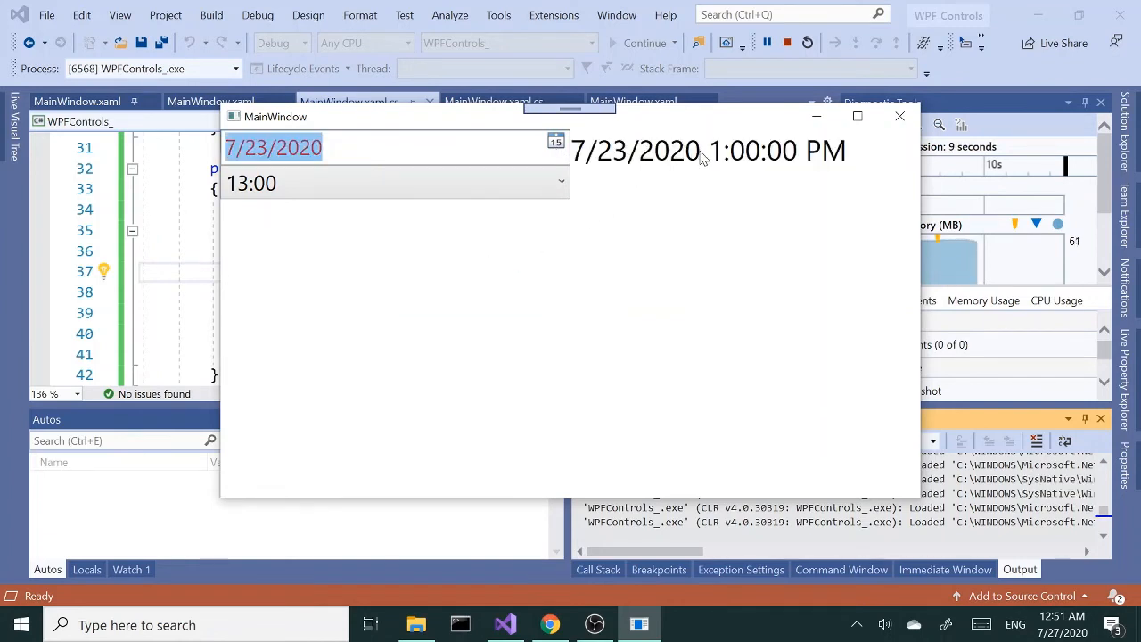
mouse_move(787, 171)
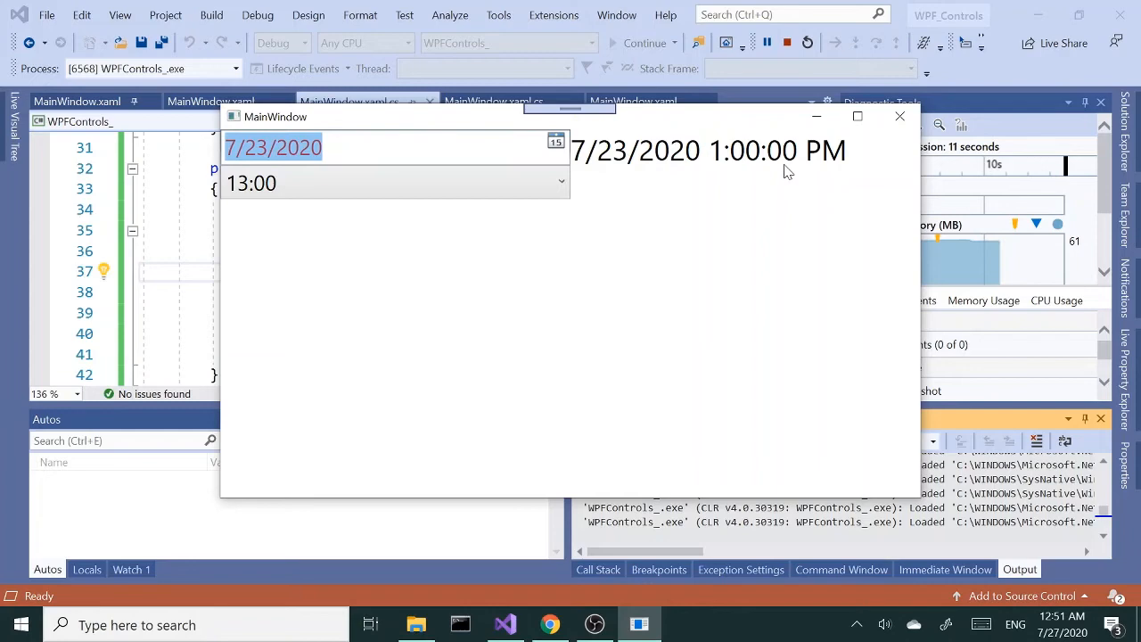
mouse_move(626, 208)
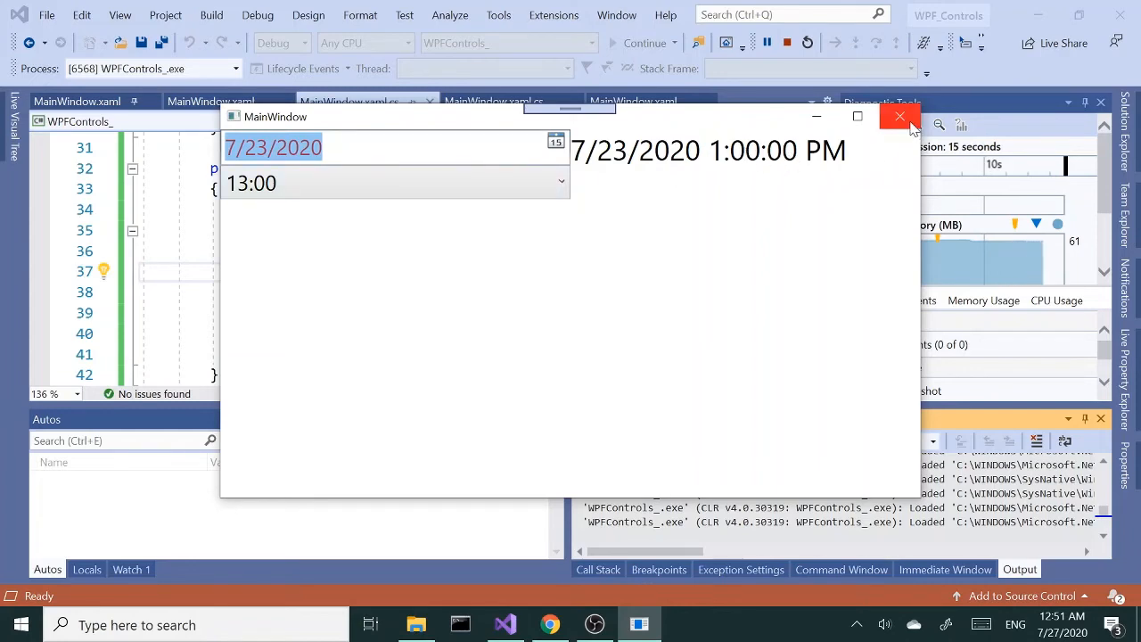
click(899, 117)
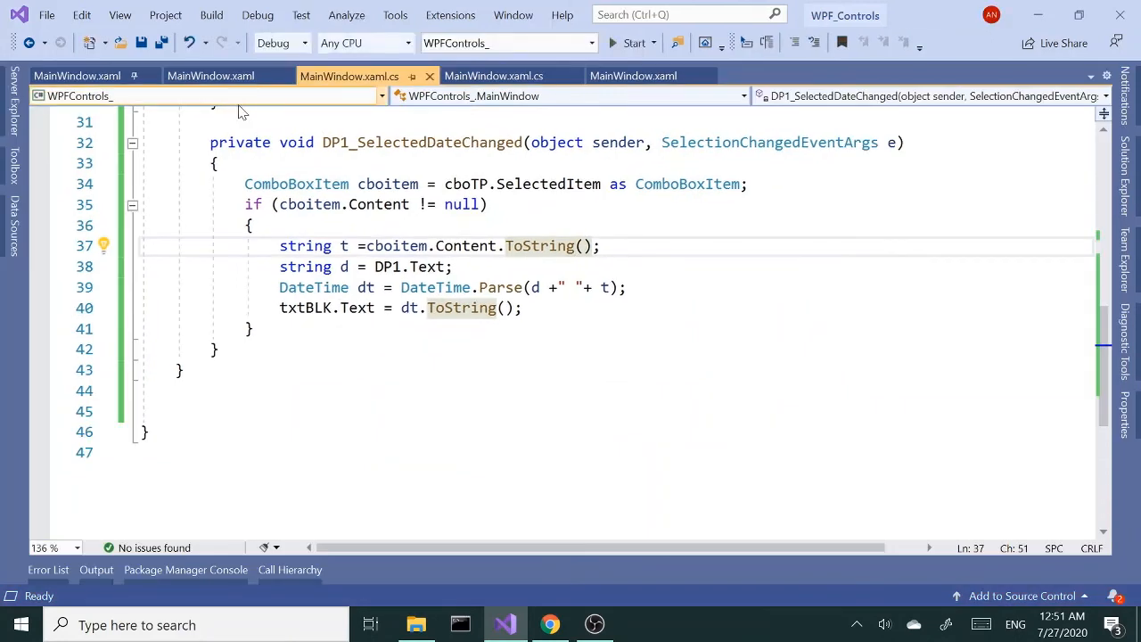
Add IsEditable="True" to the cboTP ComboBox in MainWindow.xaml and start a run
click(211, 75)
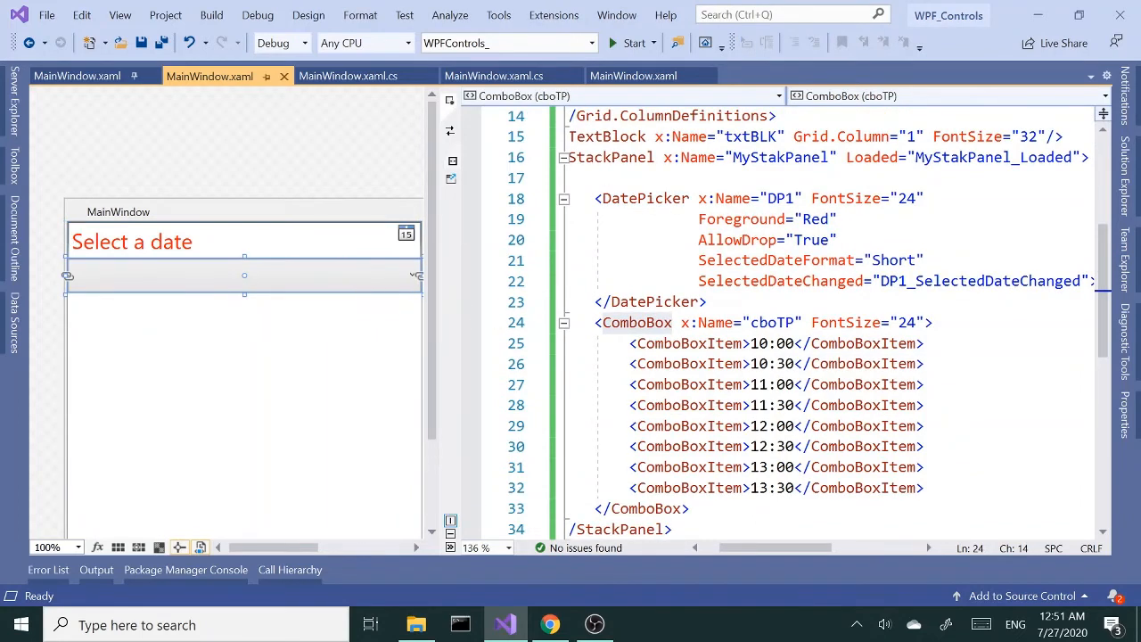
click(909, 321)
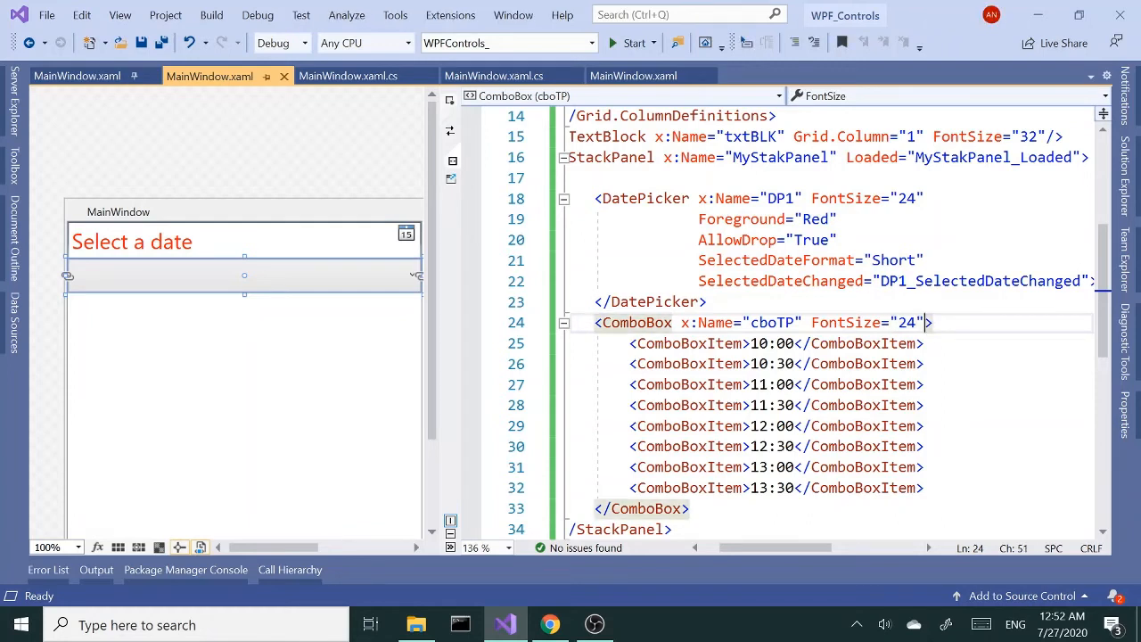
text(is)
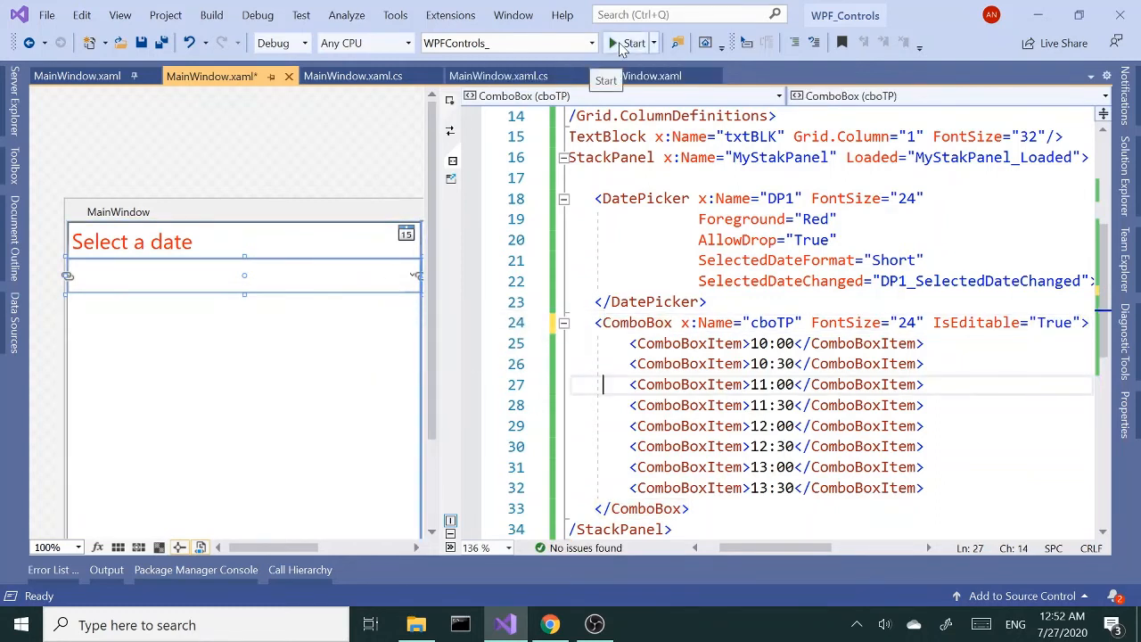
click(634, 43)
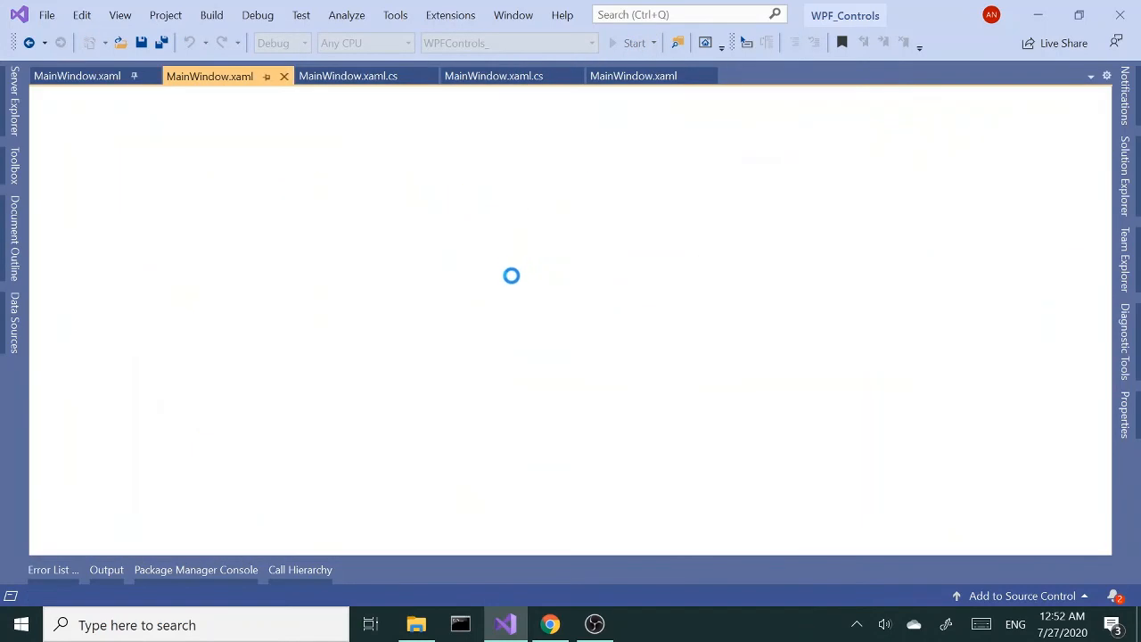
Type 14:20 into the time box and open the calendar, triggering the NullReferenceException
click(634, 43)
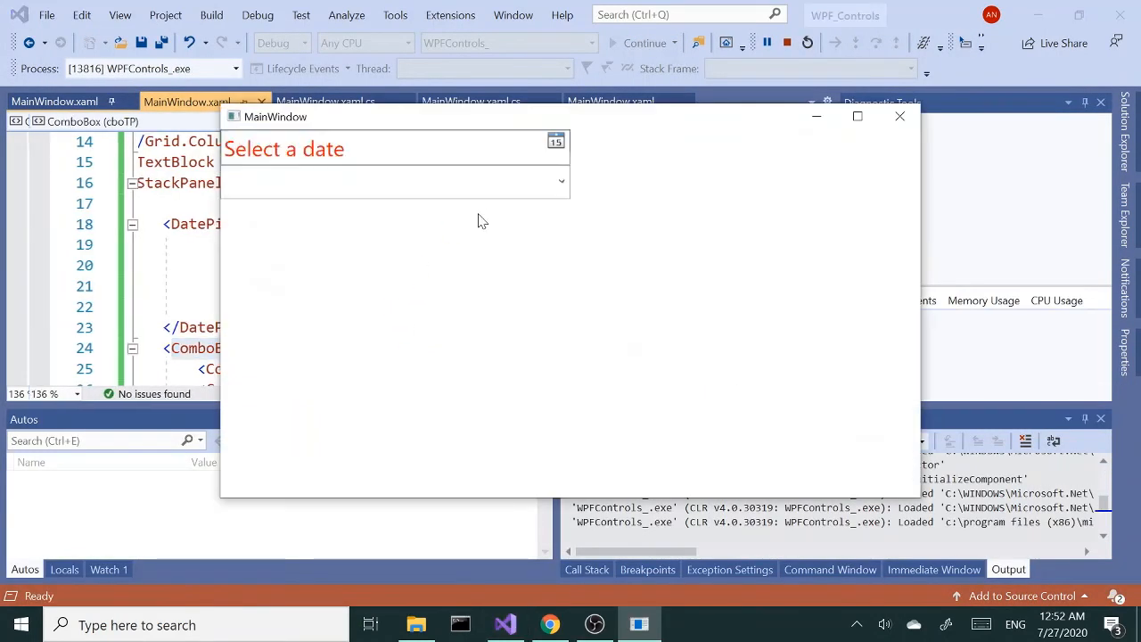
click(560, 181)
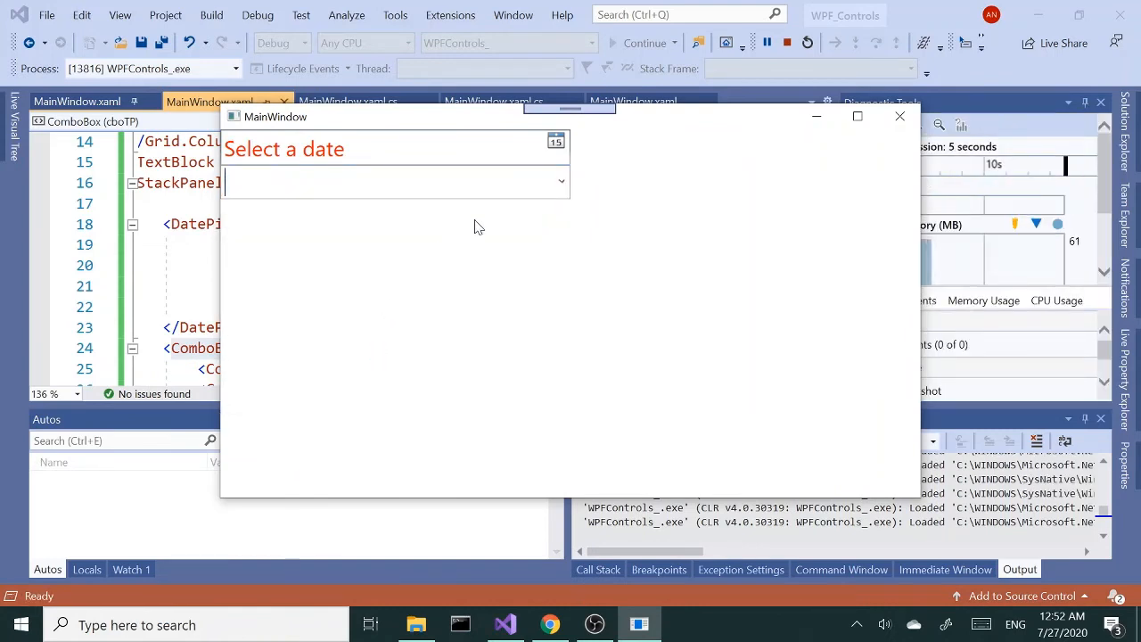
text(14)
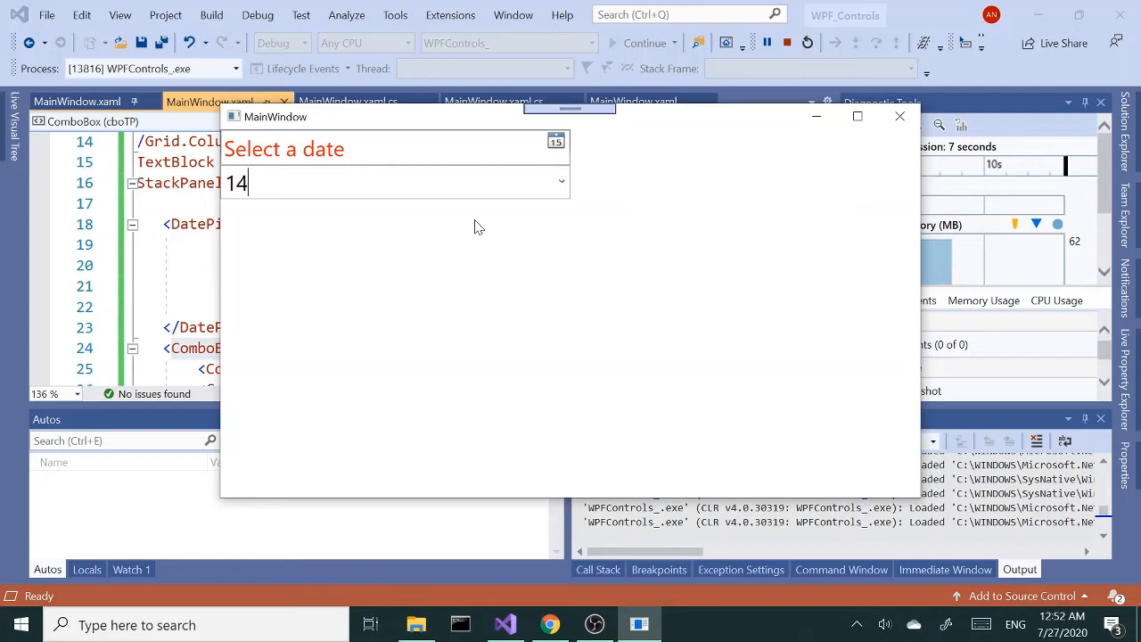
text(:20)
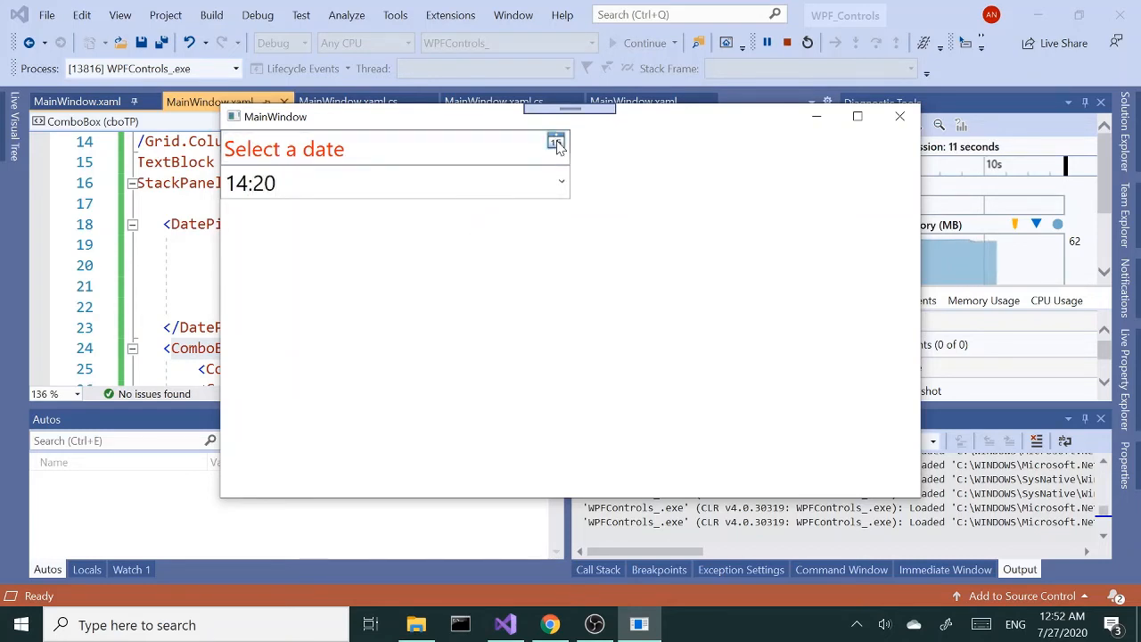
click(556, 141)
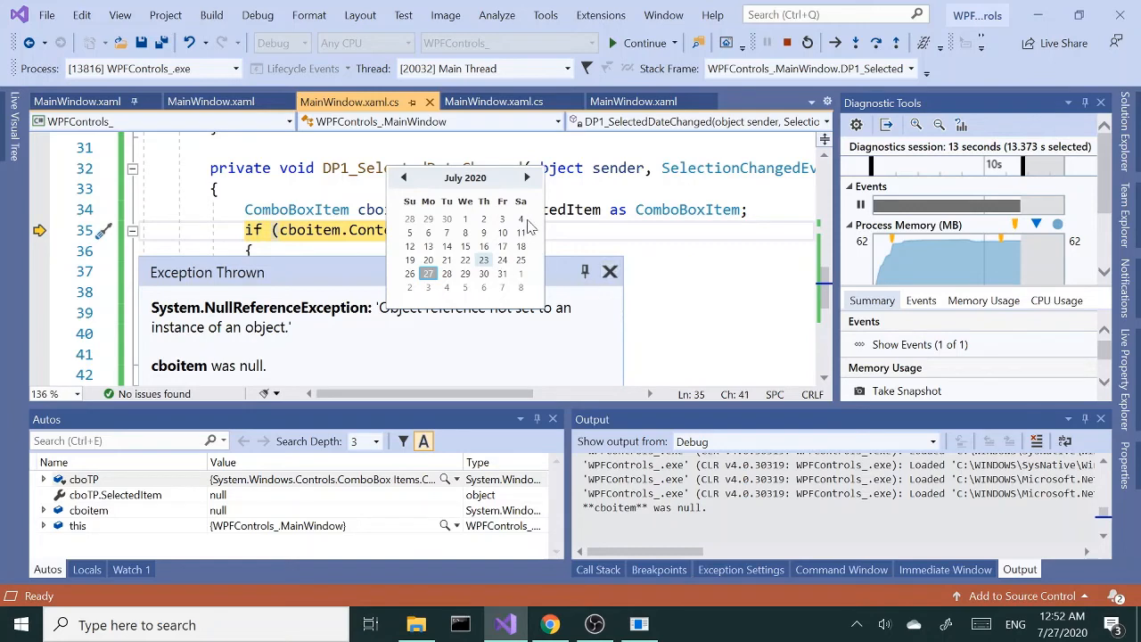
mouse_move(783, 44)
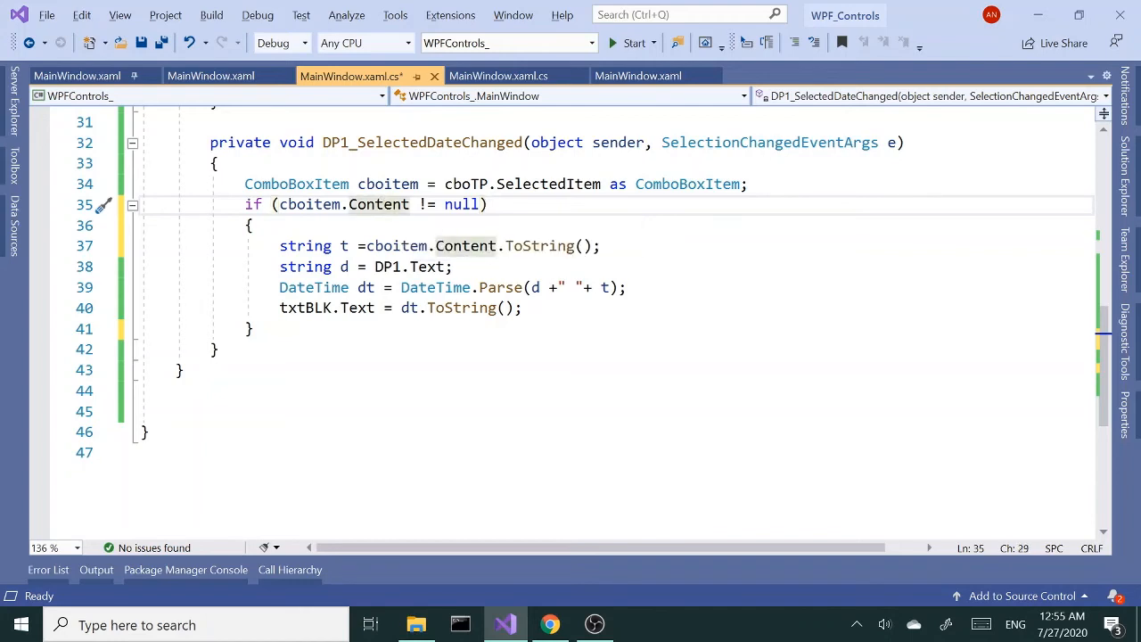
mouse_move(308, 204)
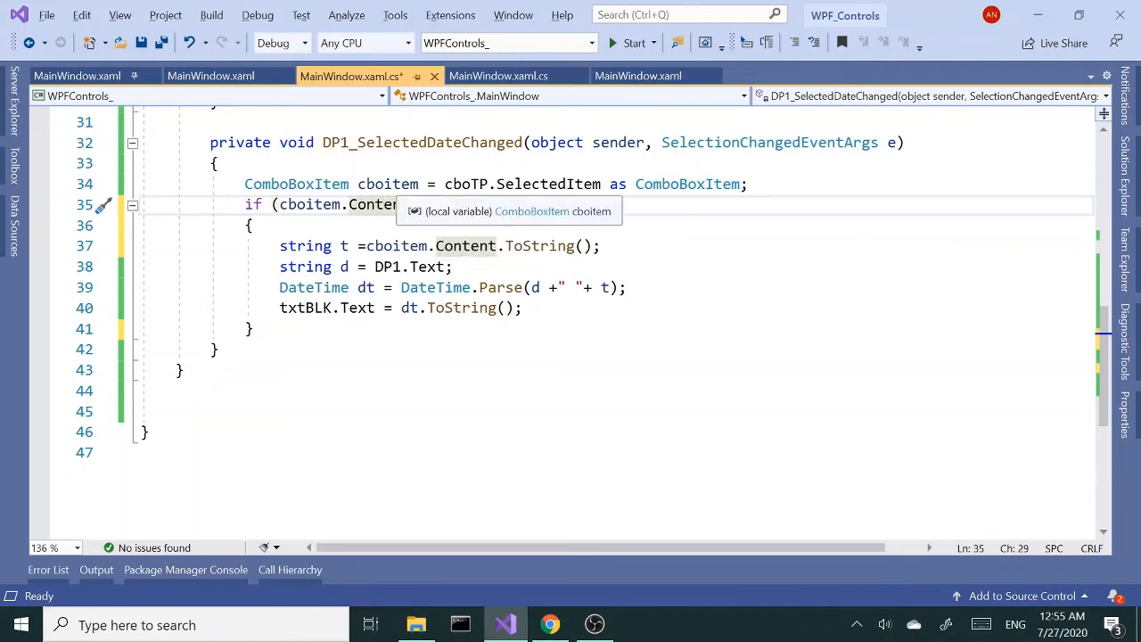
Replace cboitem.Content.ToString() with cboTP.Text, remove the null check, and start debugging
text(!= null))
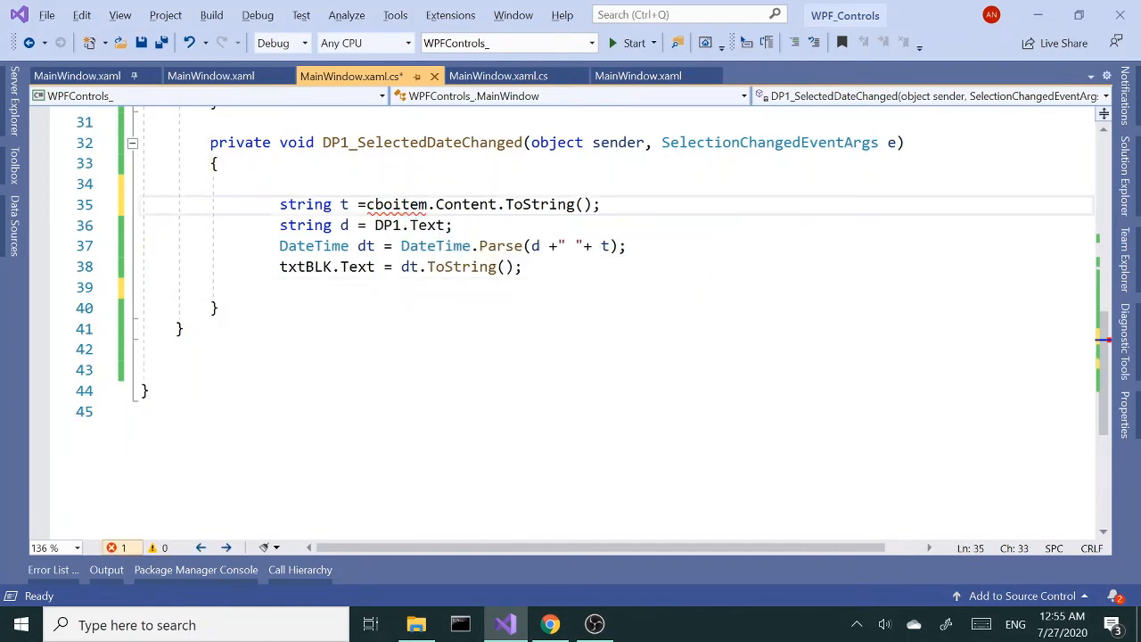
double_click(478, 204)
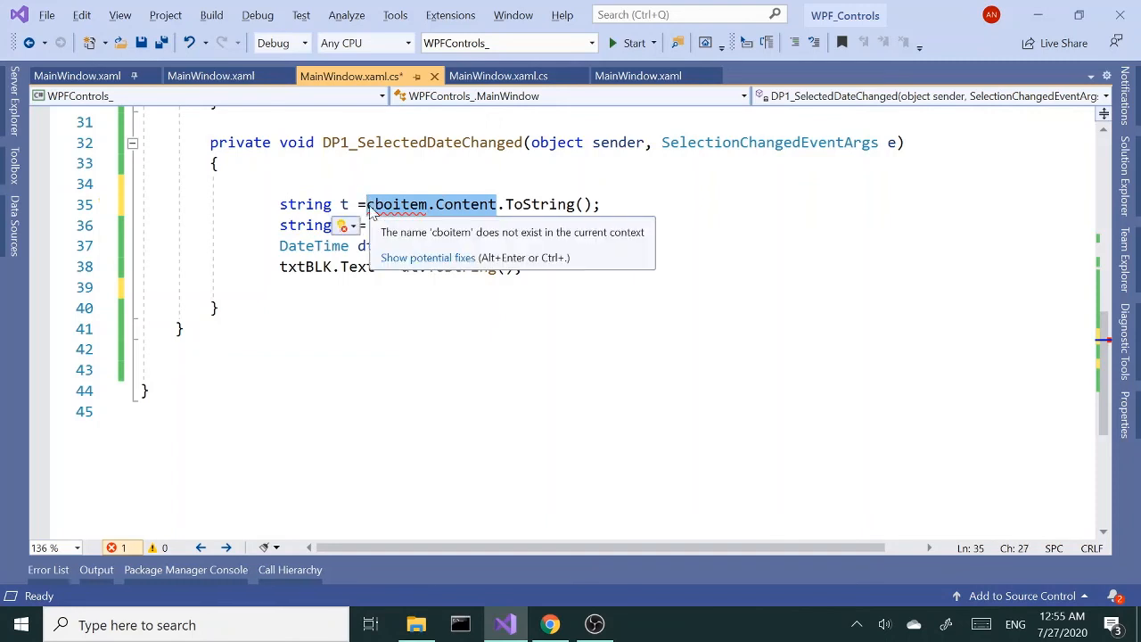
text(cboTP)
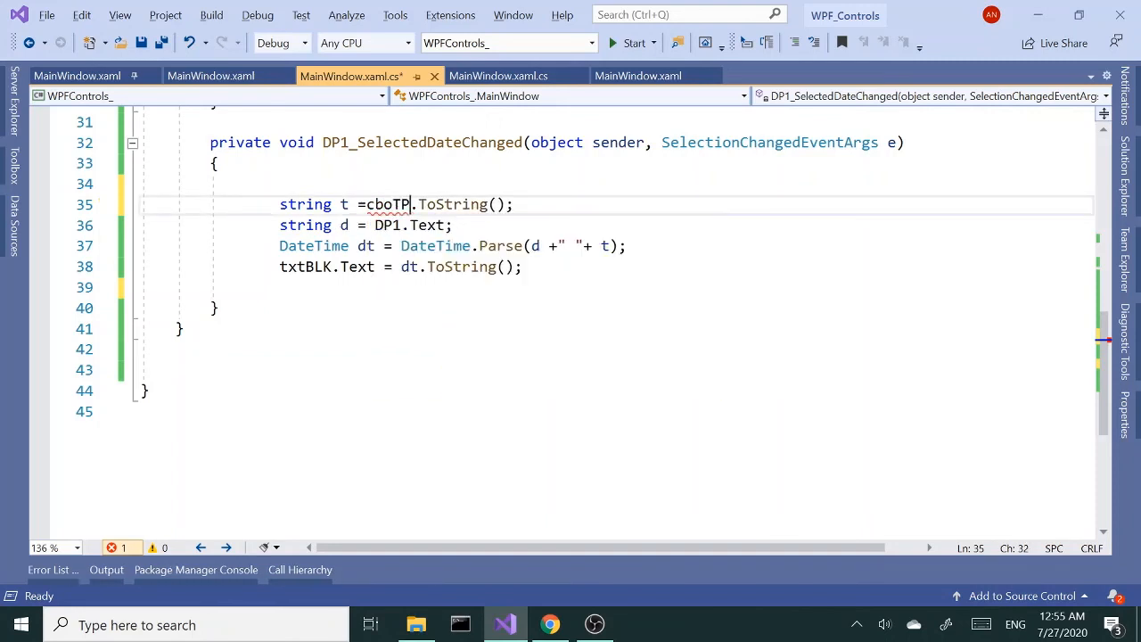
text(.te)
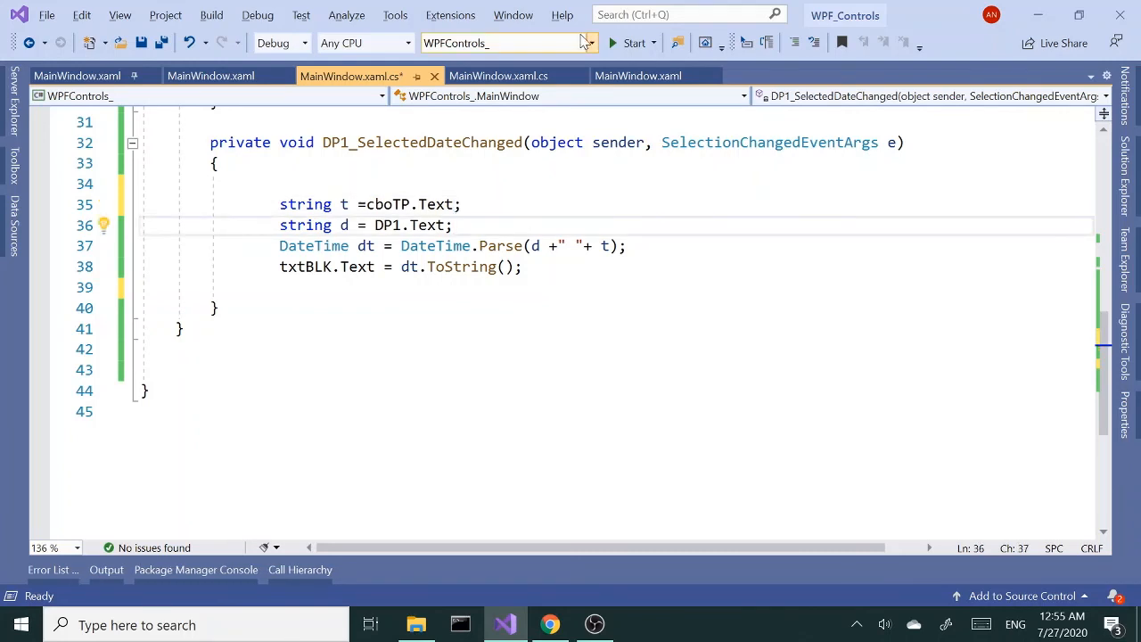
click(633, 43)
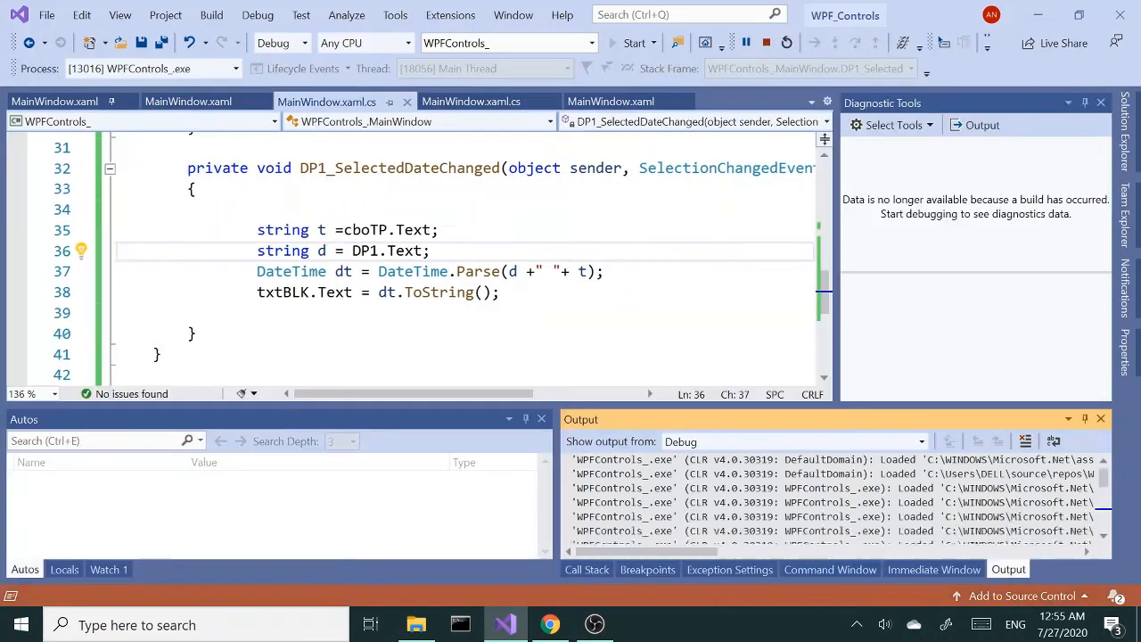
Test typed 18:00 and a preset time with July 17 and July 23, then close the app
click(634, 43)
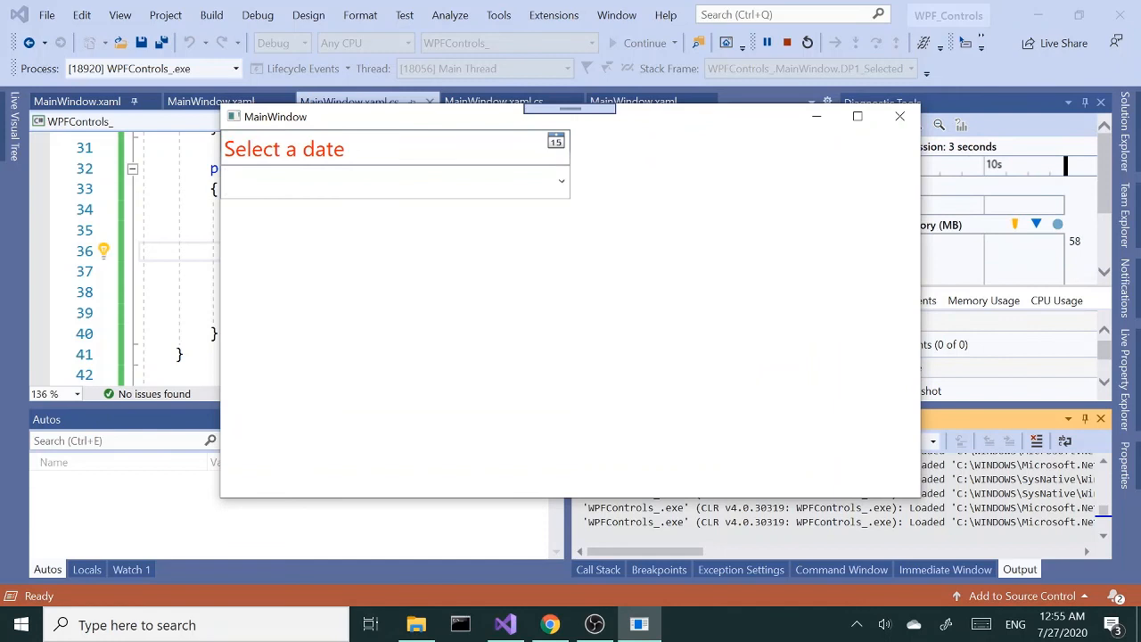
text(18:00)
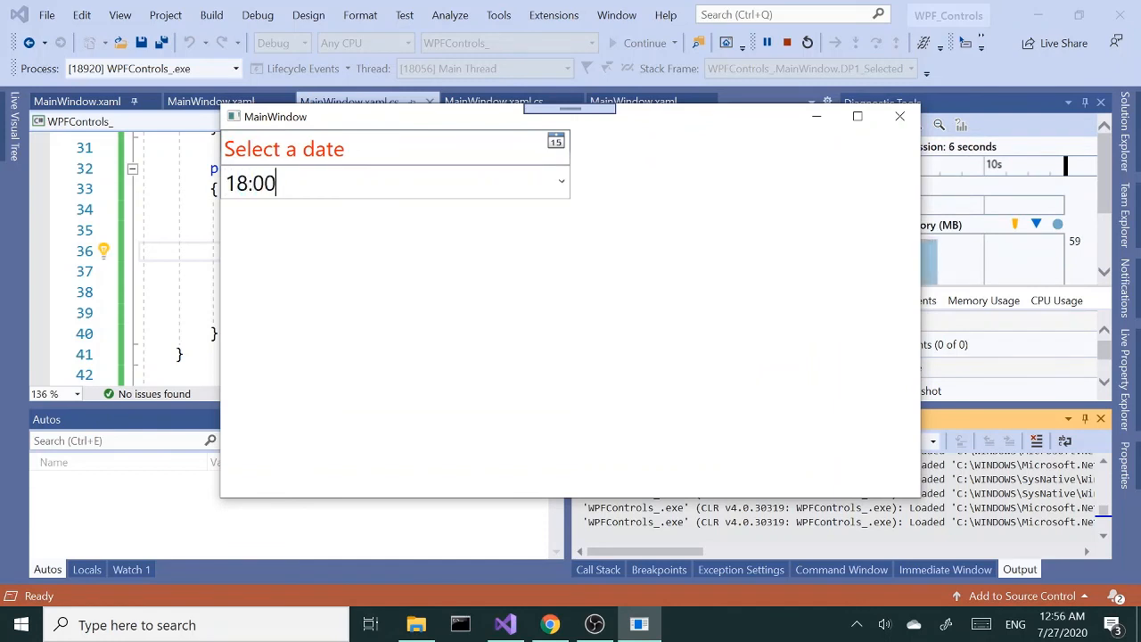
click(561, 181)
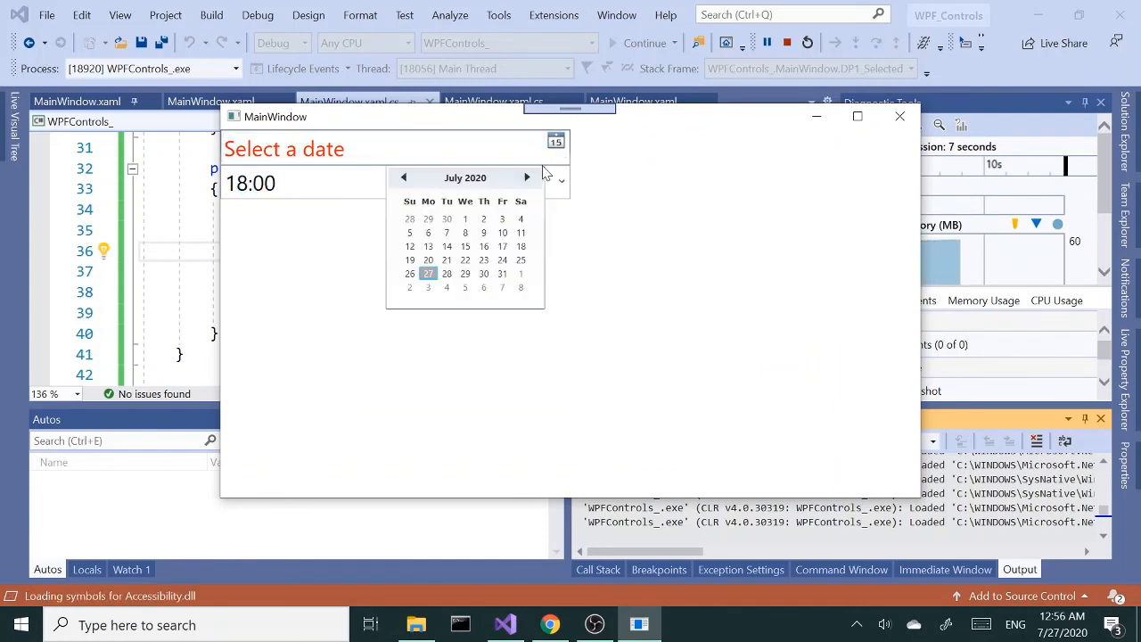
click(502, 246)
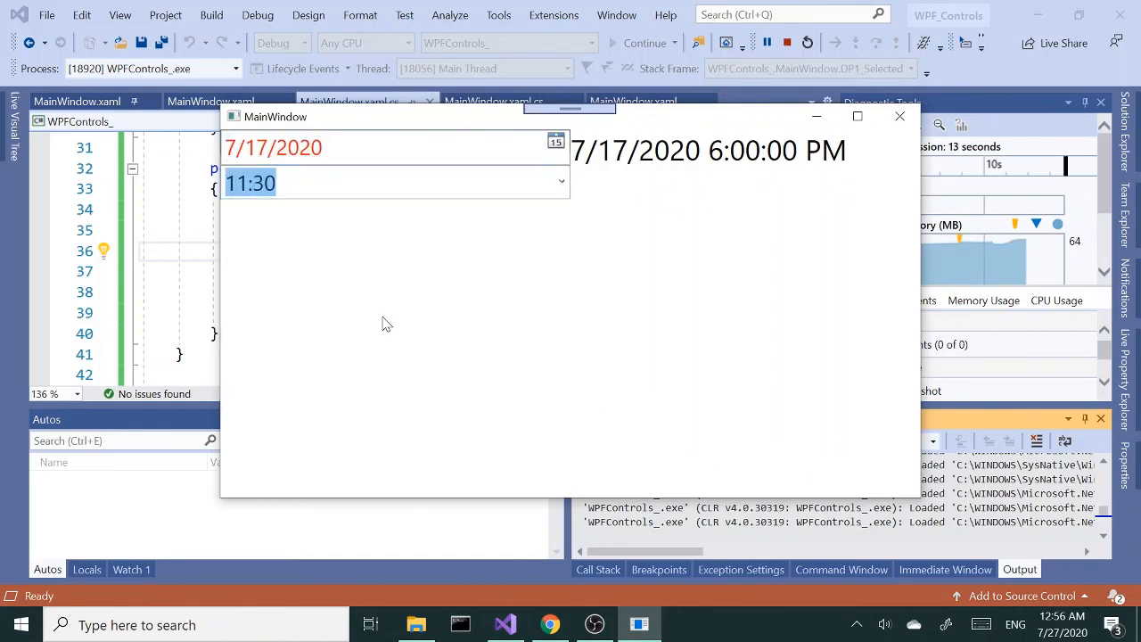
click(556, 142)
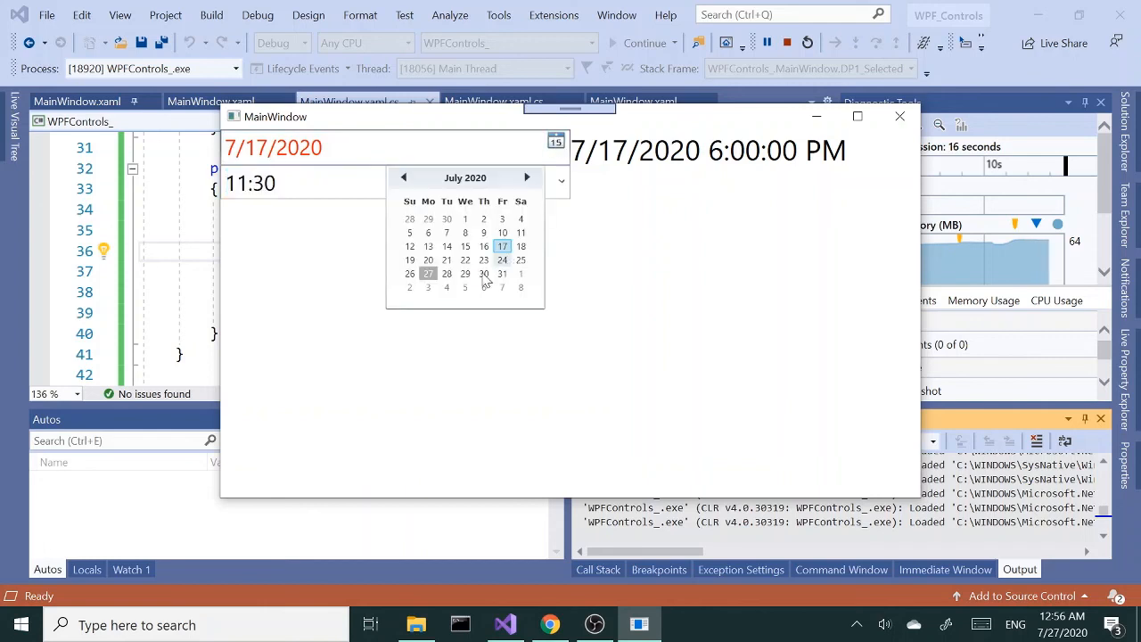
click(484, 259)
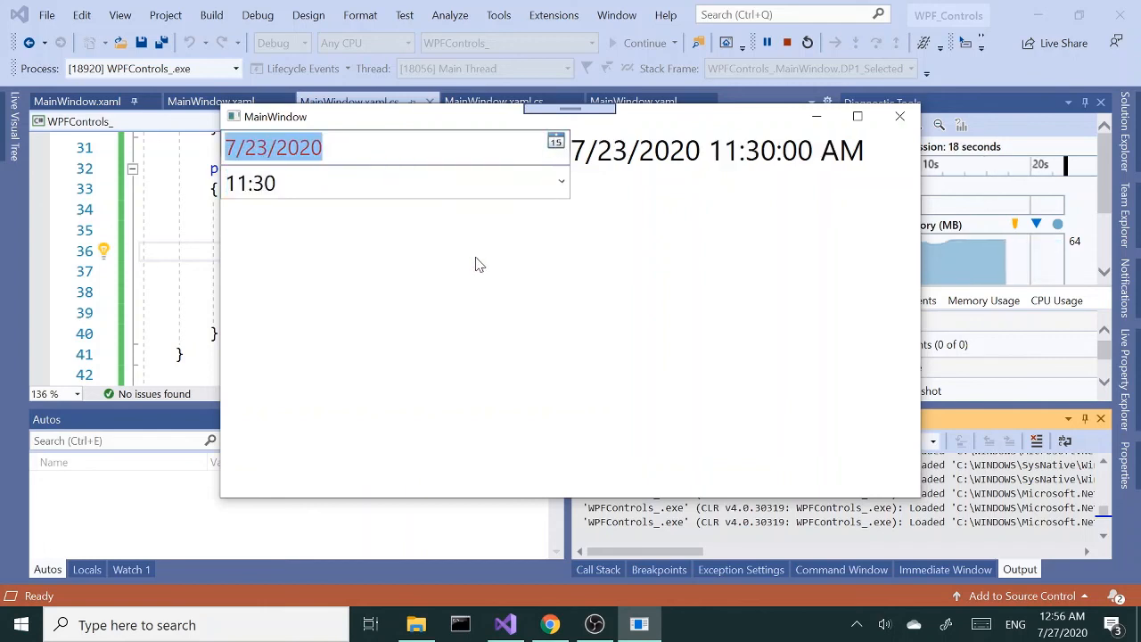
click(561, 182)
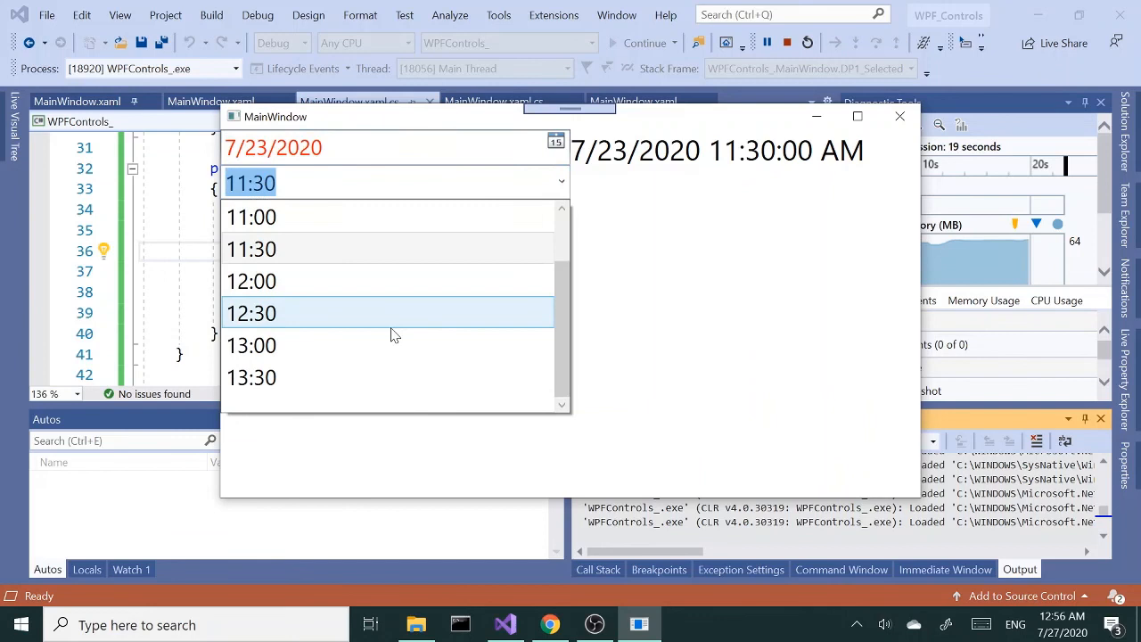
click(251, 345)
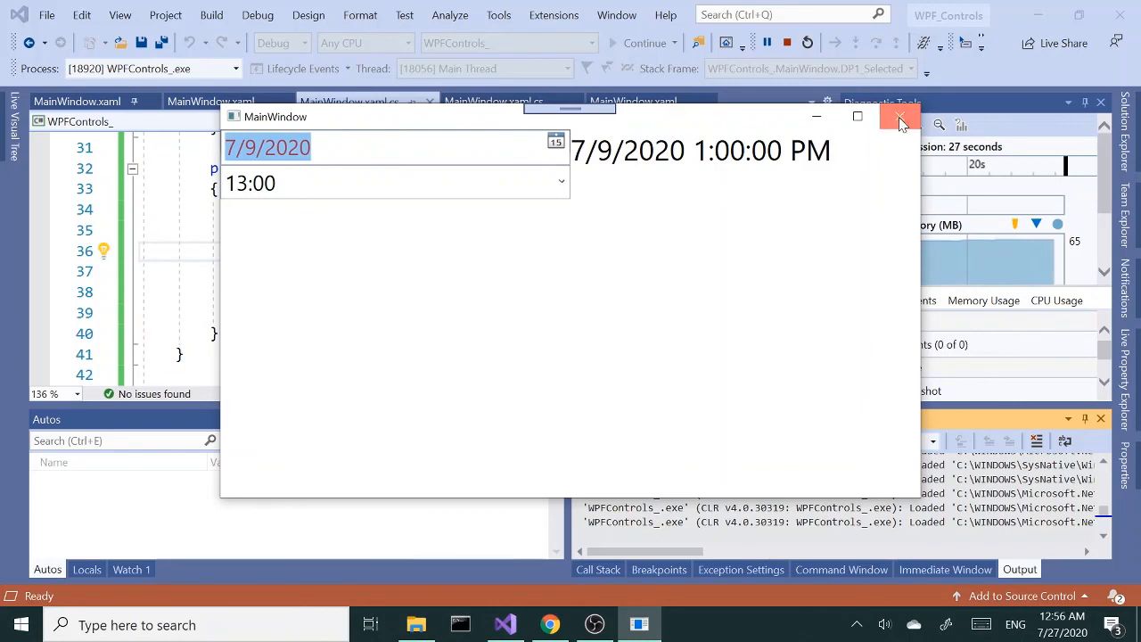
click(899, 116)
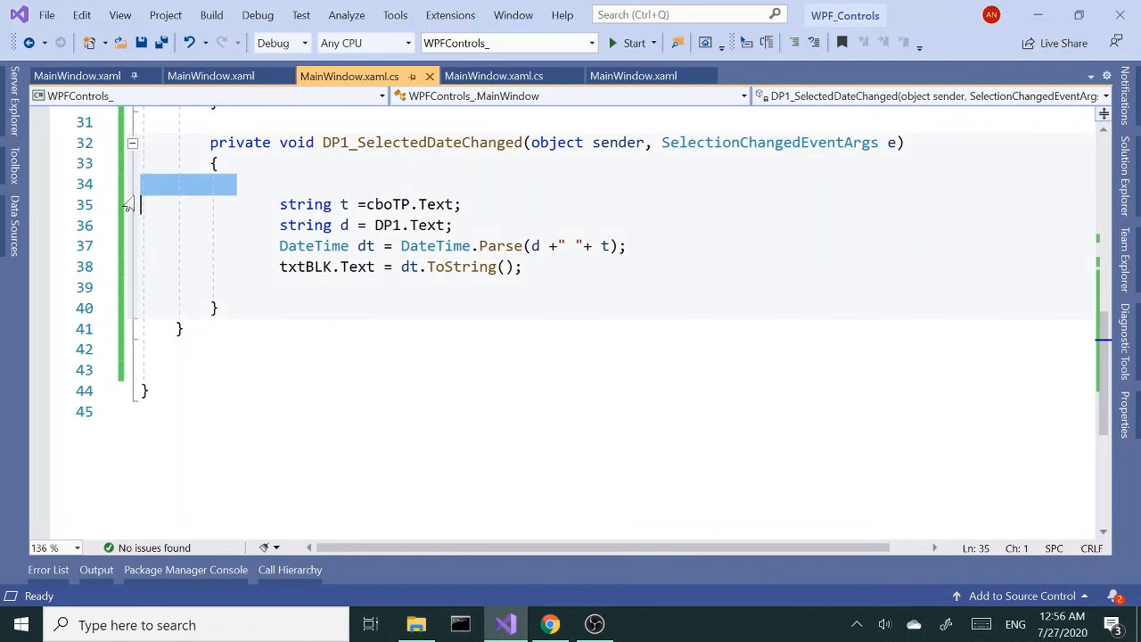
Delete the blank line above string t in DP1_SelectedDateChanged
key(Backspace)
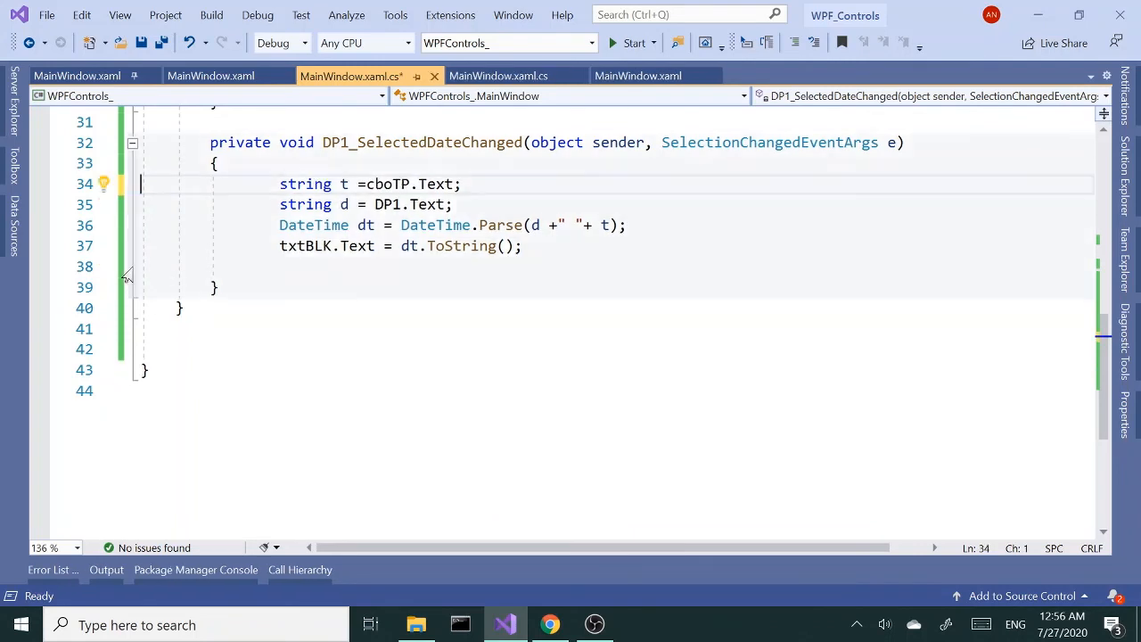